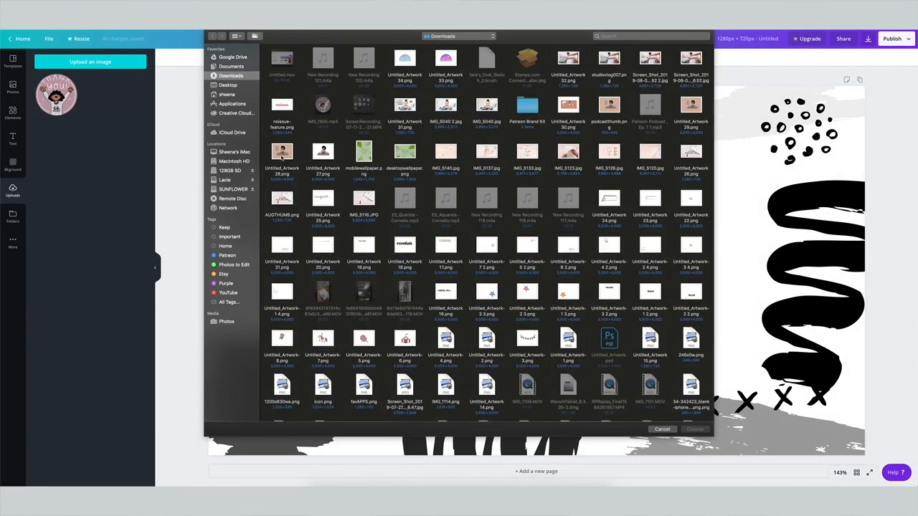
- Close the earlier designs and log back in to Canva with the account email and password
{"action": "left_click", "coordinate": [662, 429]}
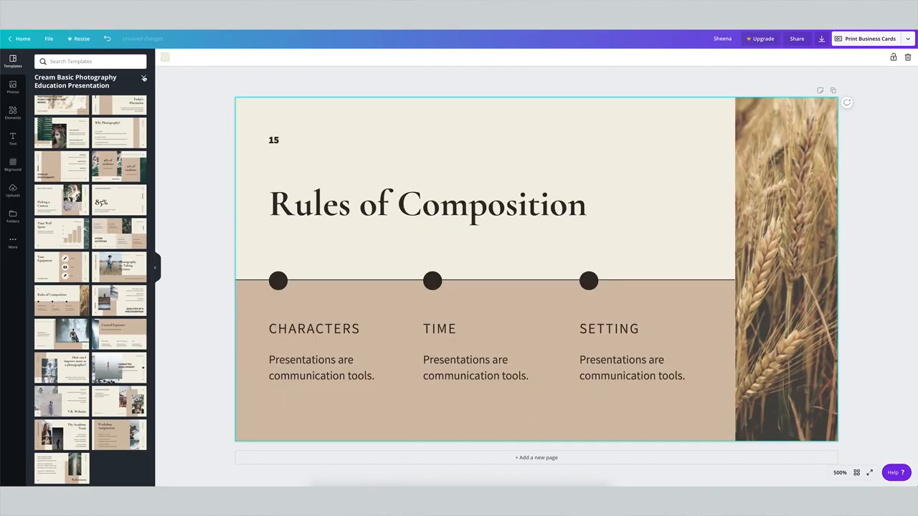
{"action": "left_click", "coordinate": [72, 111]}
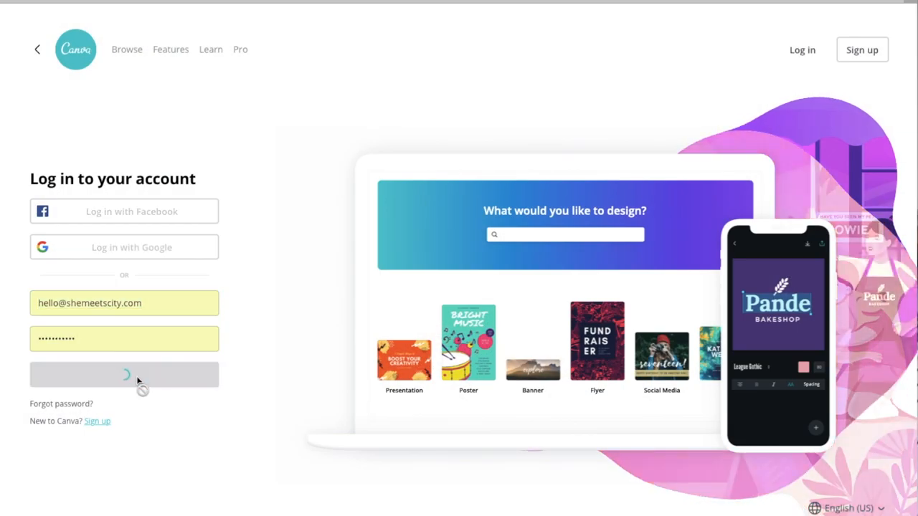
- Finish signing in to Canva and enter the text 'Youtube'
{"action": "left_click", "coordinate": [123, 375]}
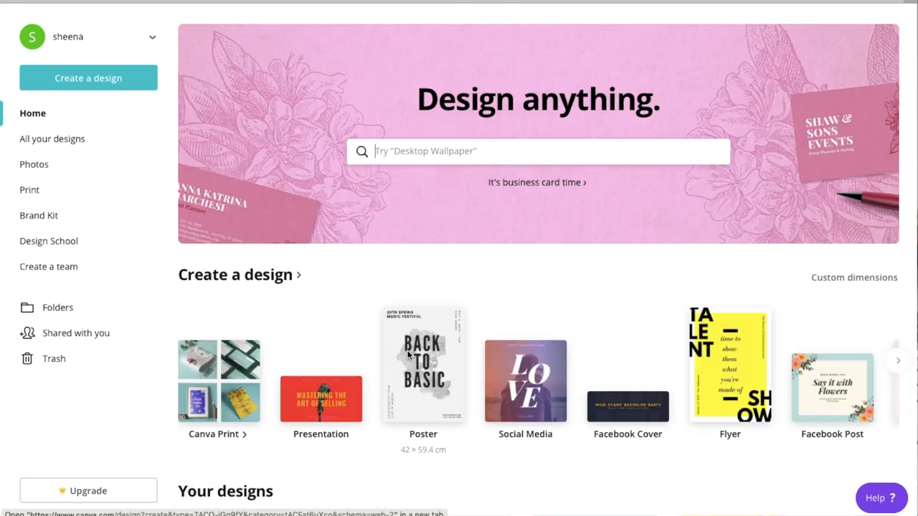
{"action": "mouse_move", "coordinate": [408, 355]}
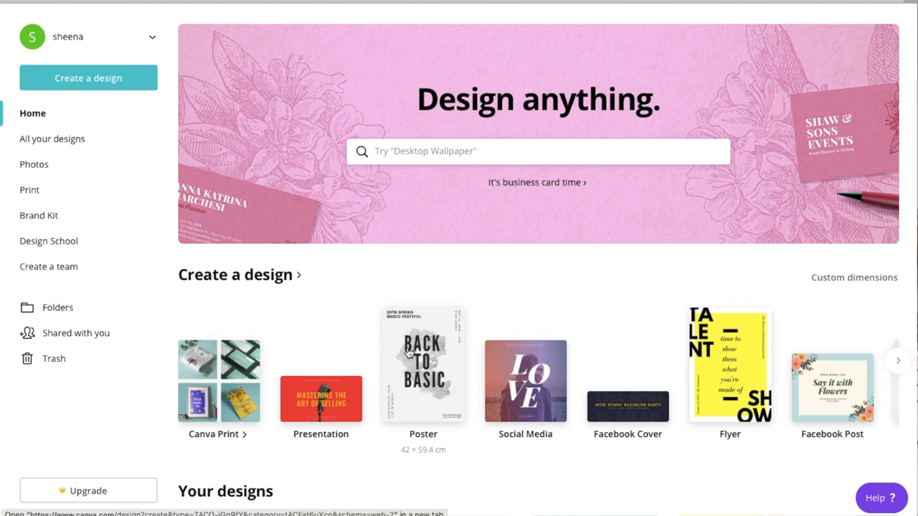
{"action": "type", "text": "Youtube"}
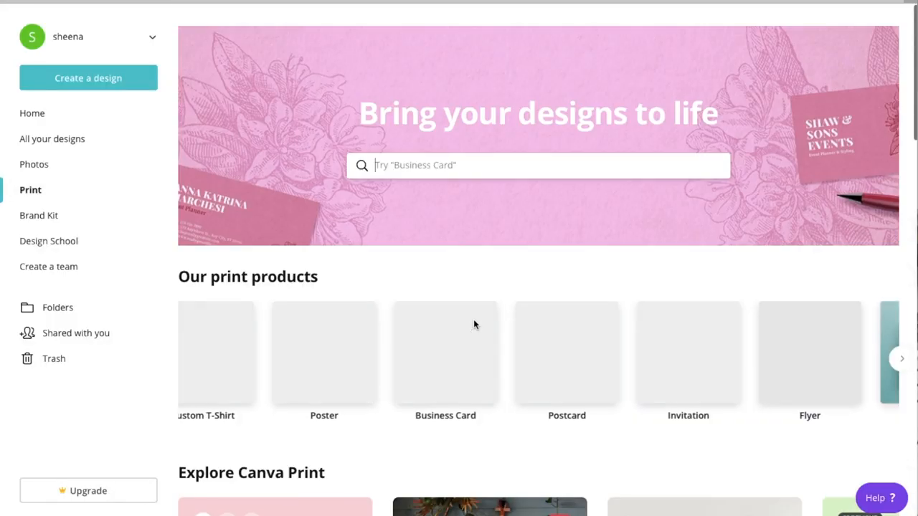
- Browse the Print page's print products and popular business card and flyer templates
{"action": "scroll", "scroll_direction": "down", "scroll_amount": 3}
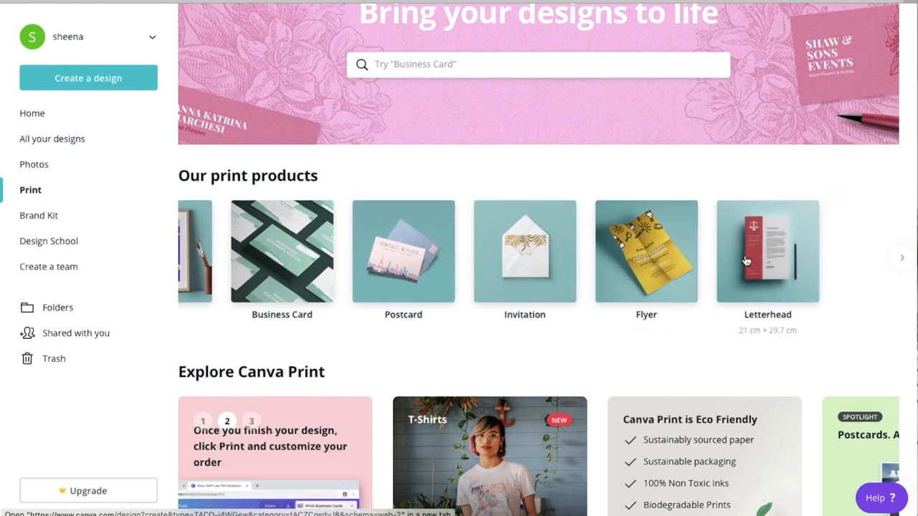
{"action": "scroll", "scroll_direction": "down", "scroll_amount": 3}
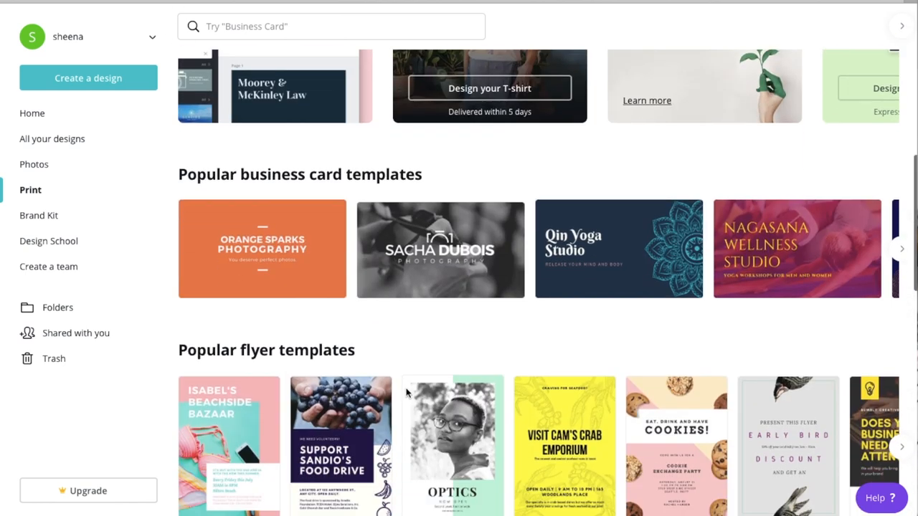
{"action": "scroll", "scroll_direction": "up", "scroll_amount": 3}
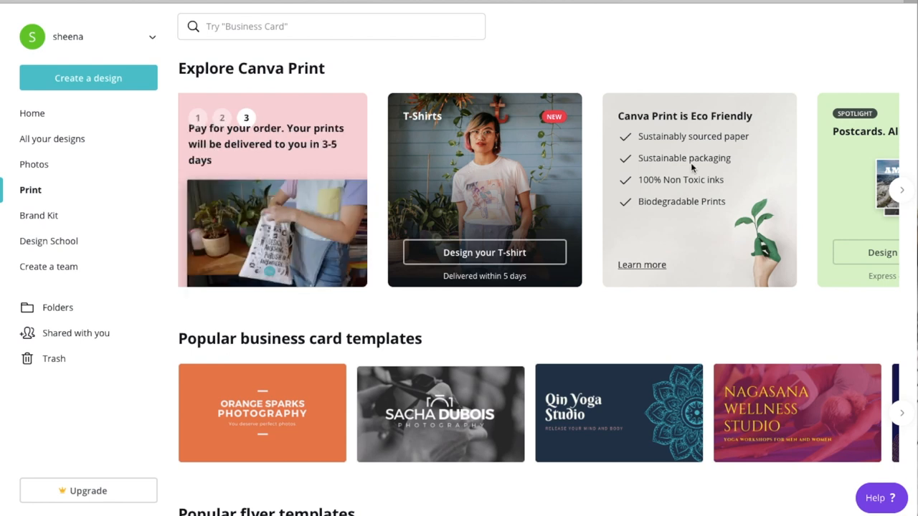
{"action": "mouse_move", "coordinate": [681, 221]}
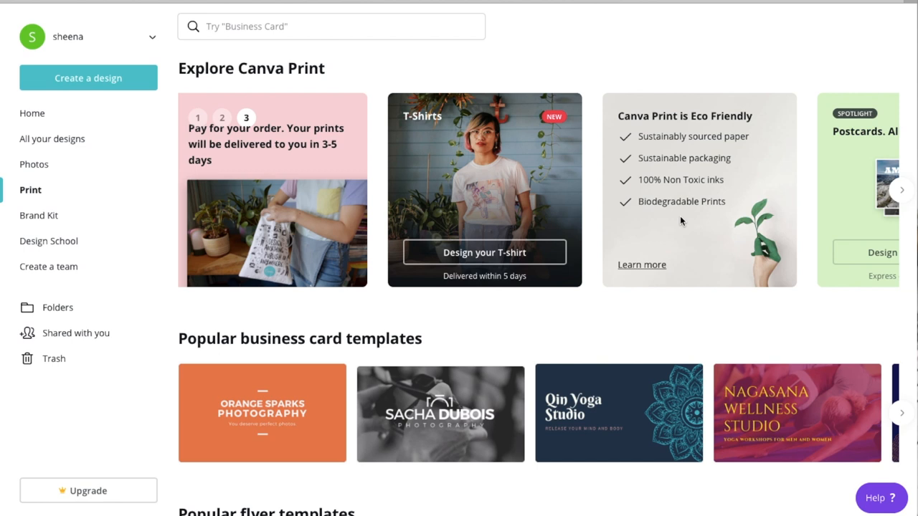
{"action": "scroll", "scroll_direction": "down", "scroll_amount": 3}
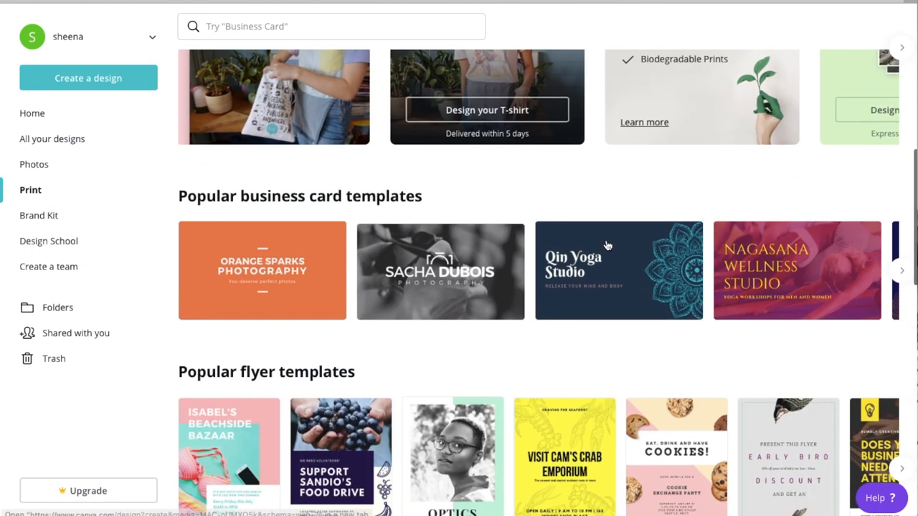
{"action": "scroll", "scroll_direction": "down", "scroll_amount": 3}
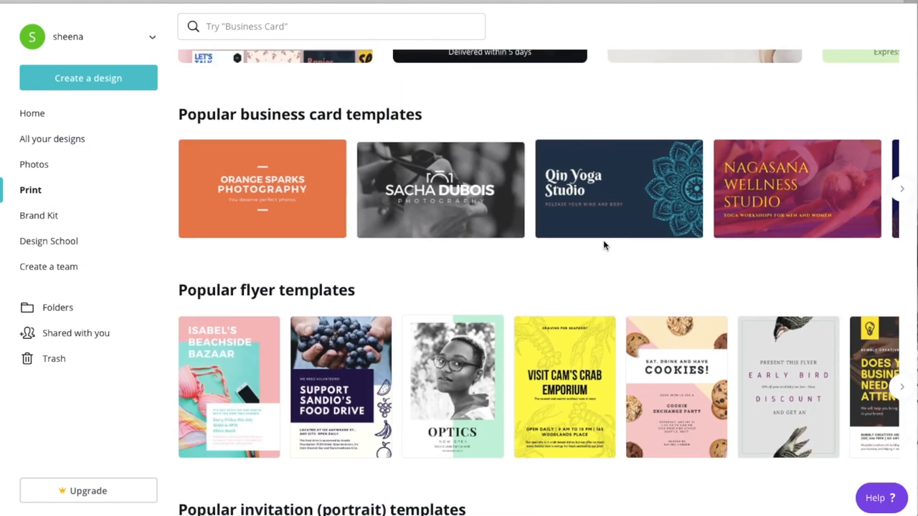
{"action": "scroll", "scroll_direction": "down", "scroll_amount": 3}
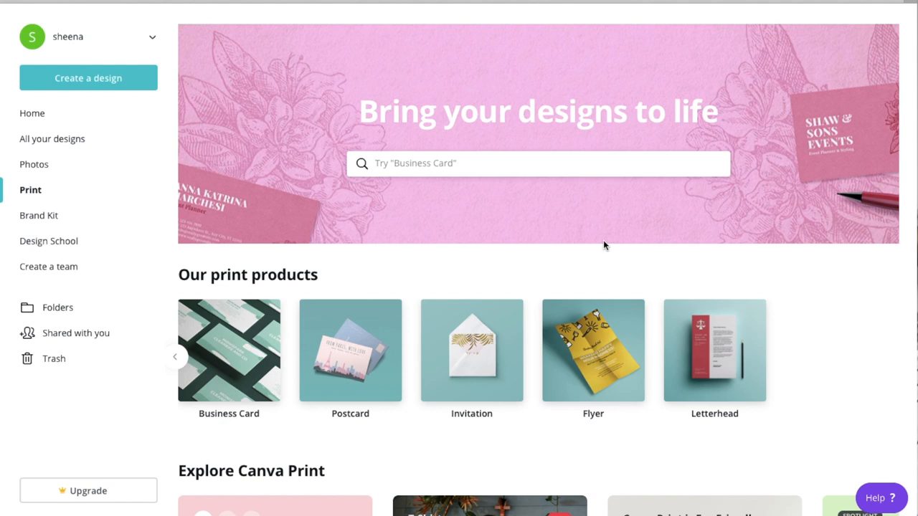
{"action": "mouse_move", "coordinate": [93, 89]}
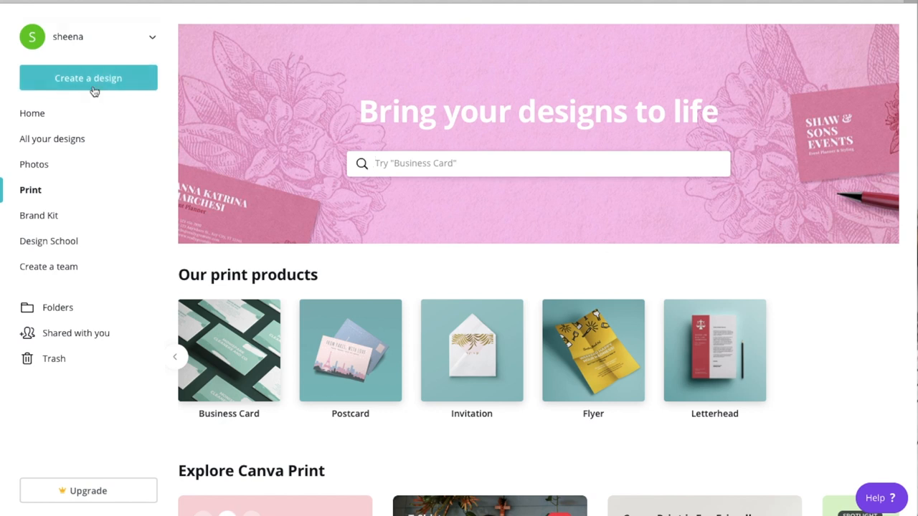
- Create a blank custom-size design of 1280 × 720 px
{"action": "left_click", "coordinate": [89, 77]}
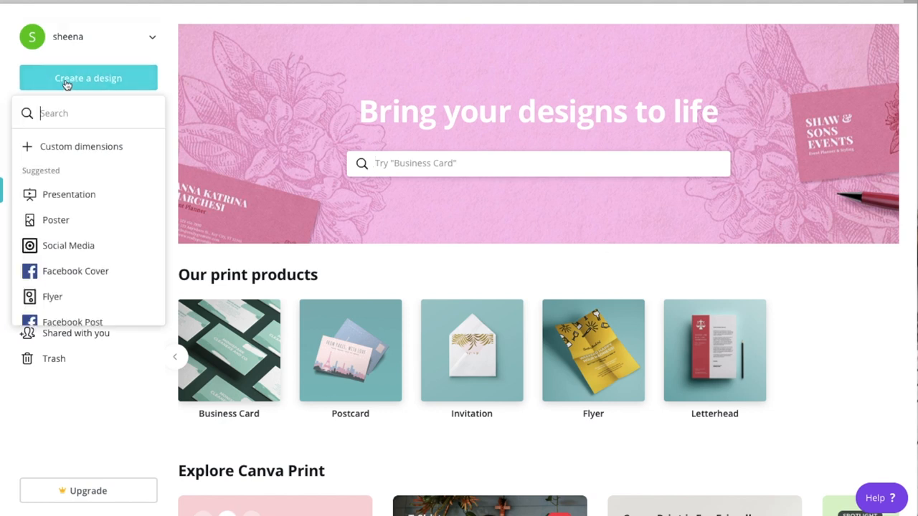
{"action": "mouse_move", "coordinate": [81, 146]}
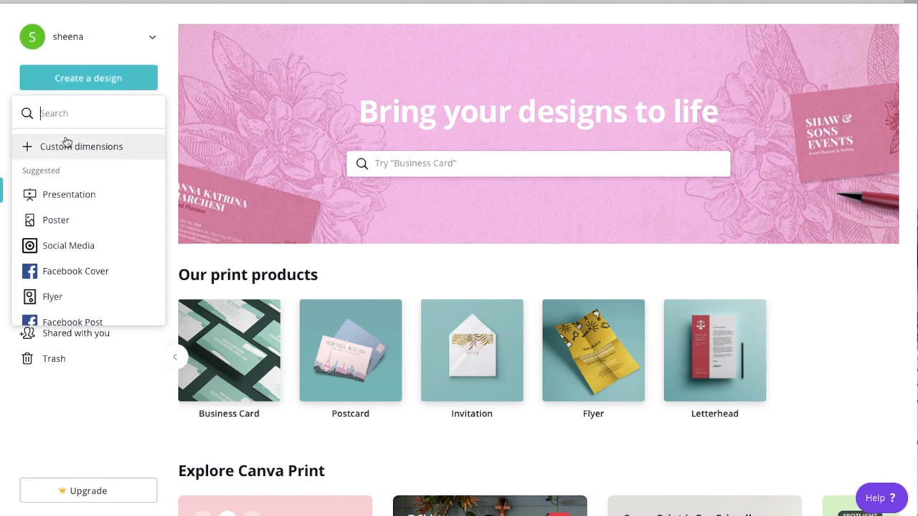
{"action": "left_click", "coordinate": [81, 146]}
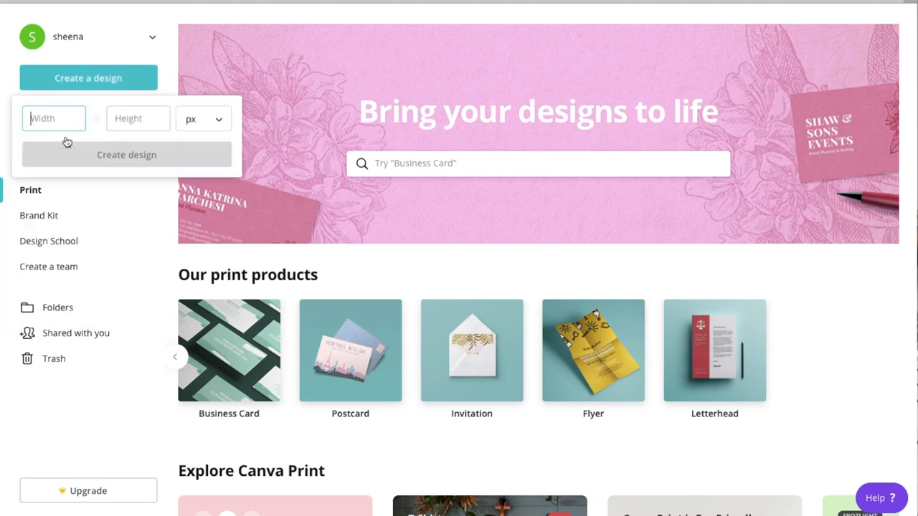
{"action": "type", "text": "12"}
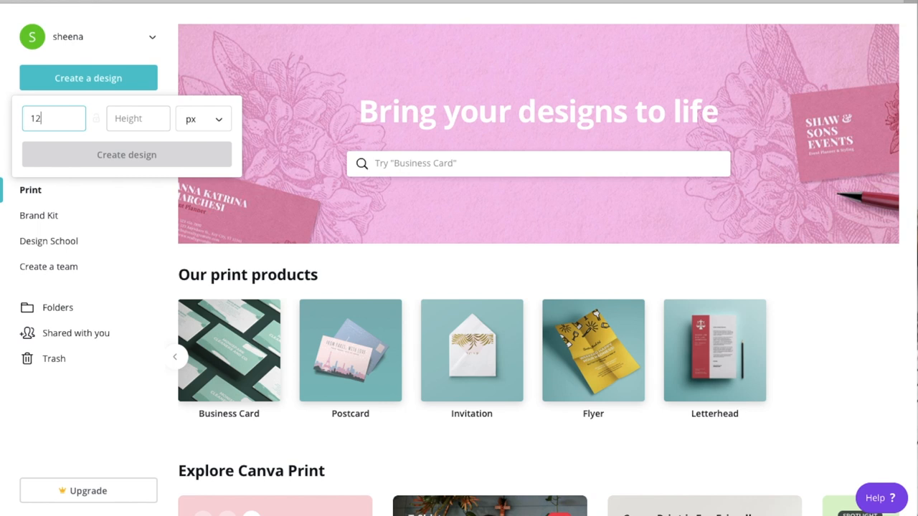
{"action": "type", "text": "720"}
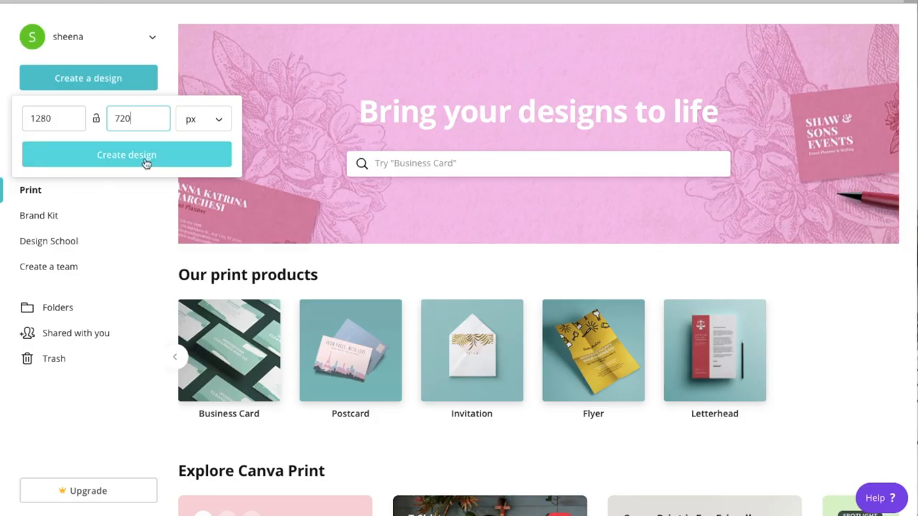
{"action": "left_click", "coordinate": [126, 155]}
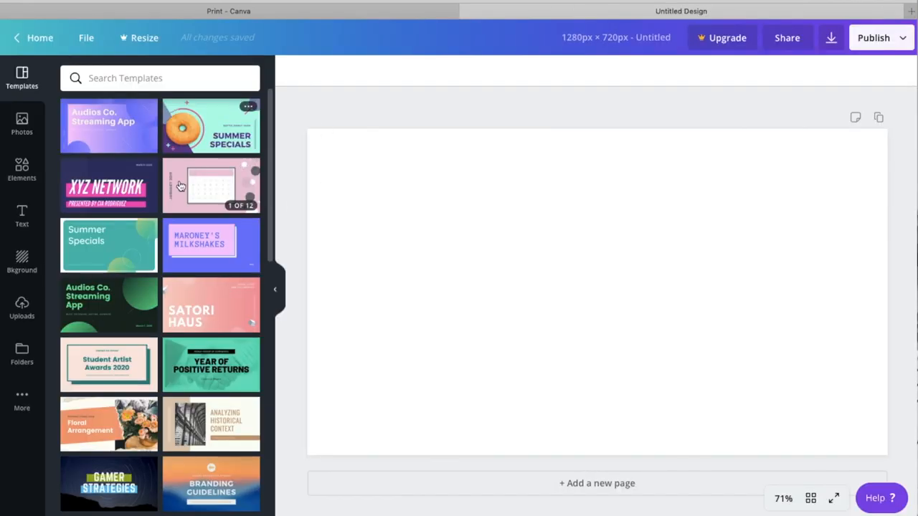
{"action": "mouse_move", "coordinate": [158, 261]}
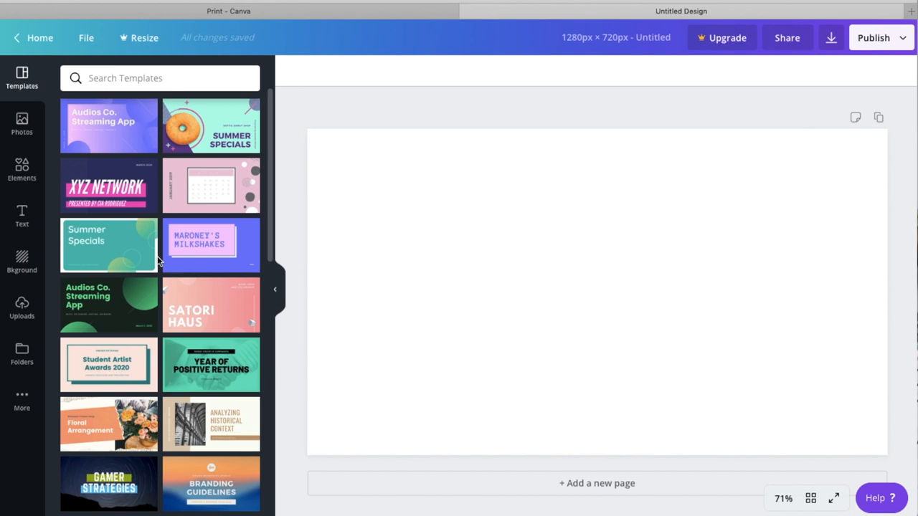
{"action": "mouse_move", "coordinate": [176, 256]}
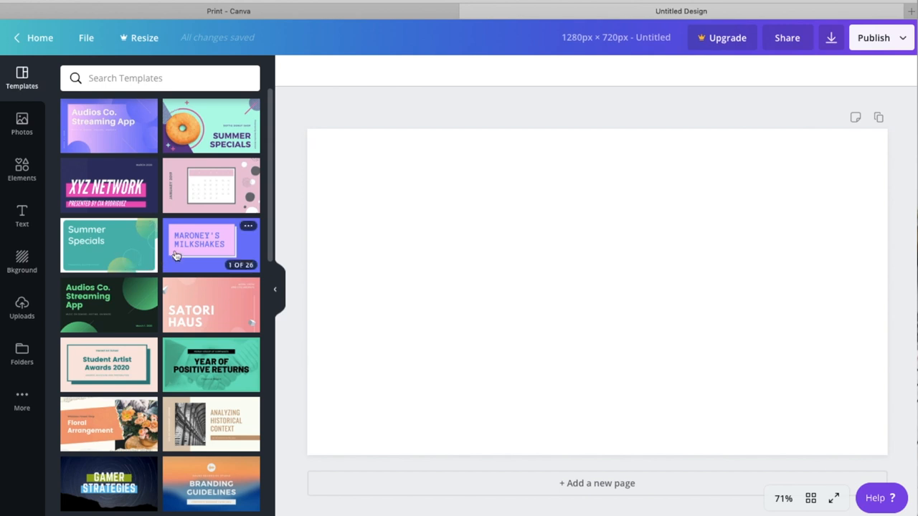
- Apply the LETTERPRESS page from the Green and Pink Pattern Funky Business Card set
{"action": "scroll", "scroll_direction": "down", "scroll_amount": 3}
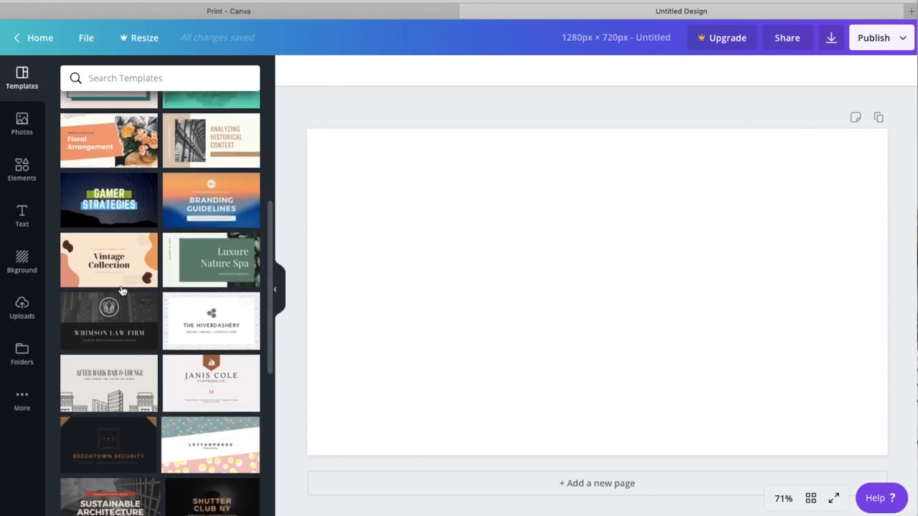
{"action": "scroll", "scroll_direction": "down", "scroll_amount": 3}
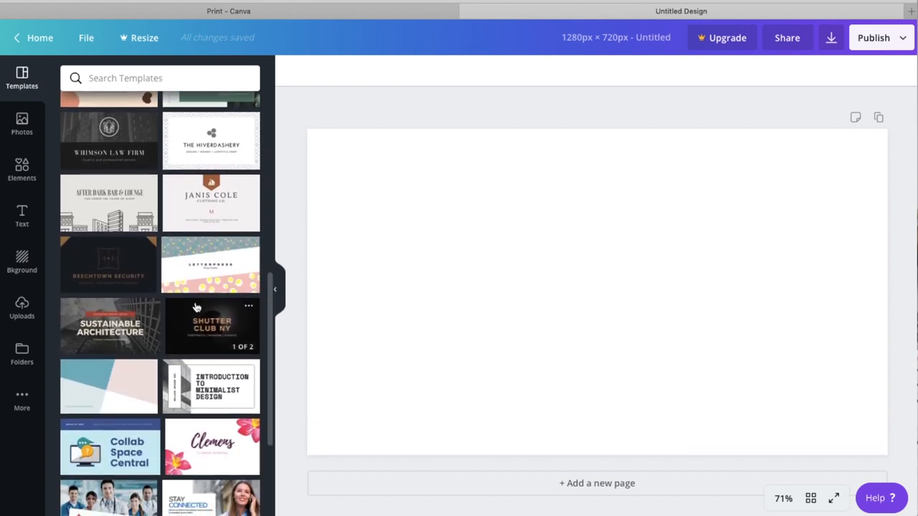
{"action": "left_click", "coordinate": [211, 265]}
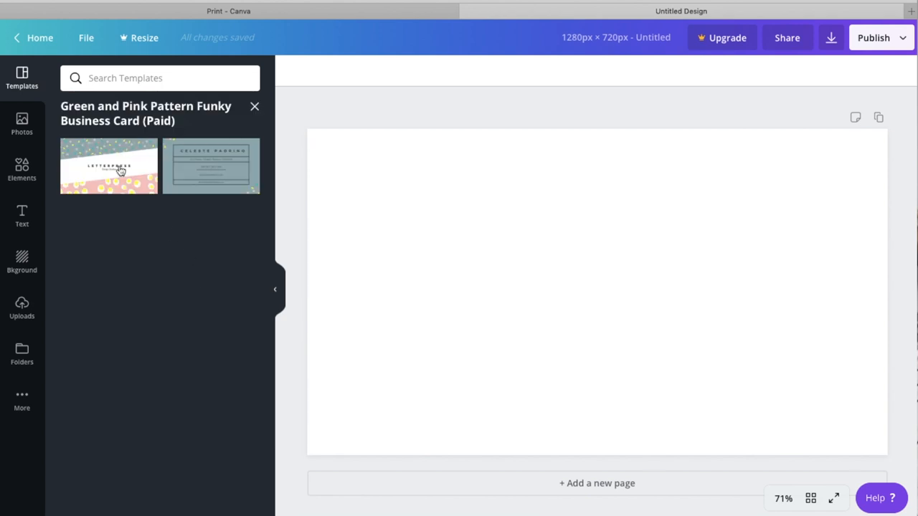
{"action": "left_click", "coordinate": [109, 165]}
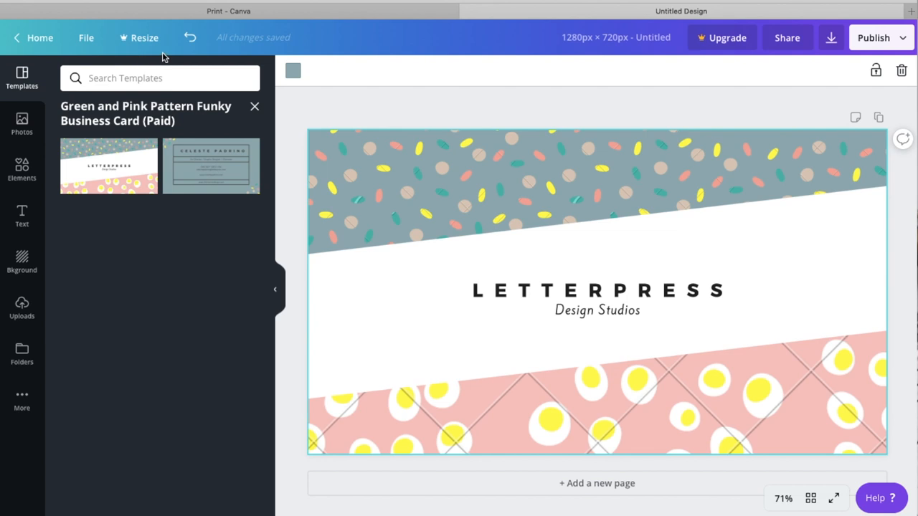
{"action": "mouse_move", "coordinate": [287, 143]}
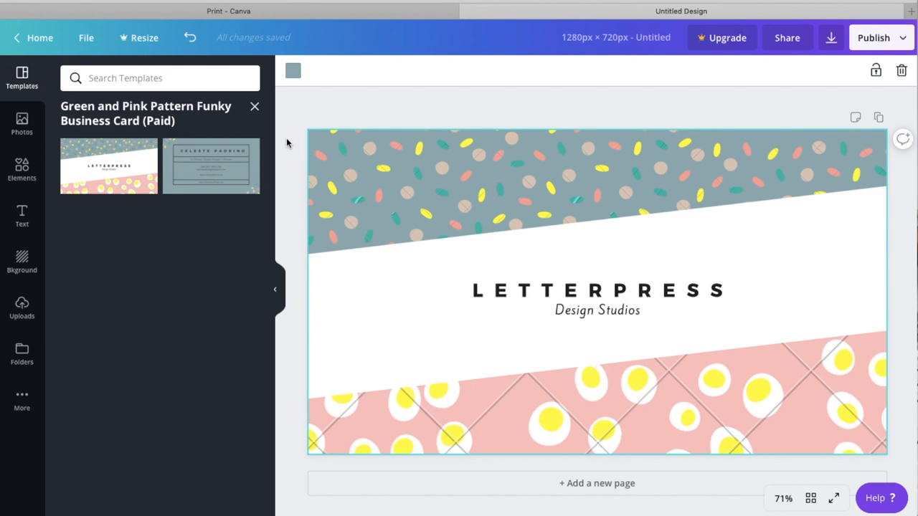
- Scroll the Templates panel down to the Today's Presentation template
{"action": "scroll", "scroll_direction": "down", "scroll_amount": 3}
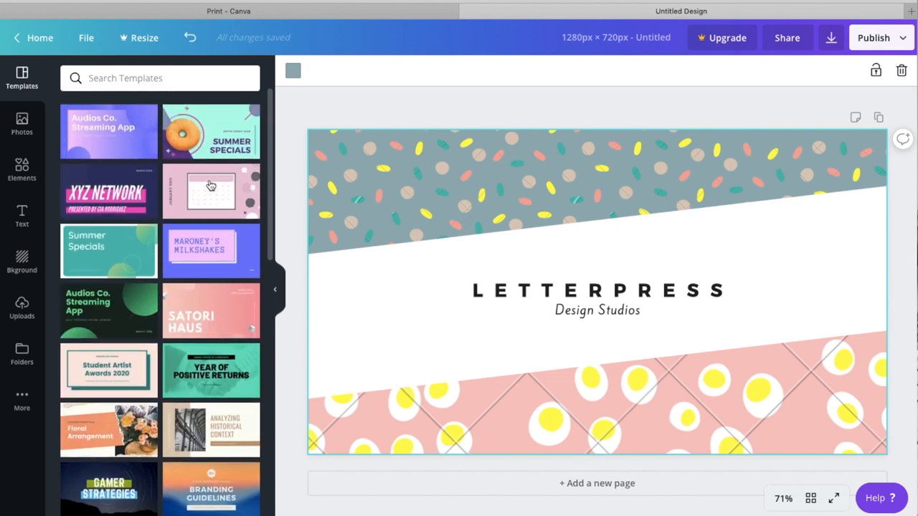
{"action": "scroll", "scroll_direction": "down", "scroll_amount": 3}
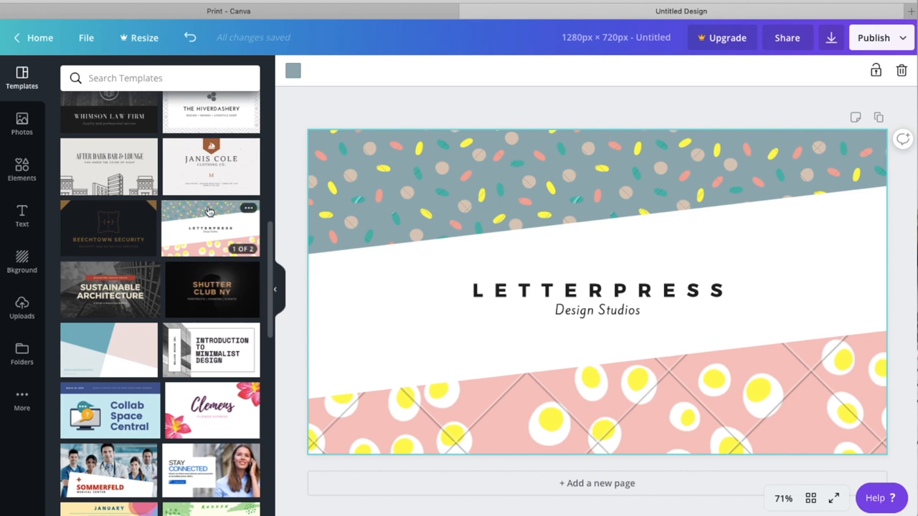
{"action": "scroll", "scroll_direction": "down", "scroll_amount": 3}
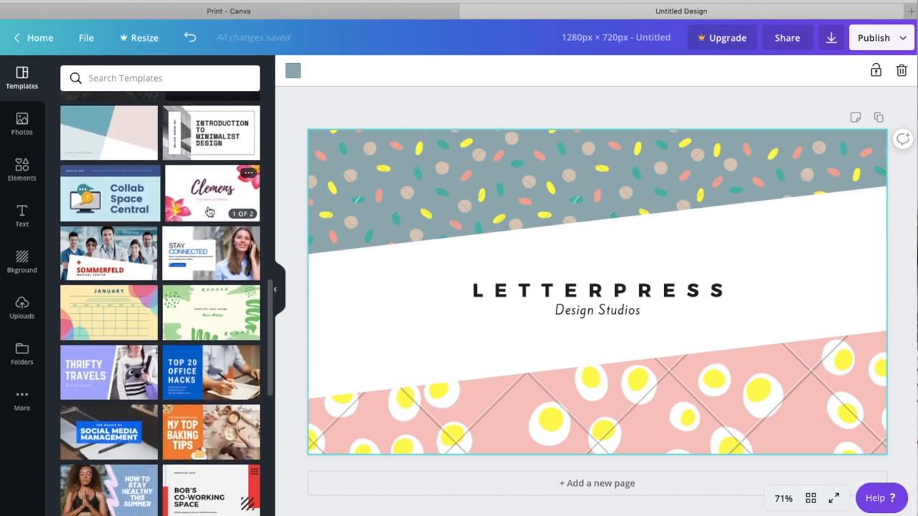
{"action": "scroll", "scroll_direction": "down", "scroll_amount": 3}
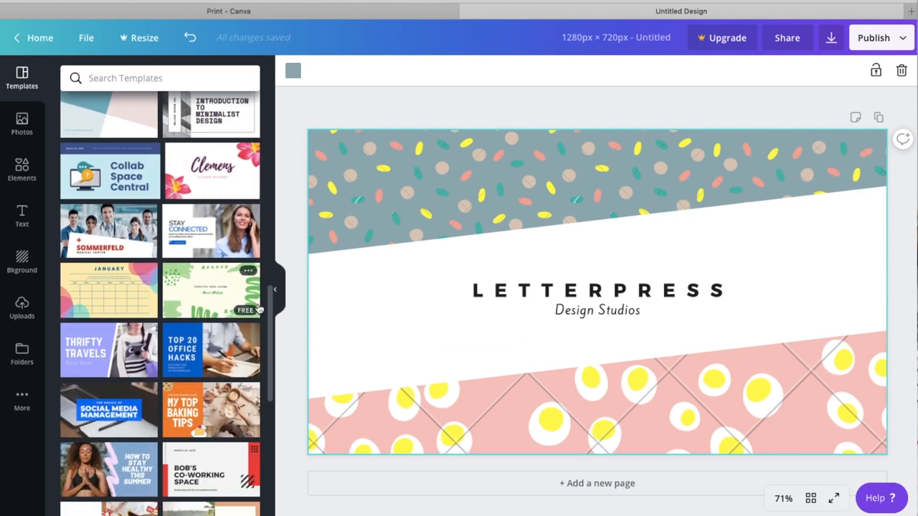
{"action": "mouse_move", "coordinate": [217, 237]}
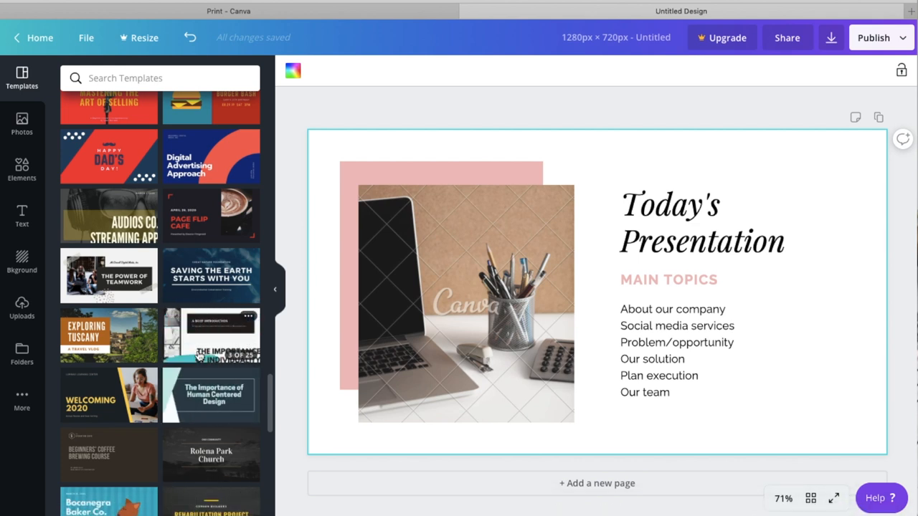
{"action": "scroll", "scroll_direction": "down", "scroll_amount": 3}
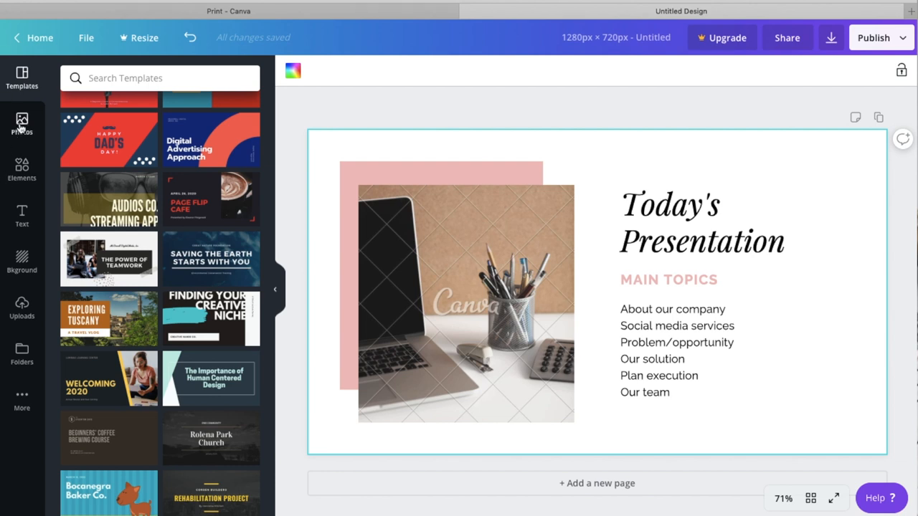
- Search stock photos for 'taxi' and add the yellow-taxi street photo to the slide
{"action": "left_click", "coordinate": [22, 122]}
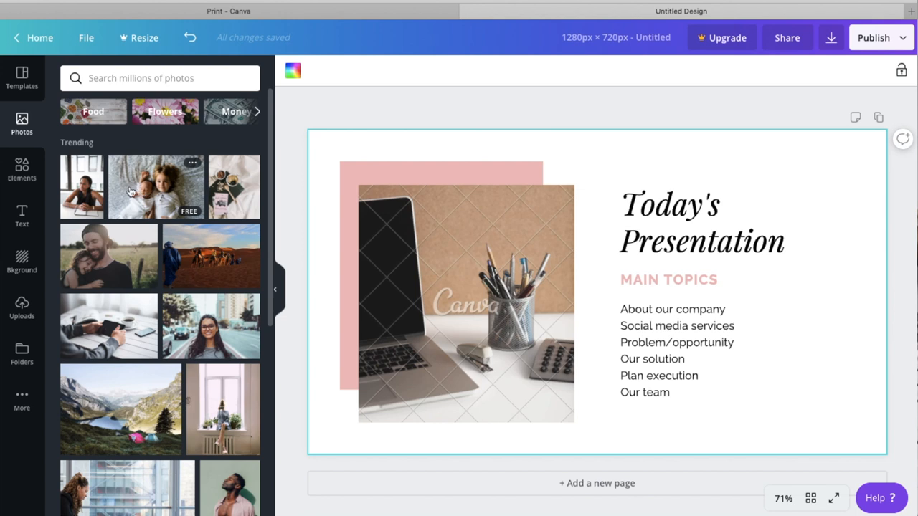
{"action": "mouse_move", "coordinate": [224, 211]}
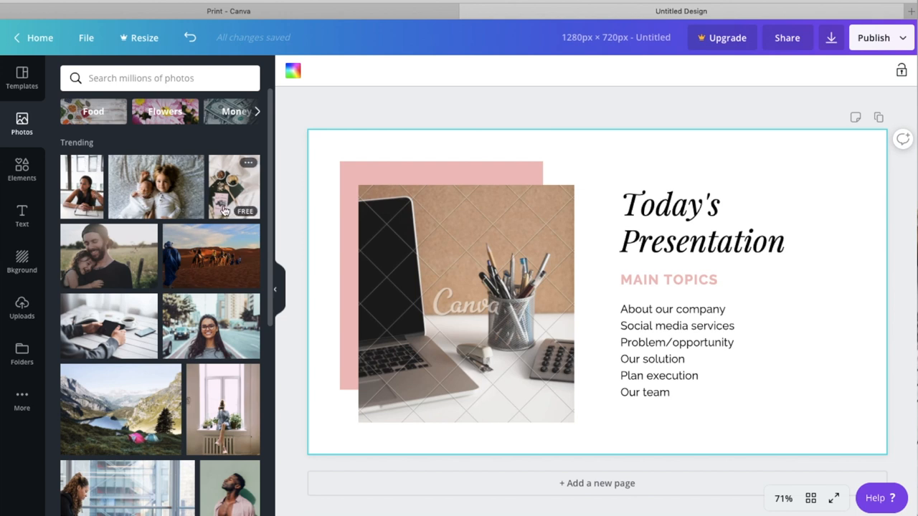
{"action": "mouse_move", "coordinate": [221, 396]}
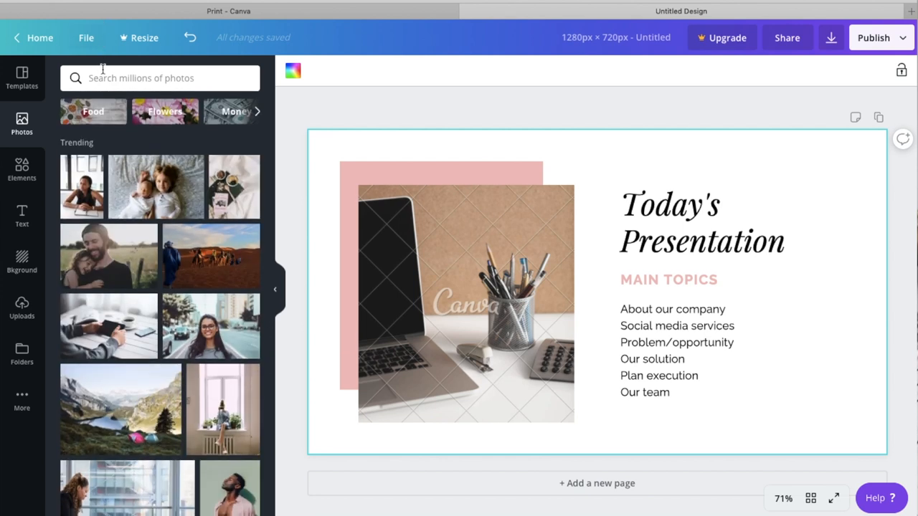
{"action": "type", "text": "taxi"}
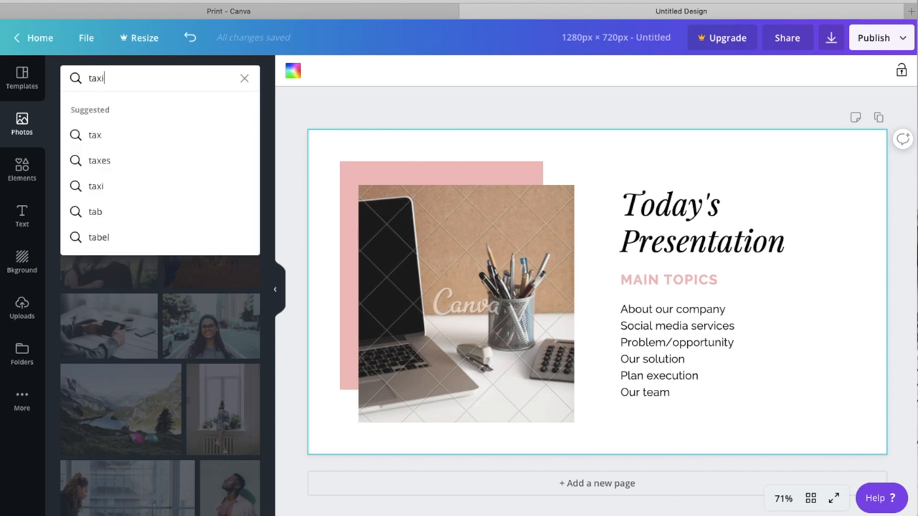
{"action": "key", "text": "Enter"}
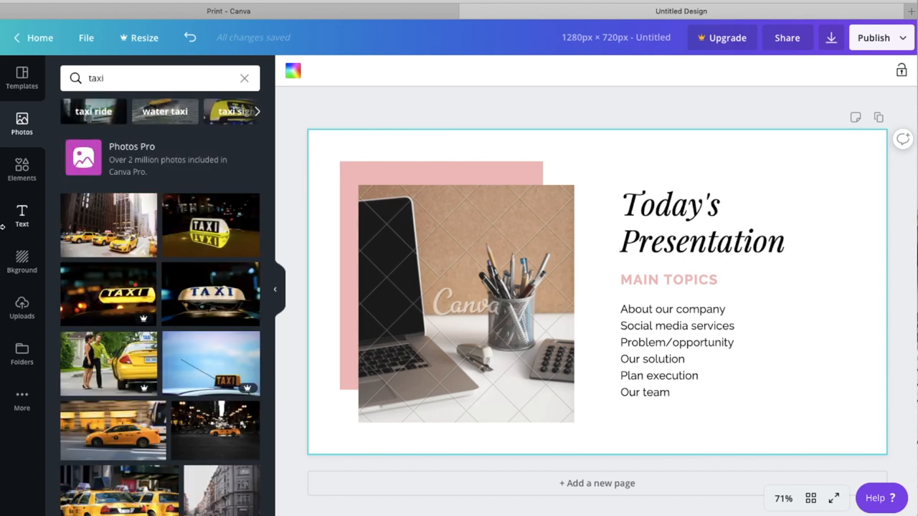
{"action": "scroll", "scroll_direction": "down", "scroll_amount": 3}
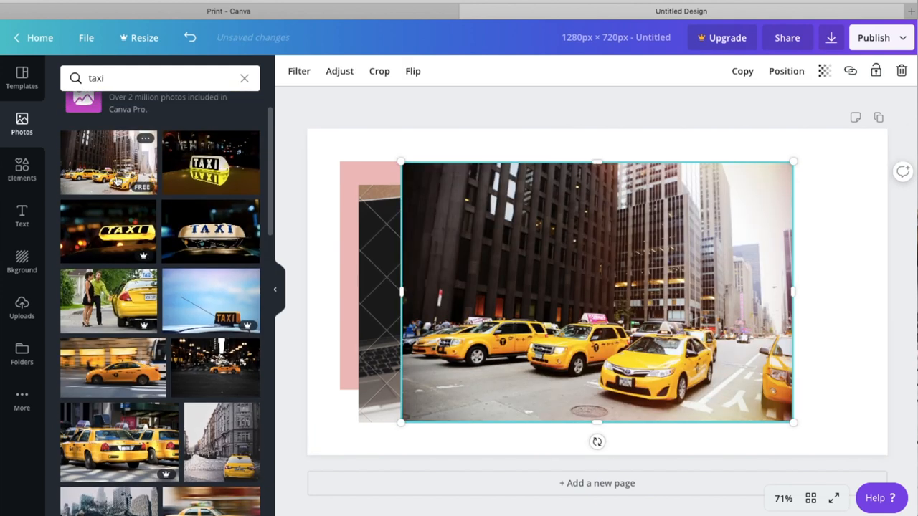
{"action": "mouse_move", "coordinate": [681, 343]}
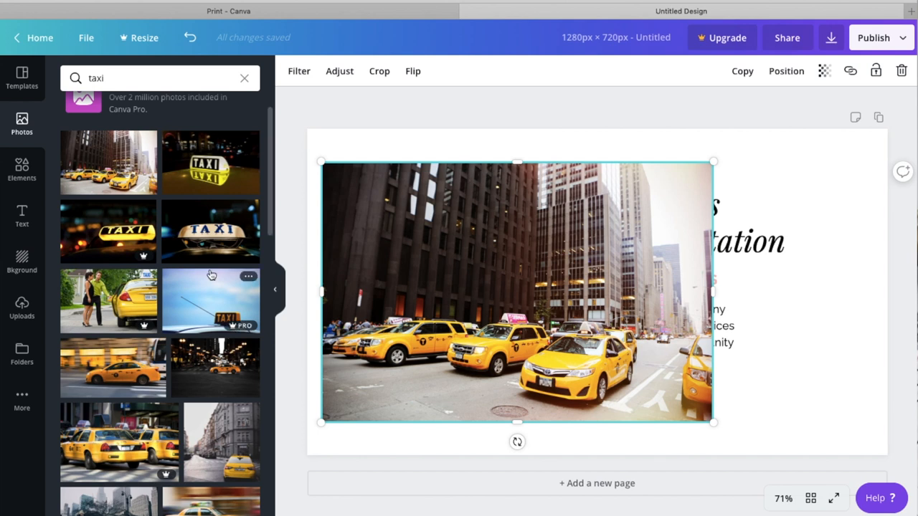
{"action": "scroll", "scroll_direction": "down", "scroll_amount": 3}
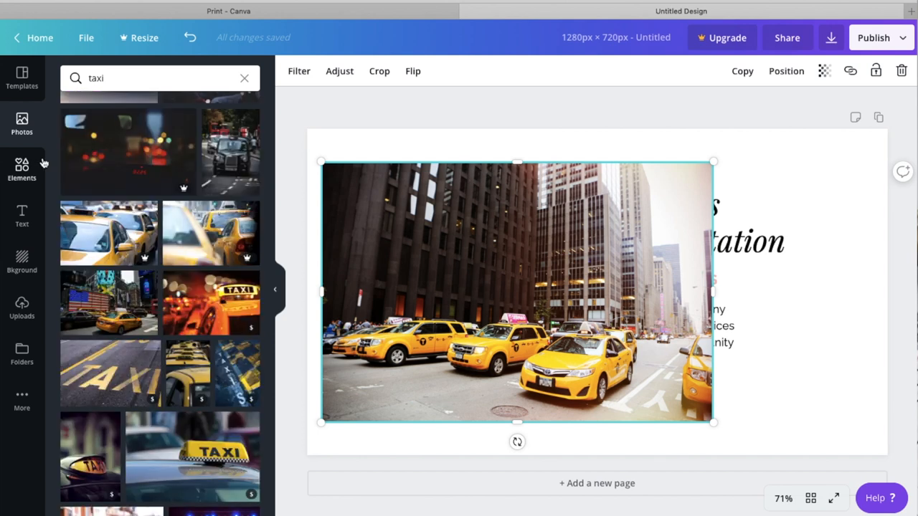
- Add a square from Elements, colour it purple, then drag it off the slide
{"action": "left_click", "coordinate": [21, 169]}
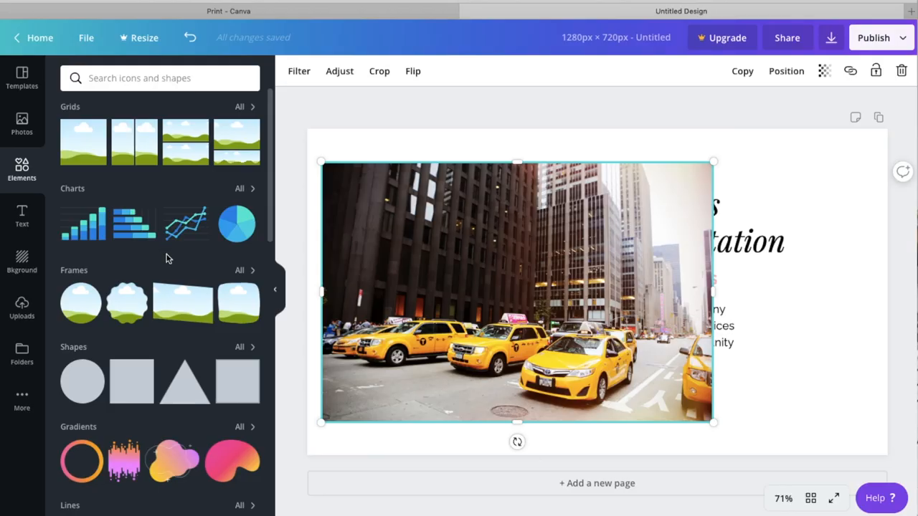
{"action": "scroll", "scroll_direction": "down", "scroll_amount": 3}
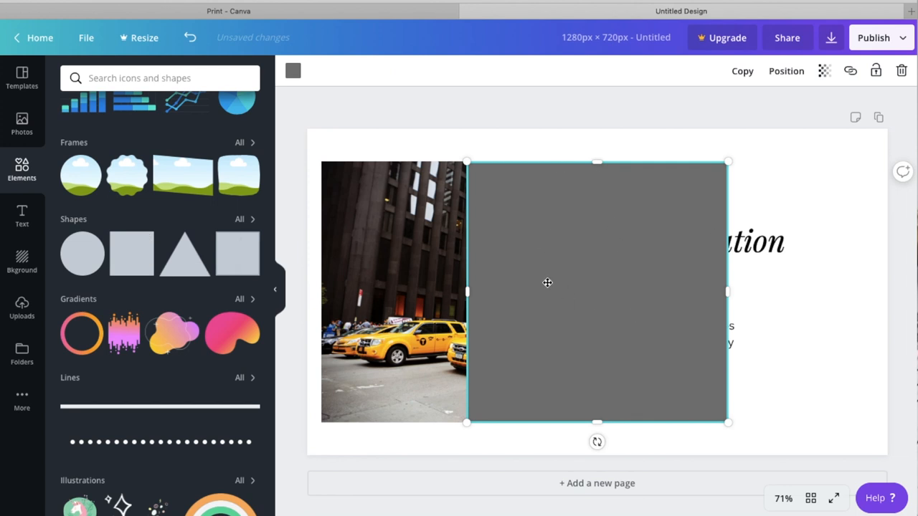
{"action": "left_click", "coordinate": [292, 70]}
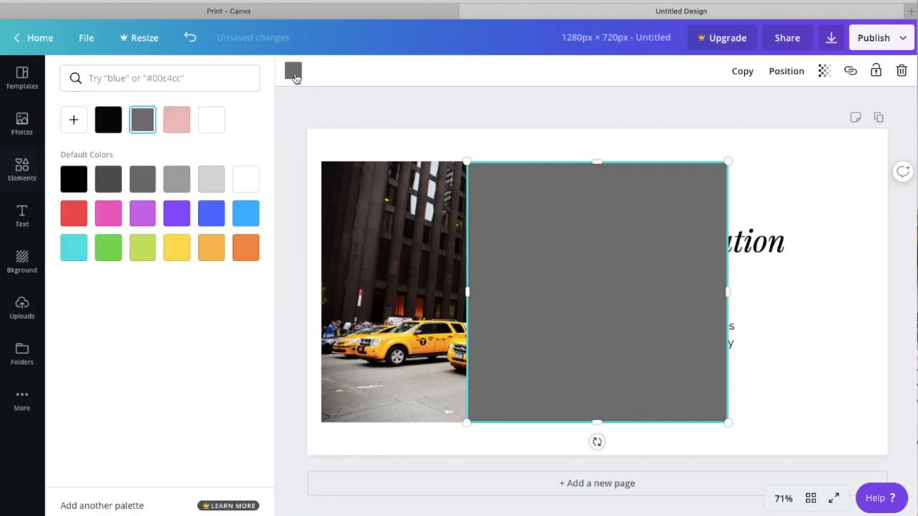
{"action": "left_click", "coordinate": [177, 214]}
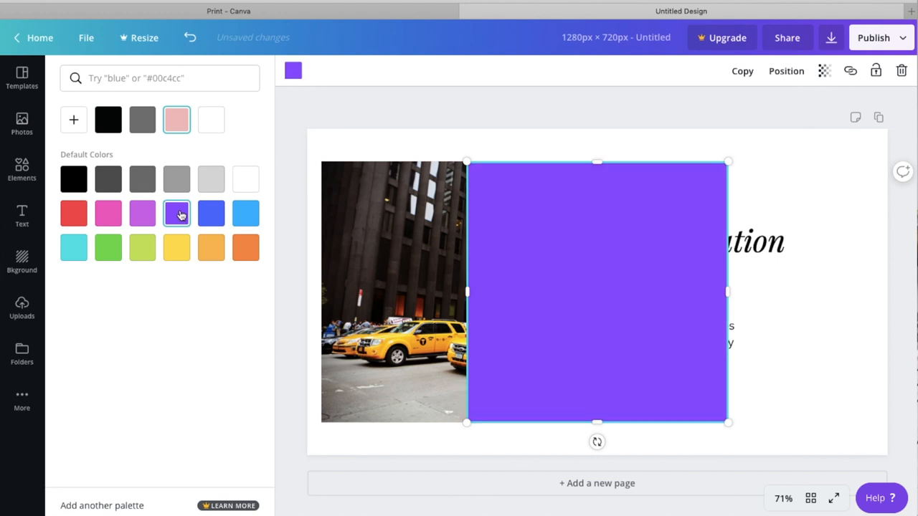
{"action": "left_click", "coordinate": [22, 170]}
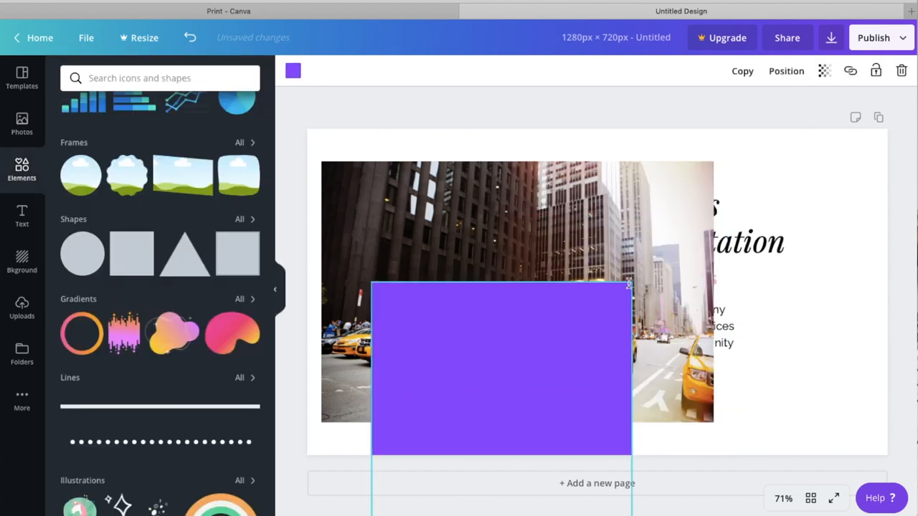
{"action": "left_click_drag", "start_coordinate": [501, 370], "coordinate": [450, 258]}
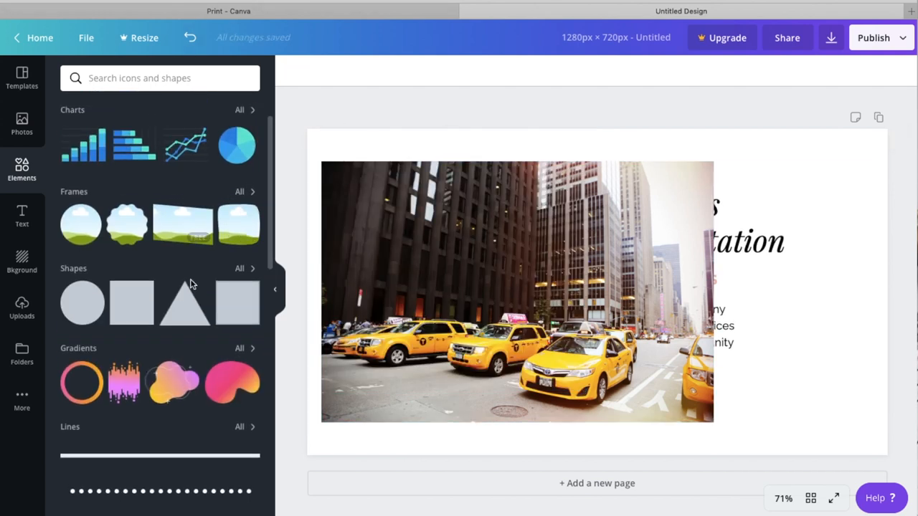
- Scroll the Elements icons and remove the taxi photo to restore the laptop image
{"action": "scroll", "scroll_direction": "down", "scroll_amount": 3}
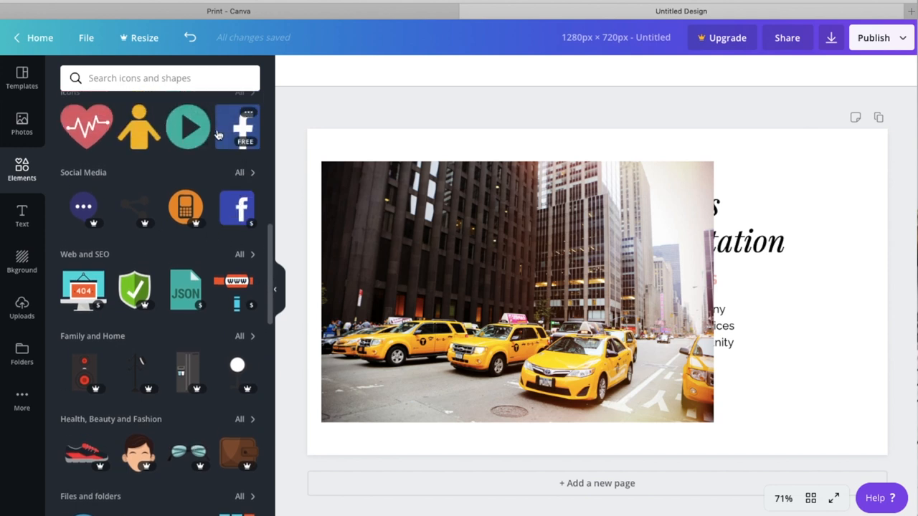
{"action": "left_click", "coordinate": [237, 127]}
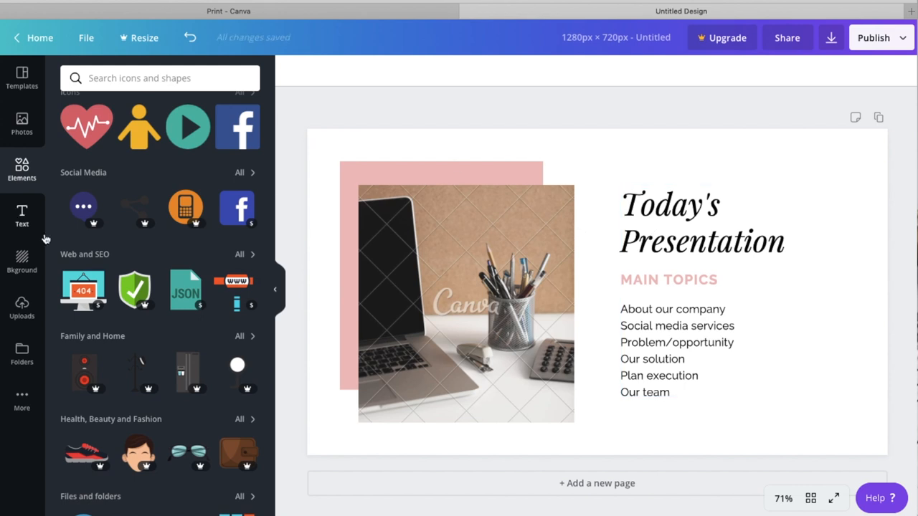
{"action": "mouse_move", "coordinate": [22, 216]}
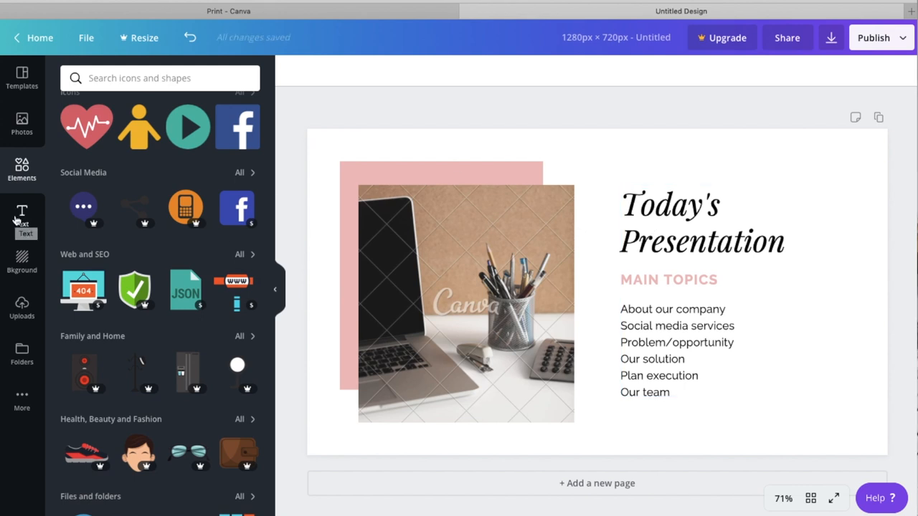
- Show text options and select the heading, MAIN TOPICS subheading and topics list for editing
{"action": "left_click", "coordinate": [21, 216]}
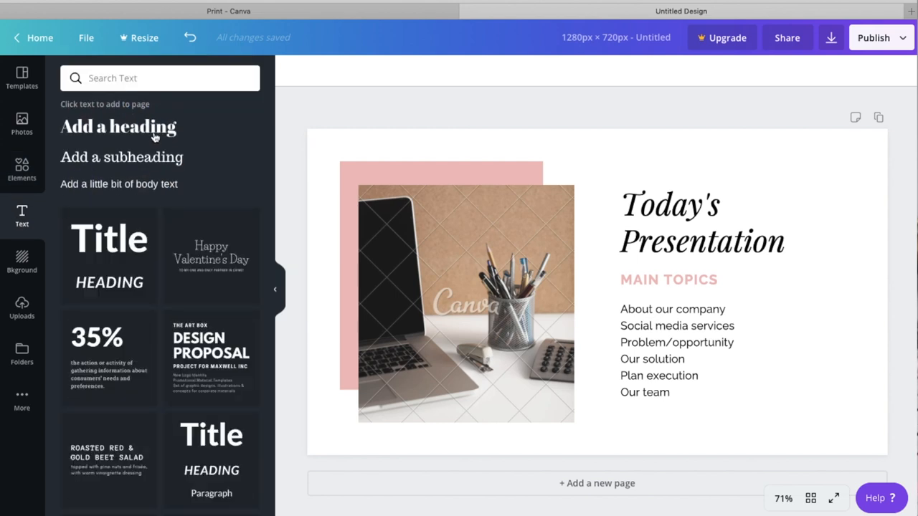
{"action": "mouse_move", "coordinate": [359, 145]}
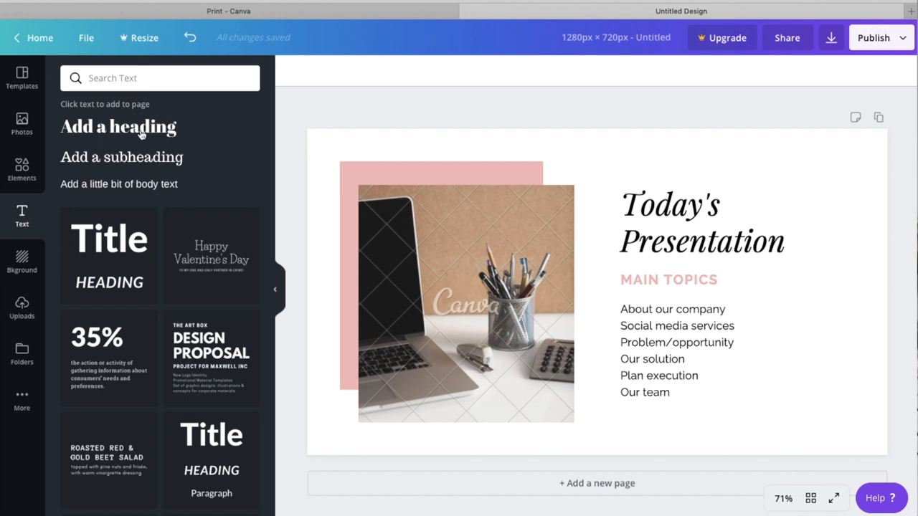
{"action": "mouse_move", "coordinate": [75, 136]}
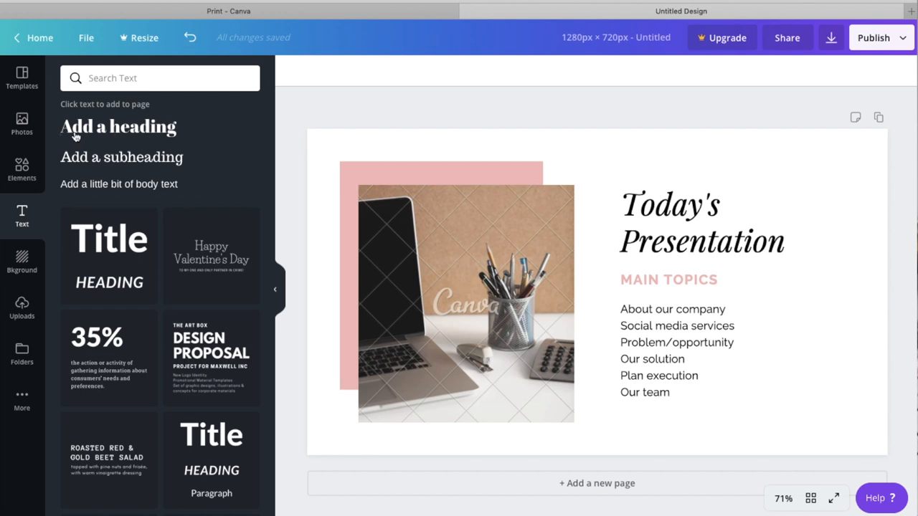
{"action": "mouse_move", "coordinate": [138, 188]}
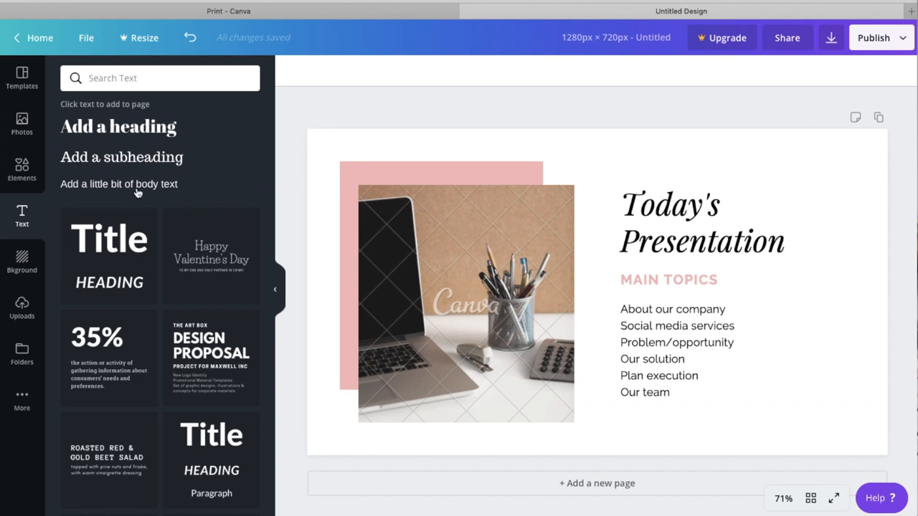
{"action": "mouse_move", "coordinate": [140, 191]}
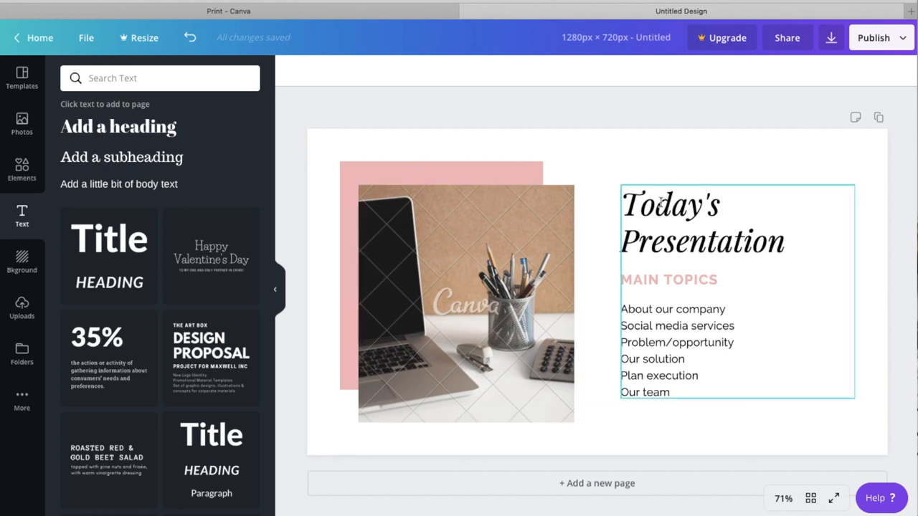
{"action": "left_click", "coordinate": [391, 274]}
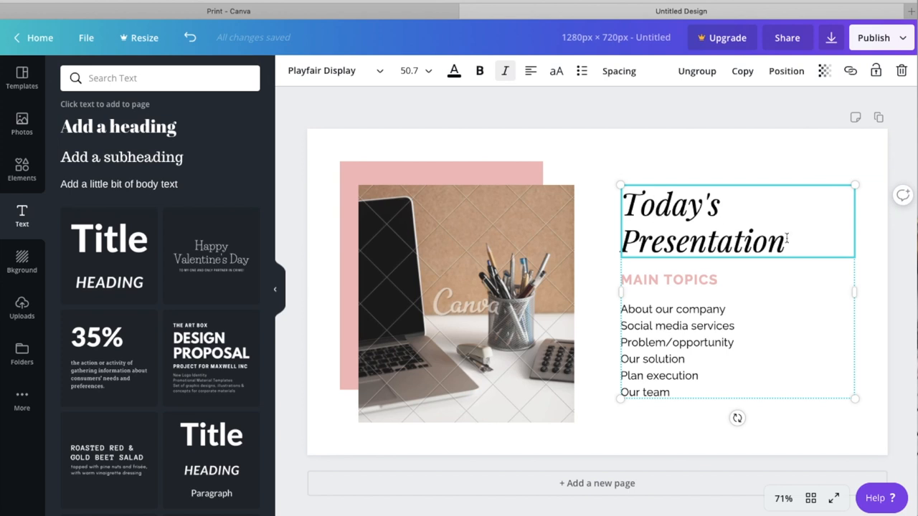
{"action": "double_click", "coordinate": [702, 242]}
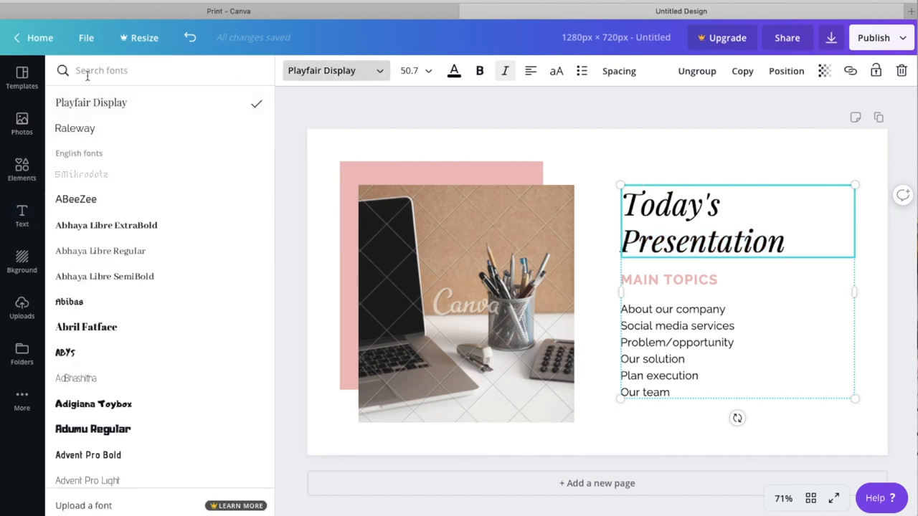
{"action": "left_click", "coordinate": [75, 129]}
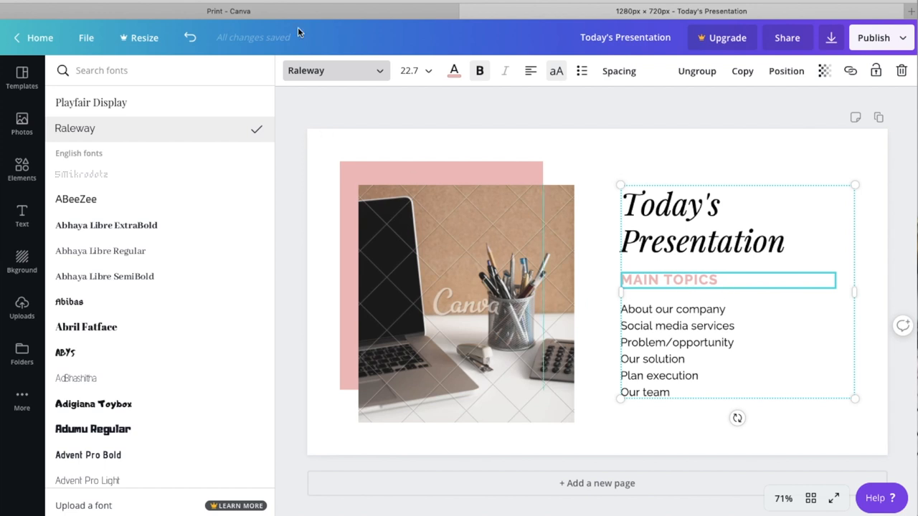
{"action": "left_click", "coordinate": [21, 215]}
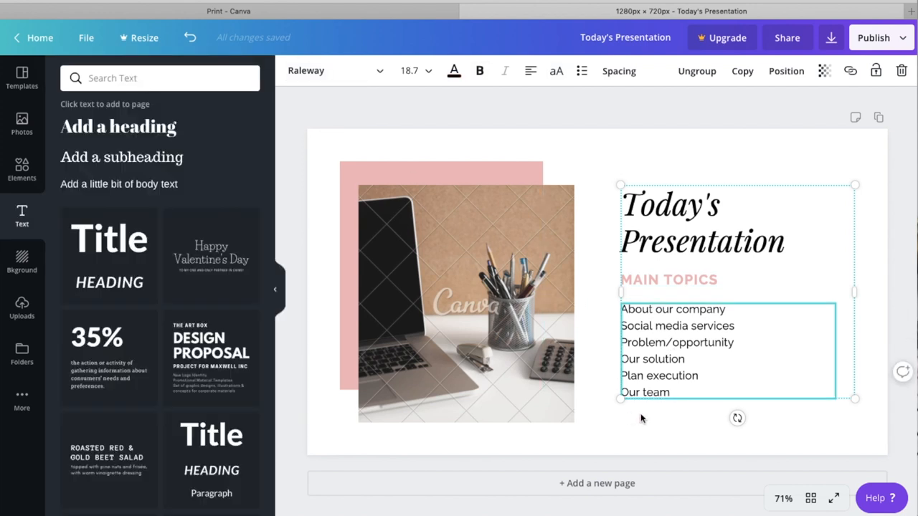
{"action": "left_click", "coordinate": [699, 375]}
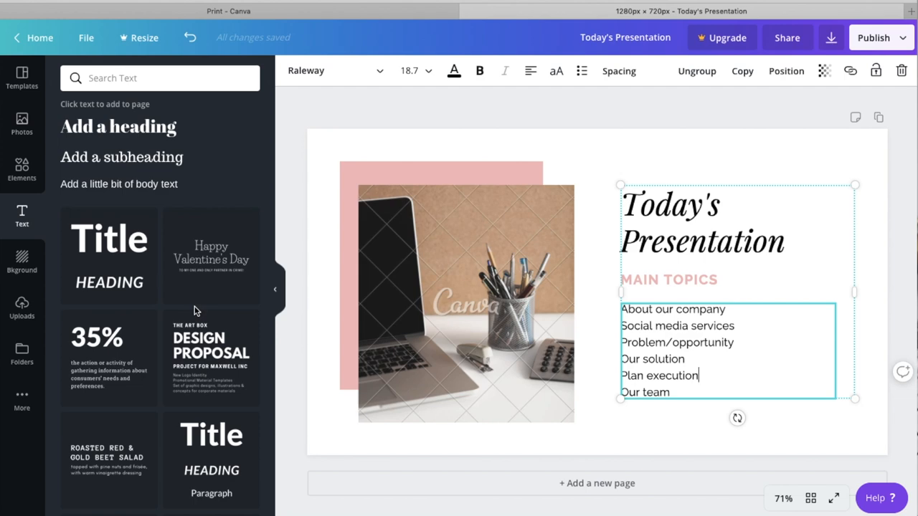
{"action": "scroll", "scroll_direction": "down", "scroll_amount": 3}
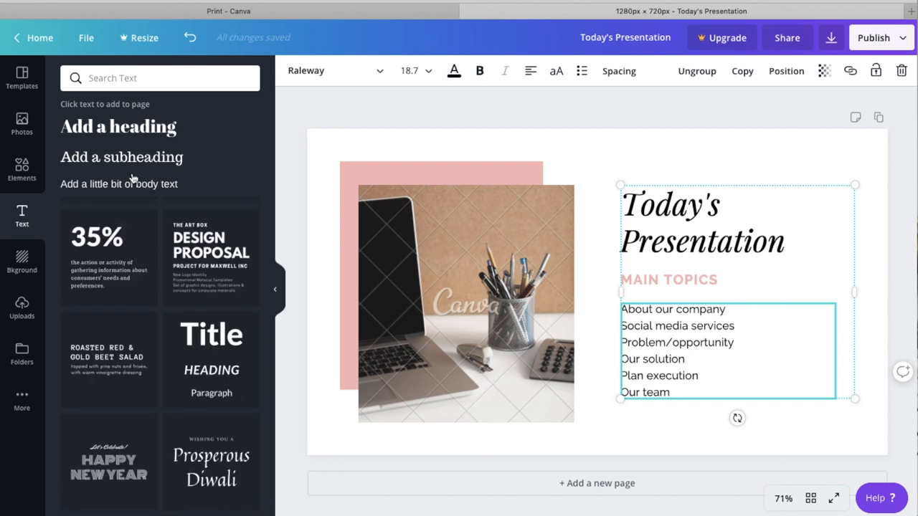
{"action": "mouse_move", "coordinate": [121, 134]}
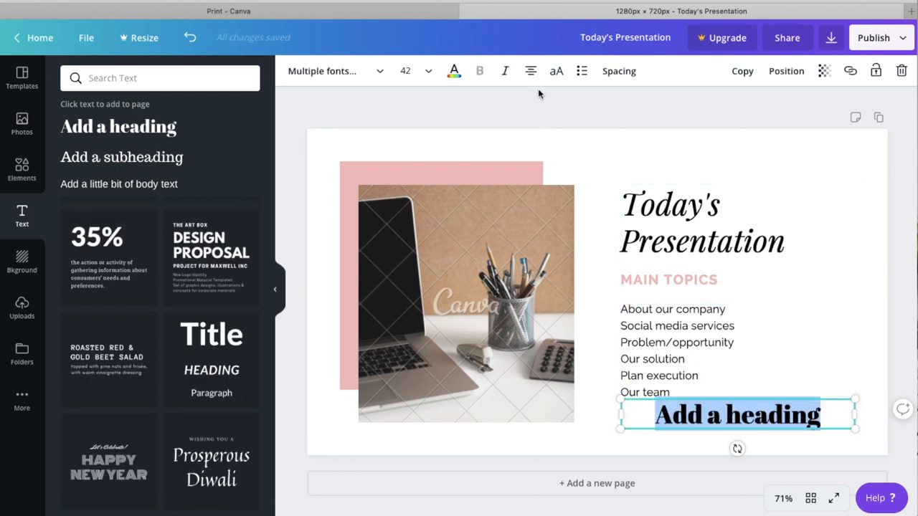
{"action": "mouse_move", "coordinate": [583, 164]}
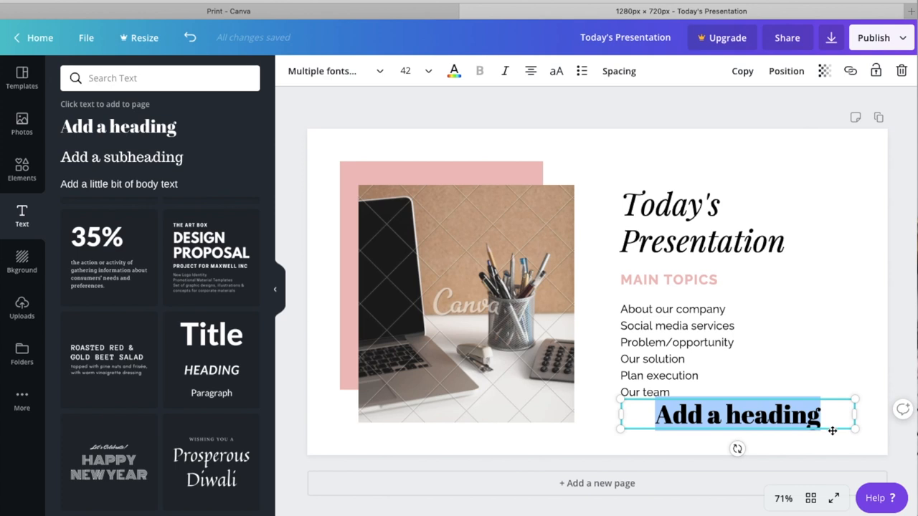
- Drag the new heading onto the top of the laptop photo and set it to Baloo Thambi
{"action": "left_click_drag", "start_coordinate": [737, 415], "coordinate": [512, 212]}
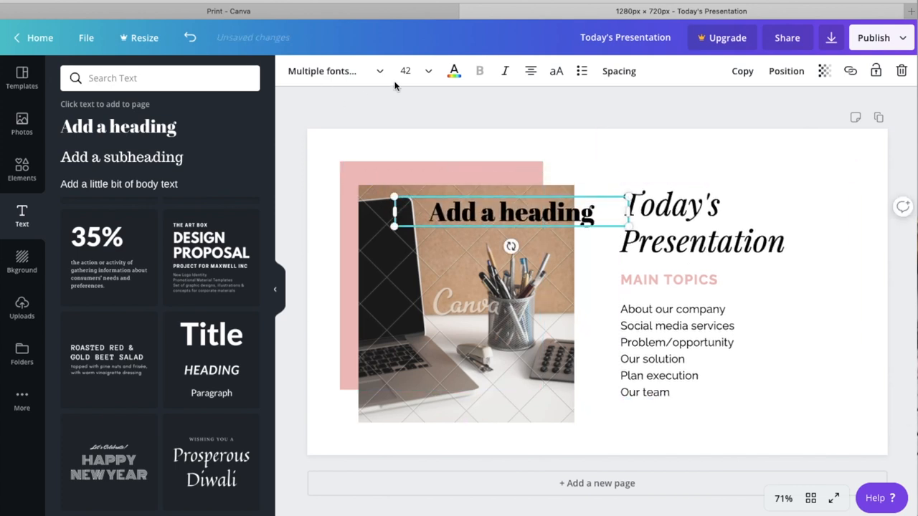
{"action": "left_click", "coordinate": [323, 71]}
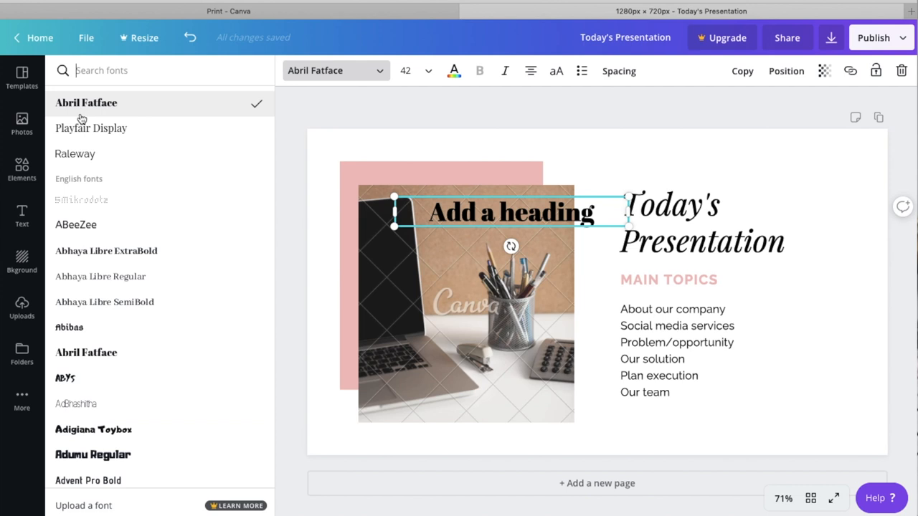
{"action": "mouse_move", "coordinate": [107, 190]}
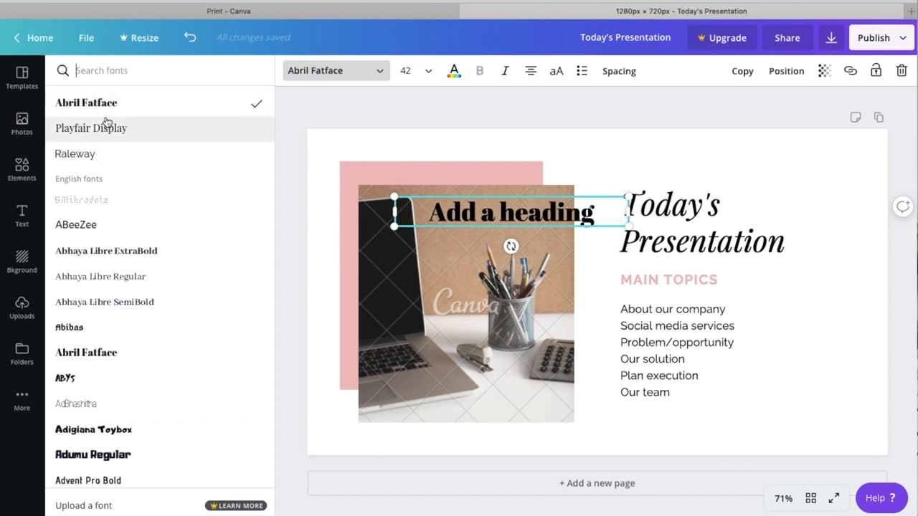
{"action": "scroll", "scroll_direction": "down", "scroll_amount": 3}
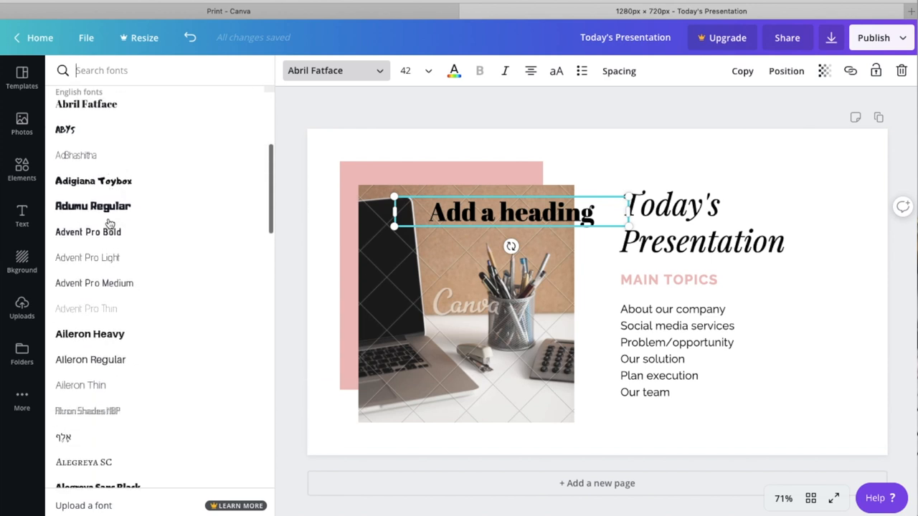
{"action": "scroll", "scroll_direction": "down", "scroll_amount": 3}
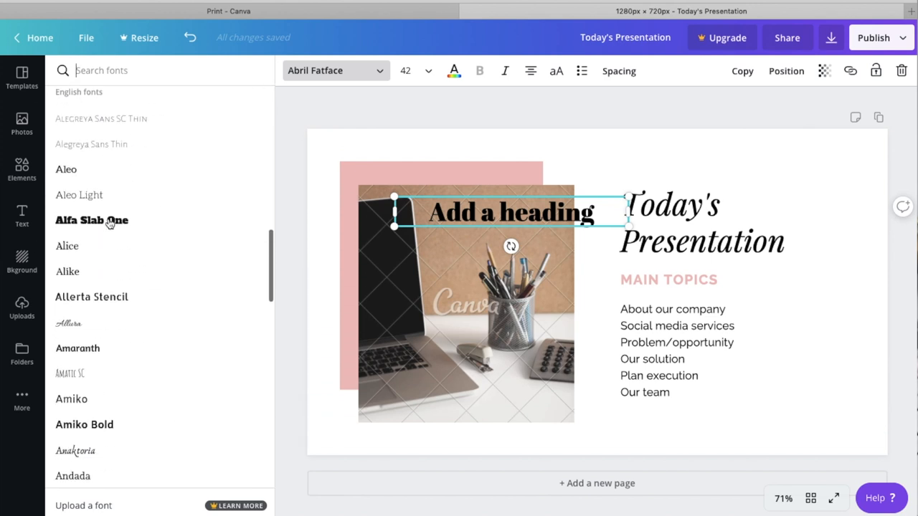
{"action": "scroll", "scroll_direction": "down", "scroll_amount": 3}
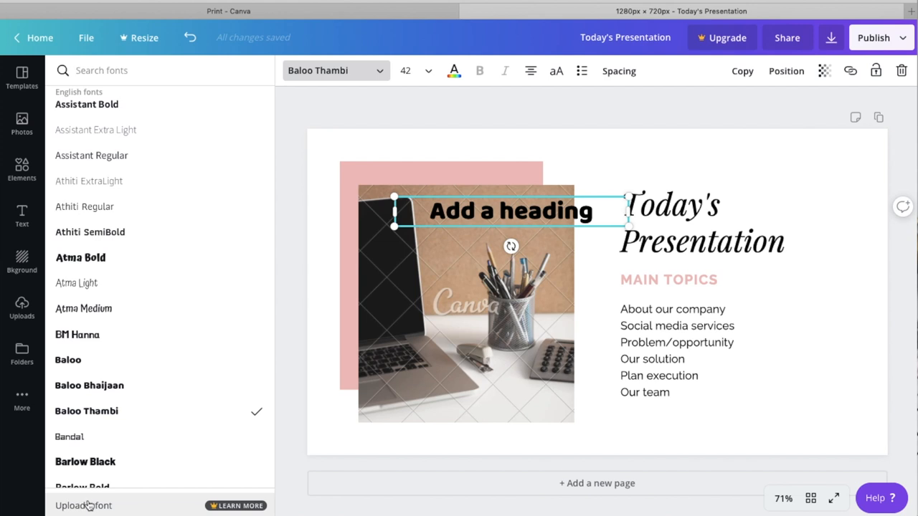
{"action": "left_click", "coordinate": [22, 261]}
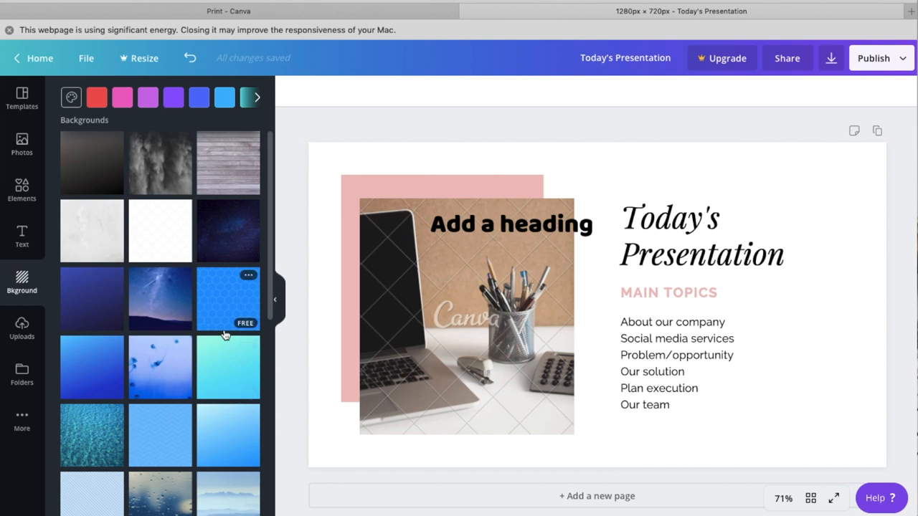
{"action": "mouse_move", "coordinate": [725, 151]}
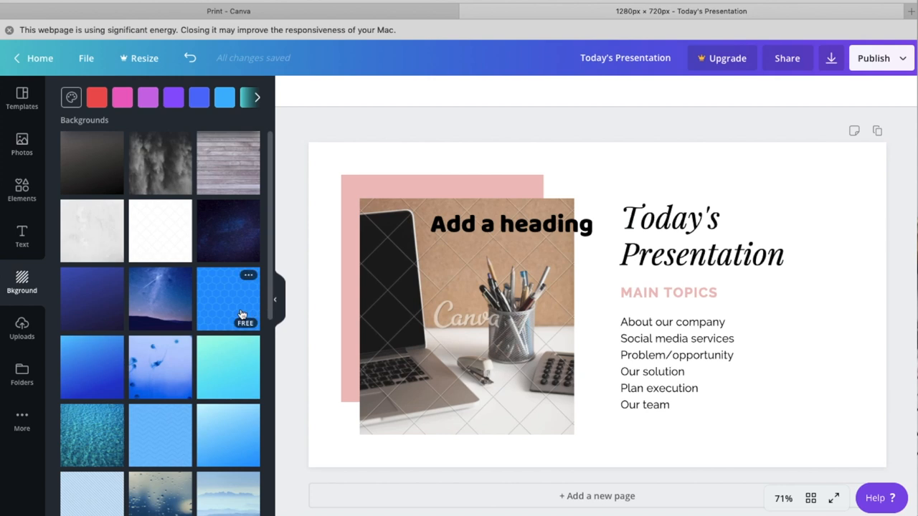
- Try the dotted diamond pattern background, browse more backgrounds, and end on plain white
{"action": "left_click", "coordinate": [228, 299]}
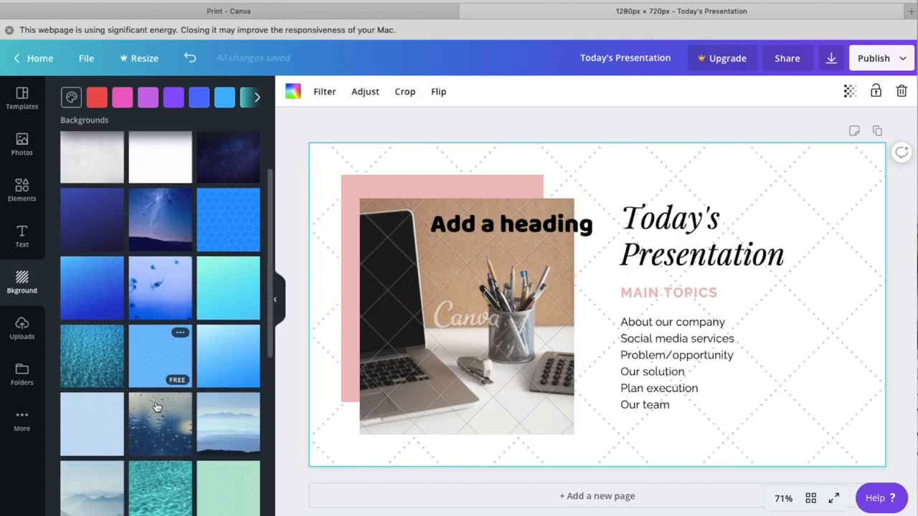
{"action": "scroll", "scroll_direction": "down", "scroll_amount": 3}
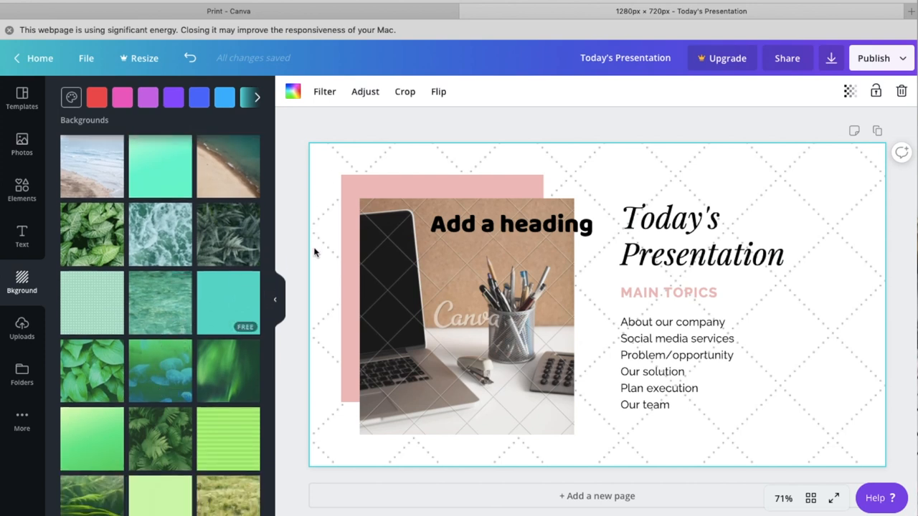
{"action": "scroll", "scroll_direction": "down", "scroll_amount": 3}
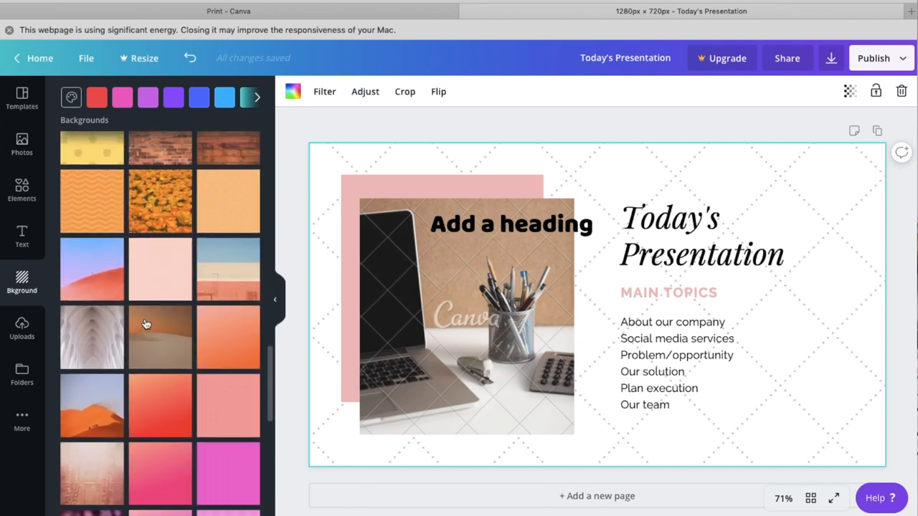
{"action": "scroll", "scroll_direction": "down", "scroll_amount": 3}
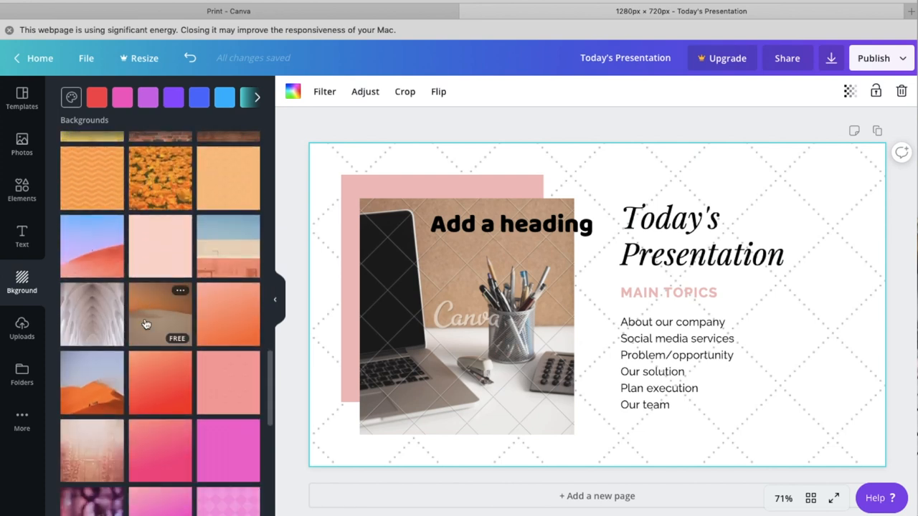
{"action": "scroll", "scroll_direction": "down", "scroll_amount": 3}
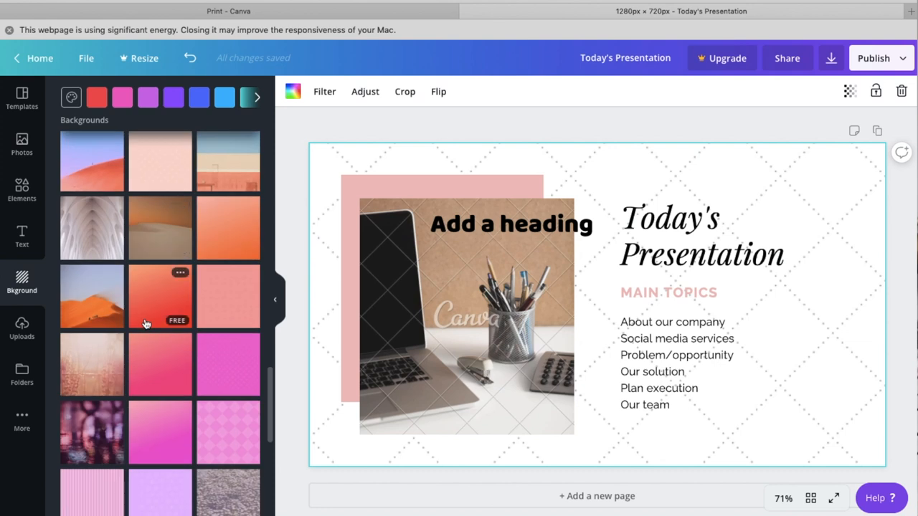
{"action": "scroll", "scroll_direction": "down", "scroll_amount": 3}
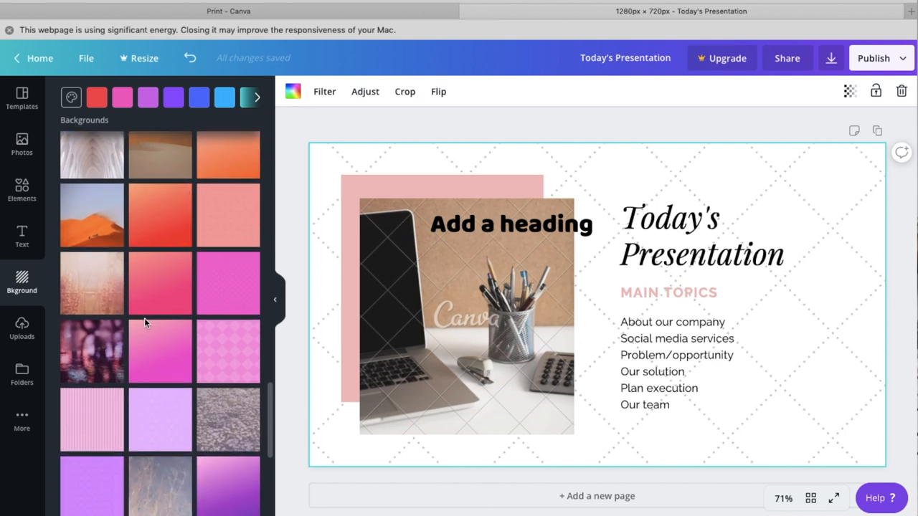
{"action": "scroll", "scroll_direction": "down", "scroll_amount": 3}
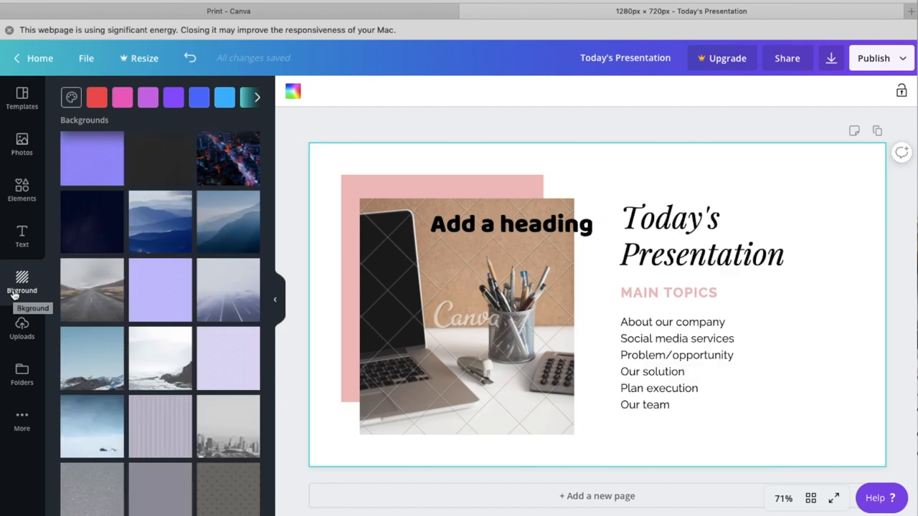
{"action": "mouse_move", "coordinate": [22, 329]}
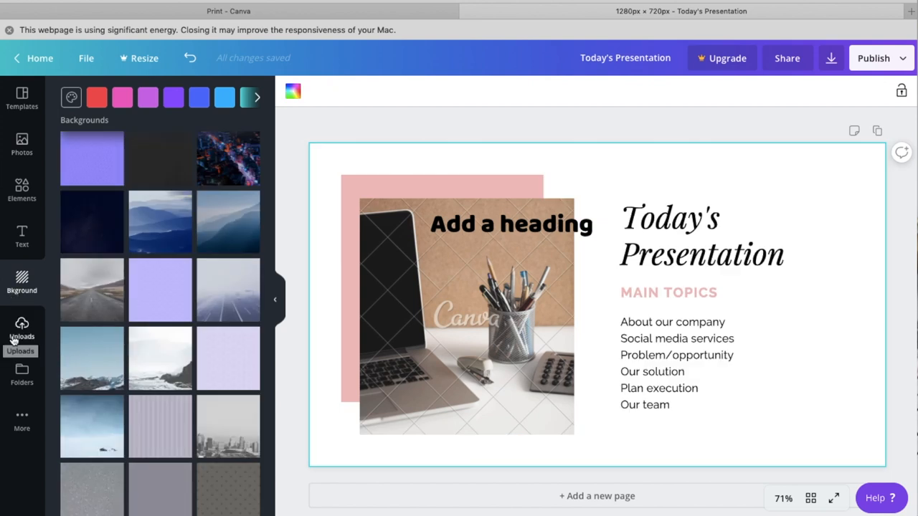
- Upload Thank_You_Label_4.png from the computer into Uploads
{"action": "left_click", "coordinate": [21, 330]}
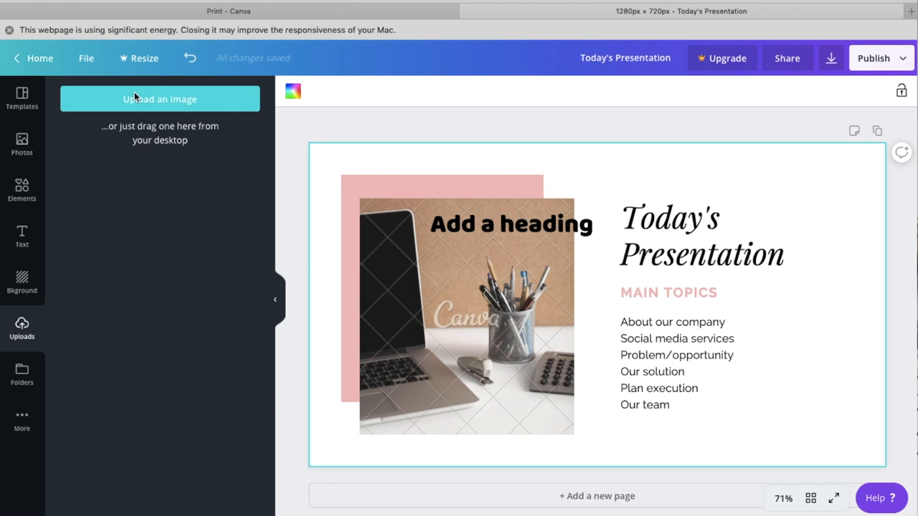
{"action": "left_click", "coordinate": [159, 99]}
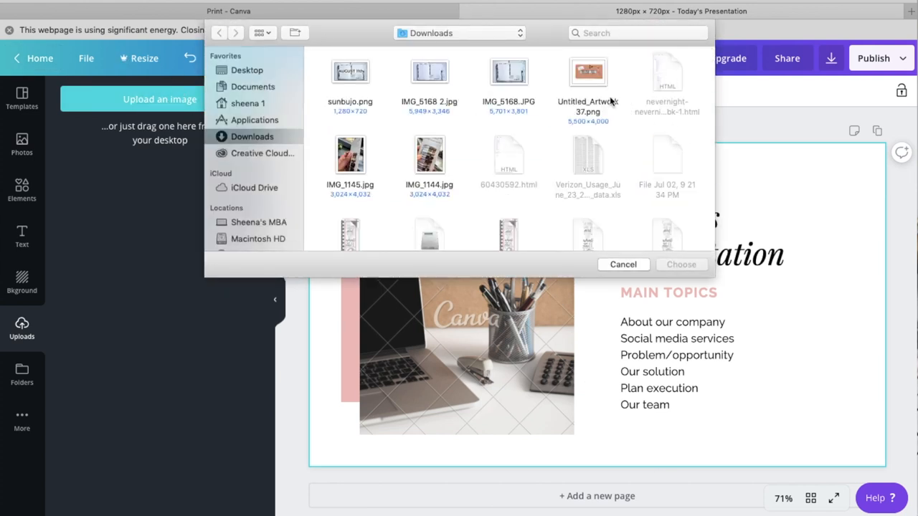
{"action": "scroll", "scroll_direction": "down", "scroll_amount": 3}
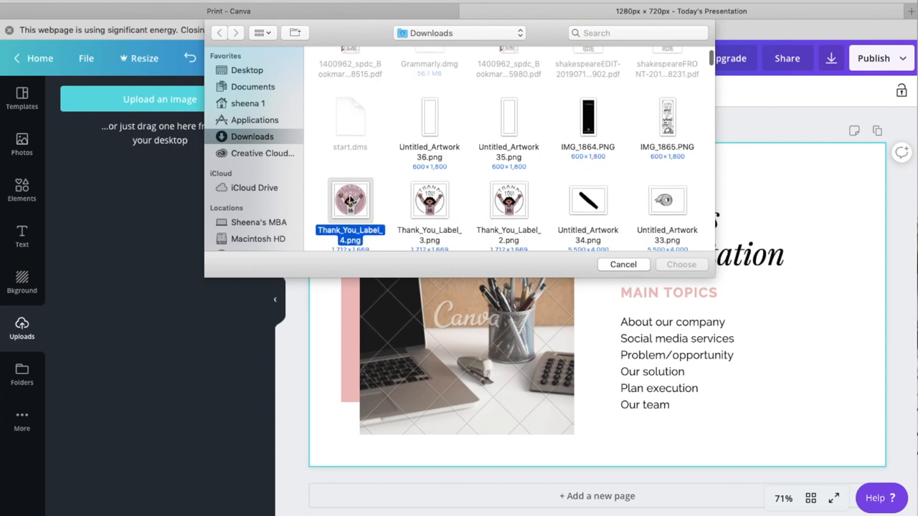
{"action": "left_click", "coordinate": [680, 265]}
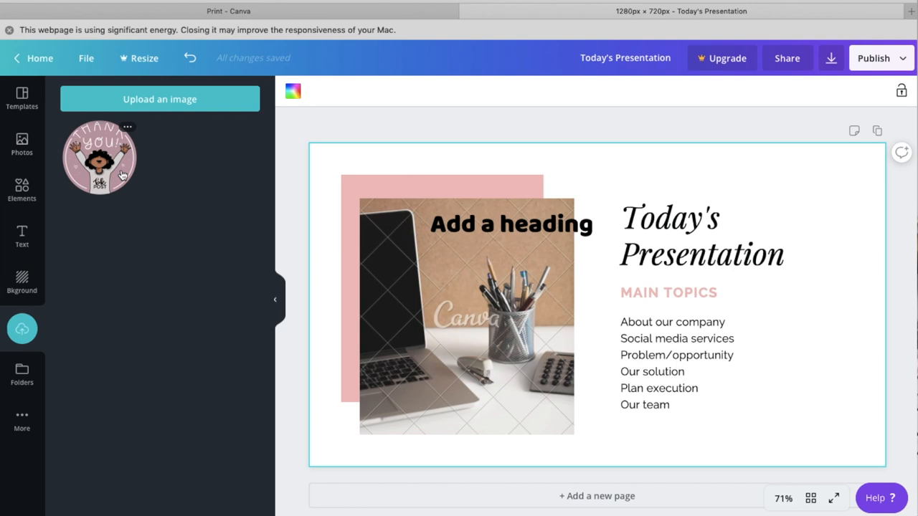
- Add the thank-you sticker to the slide, shrink it, and move it top-right
{"action": "left_click", "coordinate": [21, 329]}
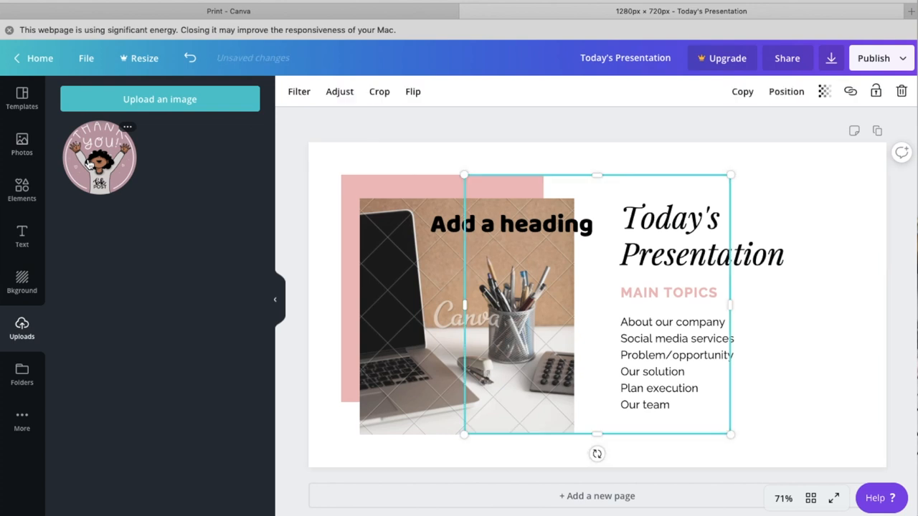
{"action": "left_click_drag", "start_coordinate": [99, 157], "coordinate": [597, 305]}
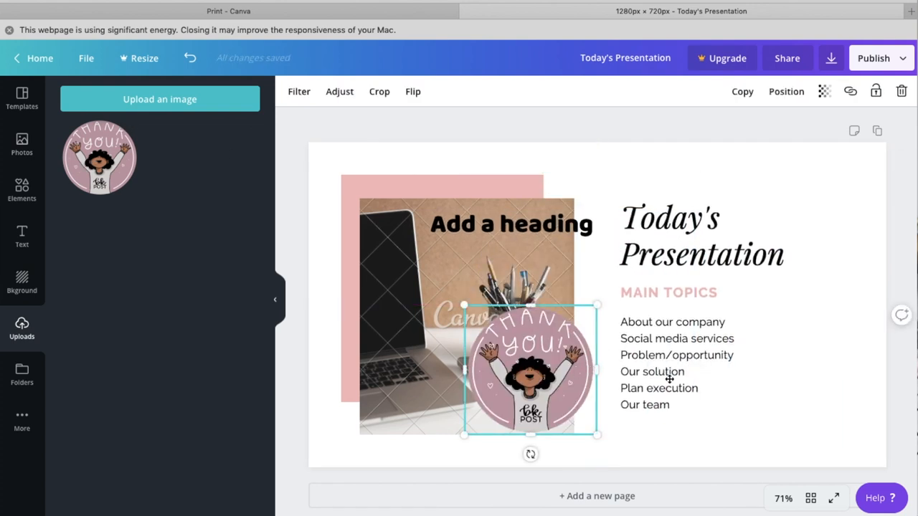
{"action": "left_click_drag", "start_coordinate": [531, 369], "coordinate": [746, 262]}
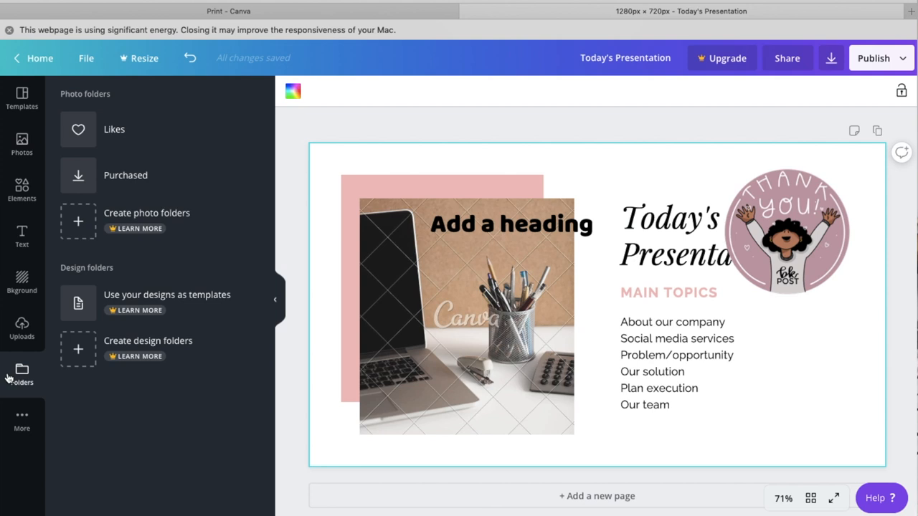
{"action": "mouse_move", "coordinate": [18, 375]}
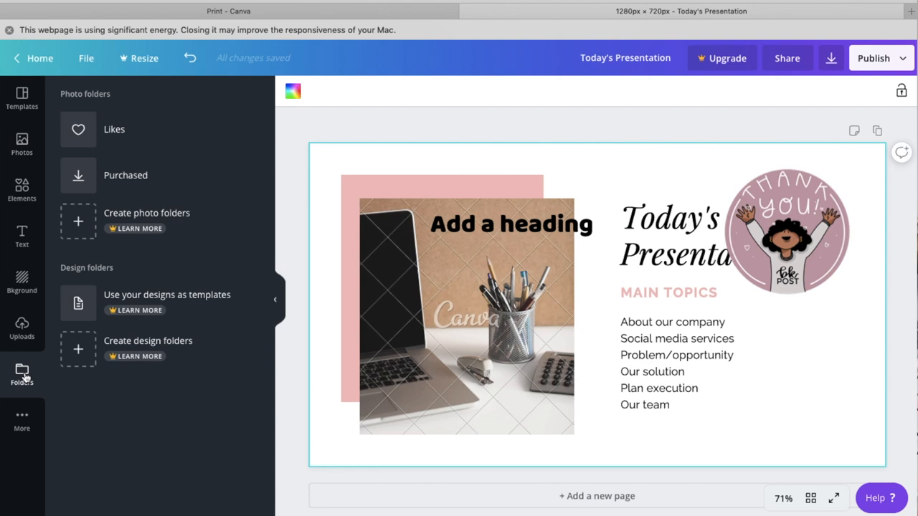
- Show the Folders panel listing saved folders such as Likes and Purchased
{"action": "left_click", "coordinate": [22, 328]}
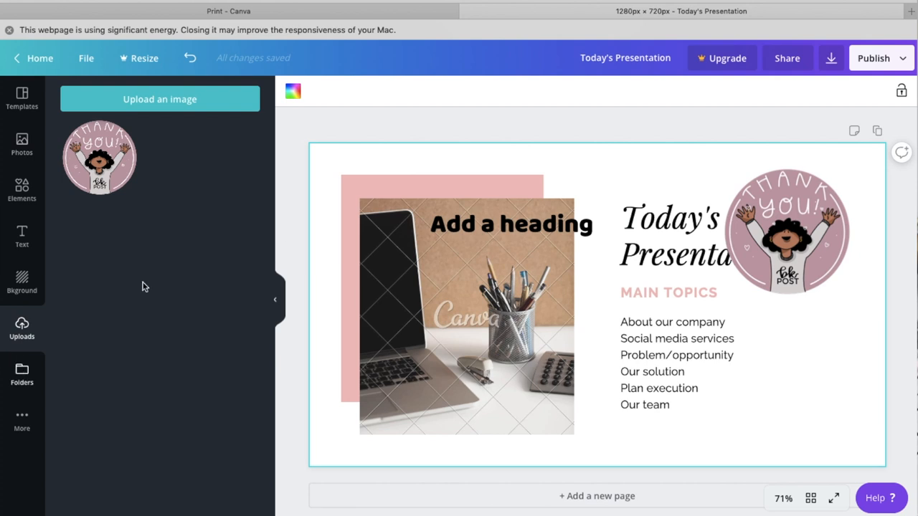
{"action": "mouse_move", "coordinate": [99, 415]}
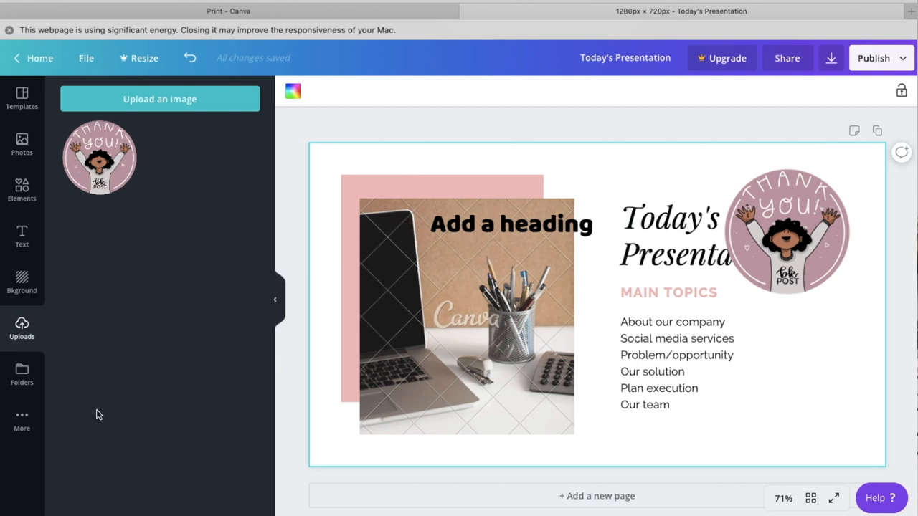
{"action": "left_click", "coordinate": [21, 373]}
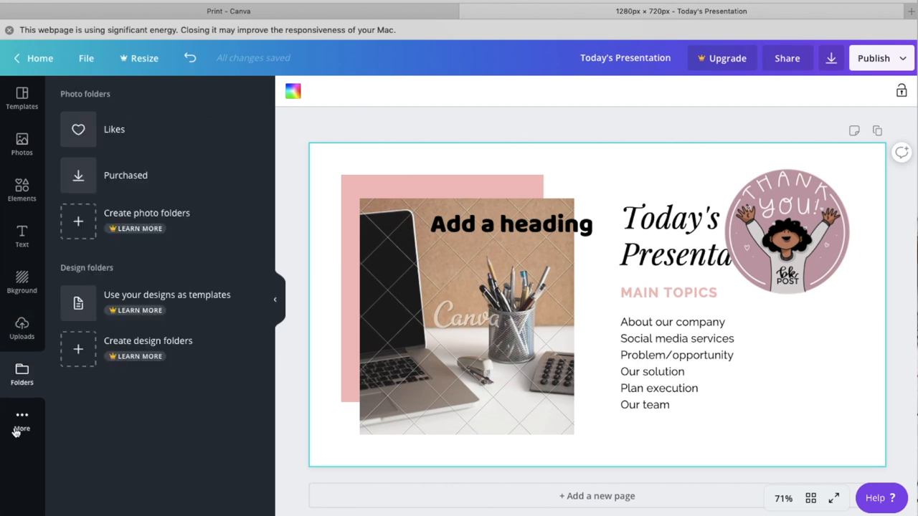
- Browse Canva's apps (Pexels, Facebook, Instagram), then start a new blank Facebook Post
{"action": "left_click", "coordinate": [21, 420]}
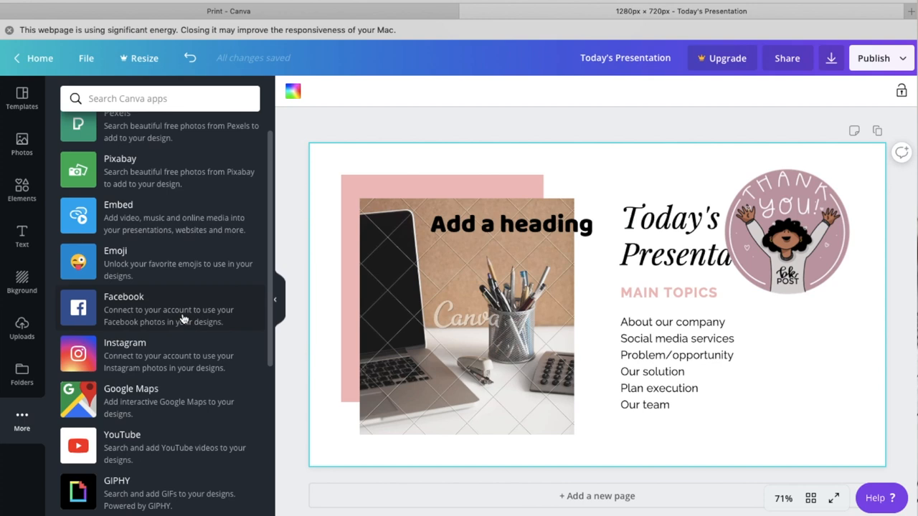
{"action": "mouse_move", "coordinate": [132, 354]}
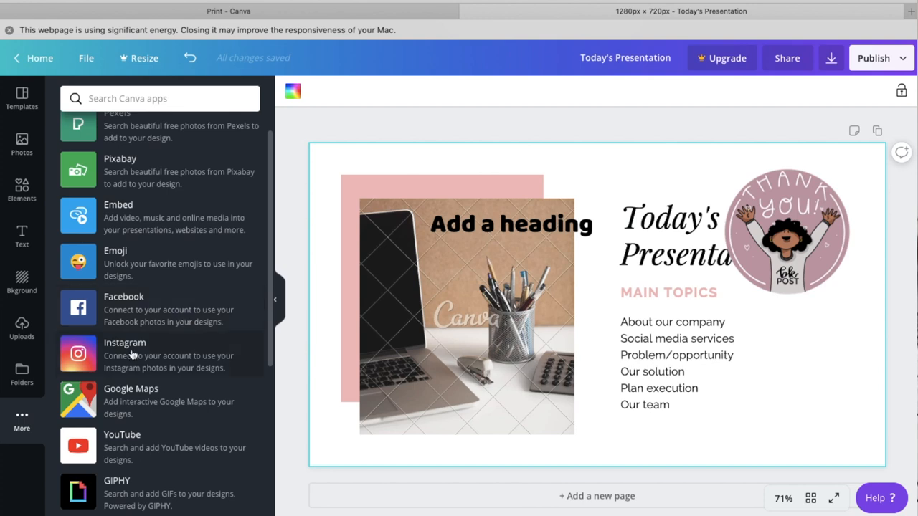
{"action": "scroll", "scroll_direction": "down", "scroll_amount": 3}
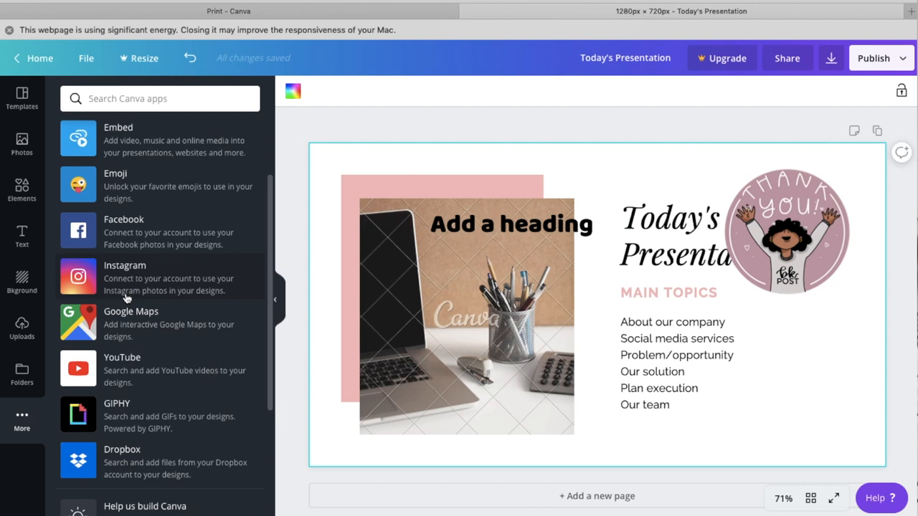
{"action": "scroll", "scroll_direction": "down", "scroll_amount": 3}
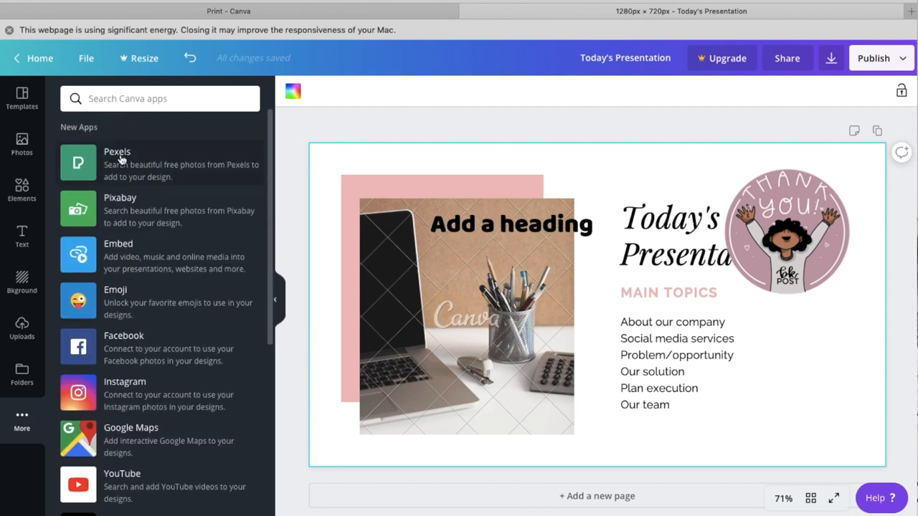
{"action": "mouse_move", "coordinate": [115, 348]}
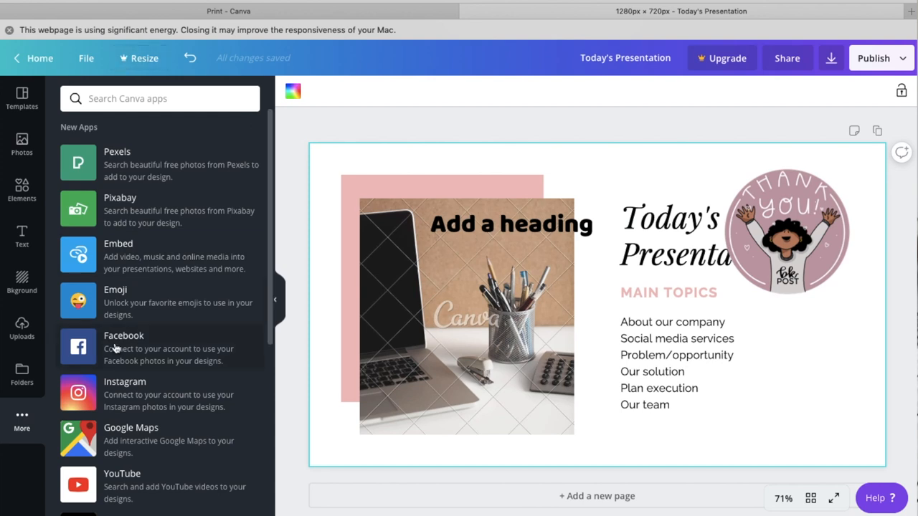
{"action": "mouse_move", "coordinate": [460, 175]}
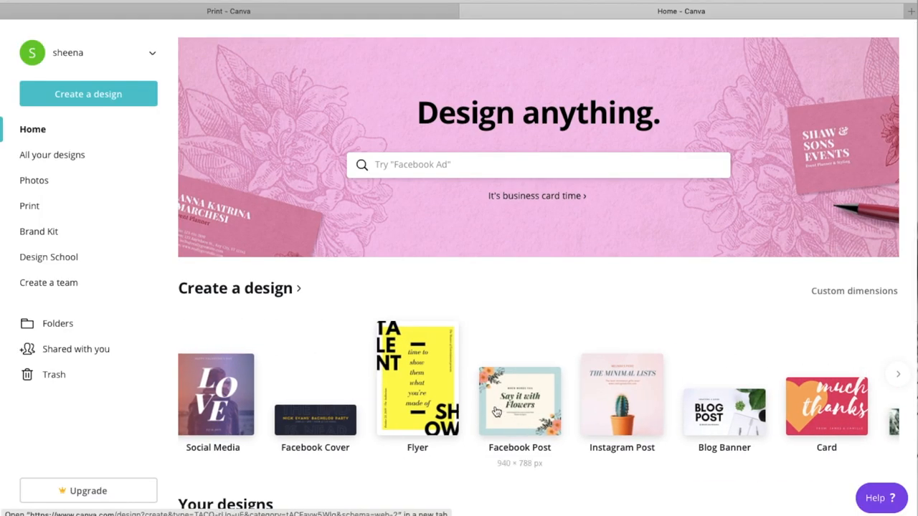
{"action": "left_click", "coordinate": [519, 396]}
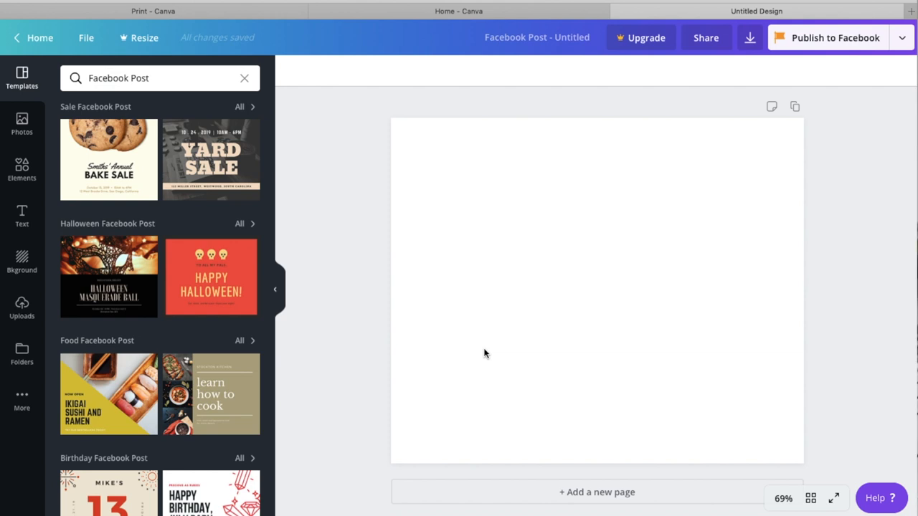
{"action": "scroll", "scroll_direction": "down", "scroll_amount": 3}
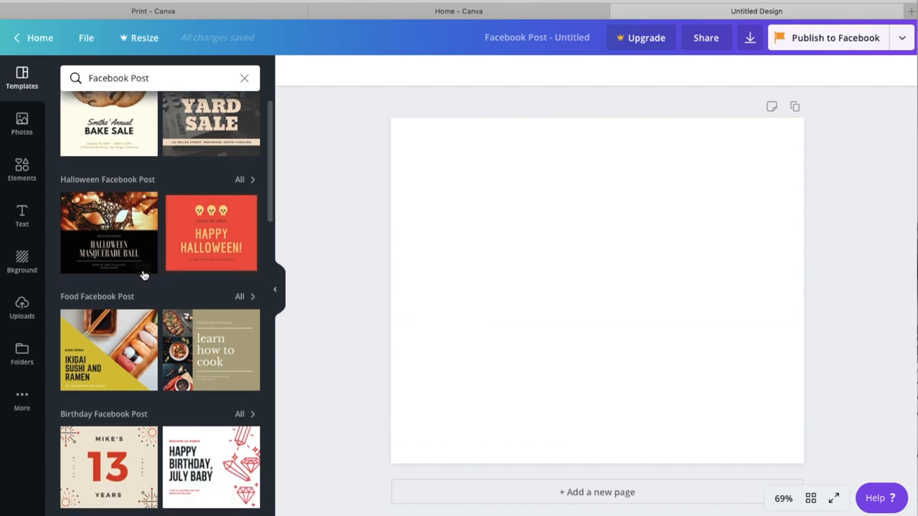
{"action": "scroll", "scroll_direction": "down", "scroll_amount": 3}
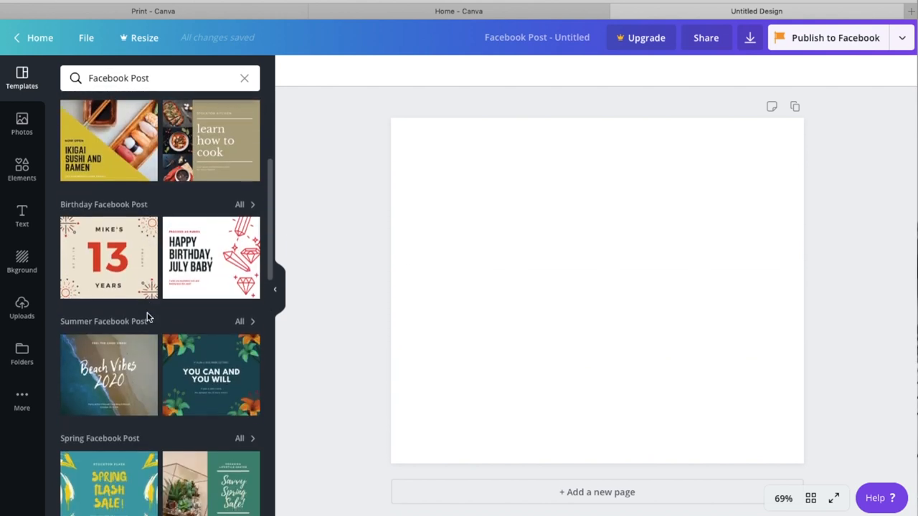
{"action": "scroll", "scroll_direction": "down", "scroll_amount": 3}
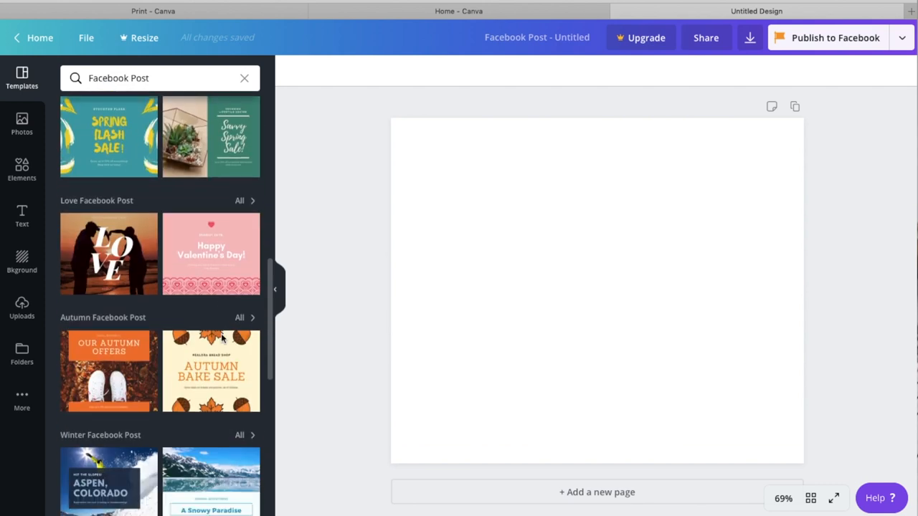
{"action": "scroll", "scroll_direction": "down", "scroll_amount": 3}
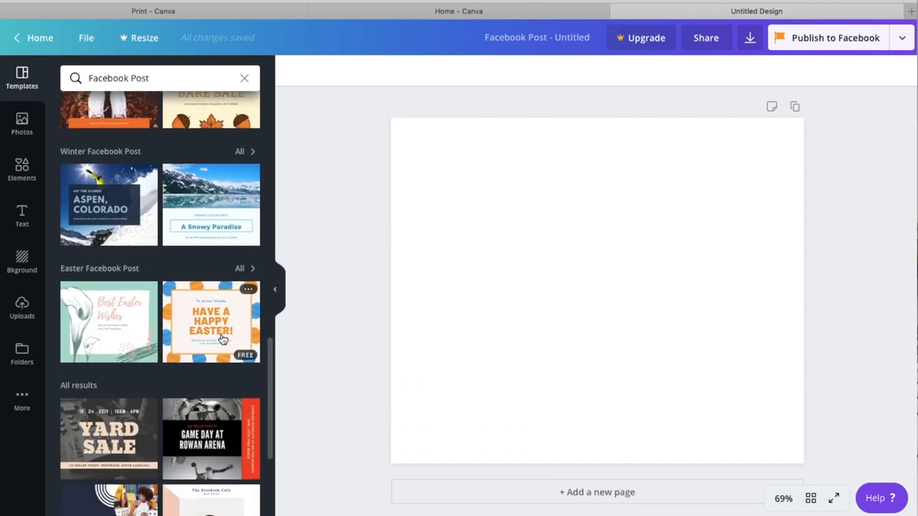
{"action": "scroll", "scroll_direction": "down", "scroll_amount": 3}
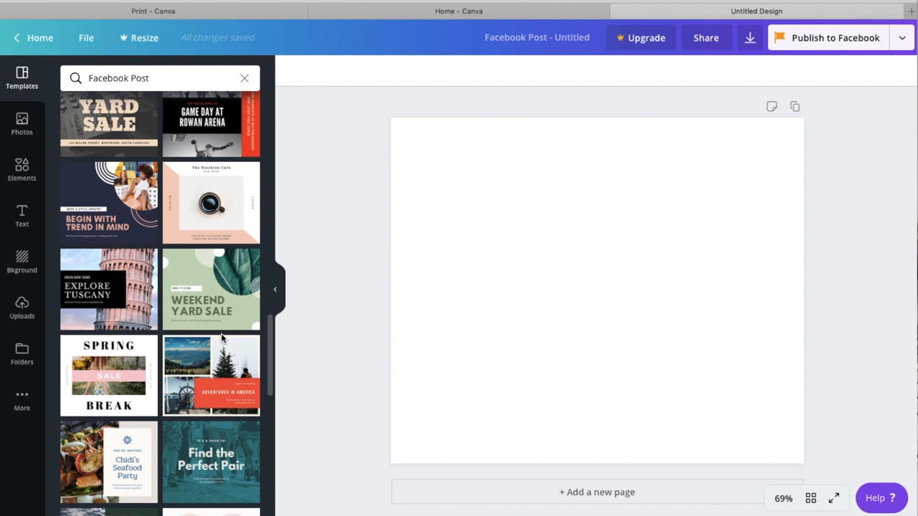
{"action": "scroll", "scroll_direction": "down", "scroll_amount": 3}
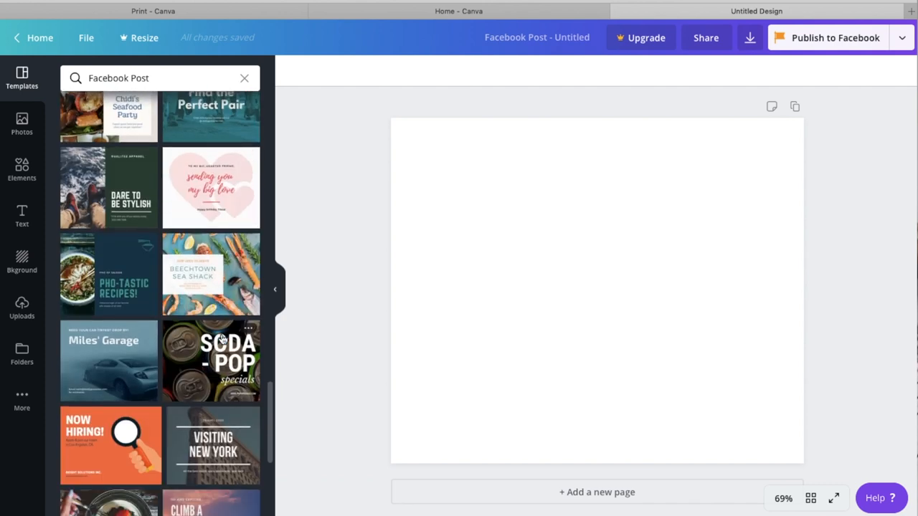
{"action": "scroll", "scroll_direction": "down", "scroll_amount": 3}
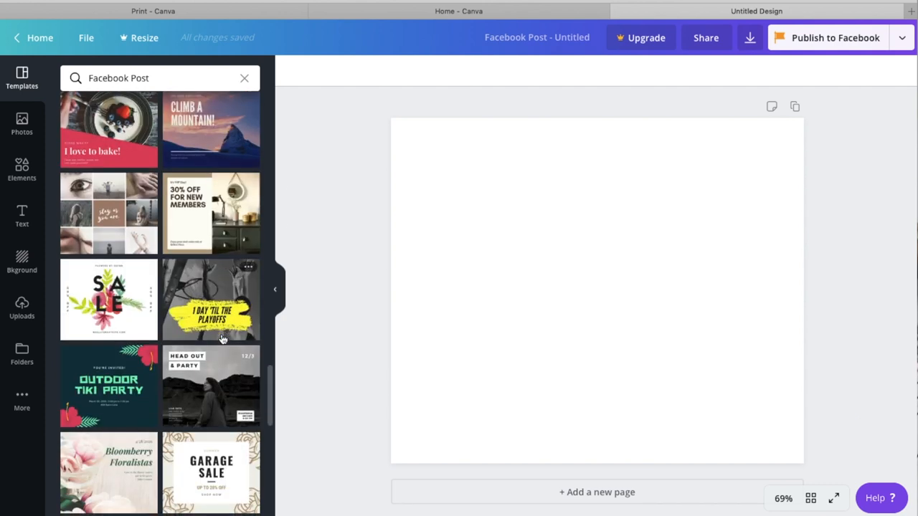
{"action": "scroll", "scroll_direction": "down", "scroll_amount": 3}
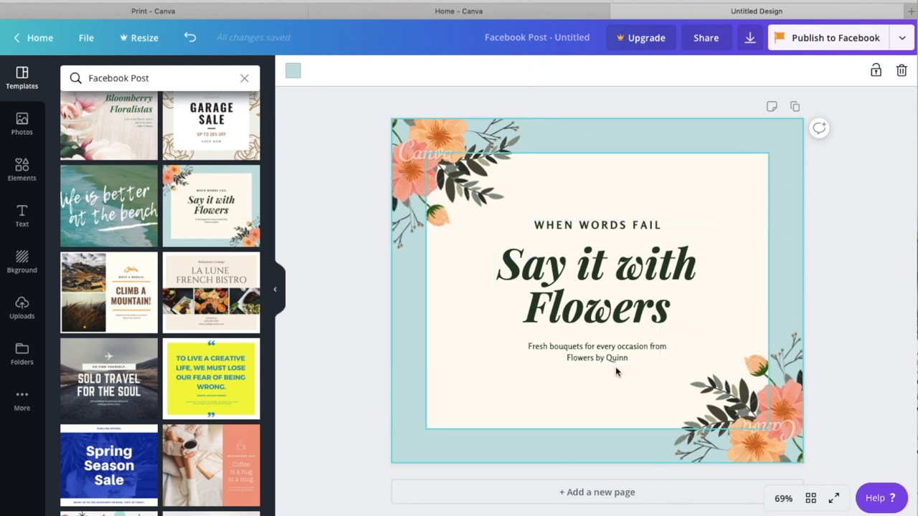
{"action": "mouse_move", "coordinate": [672, 209]}
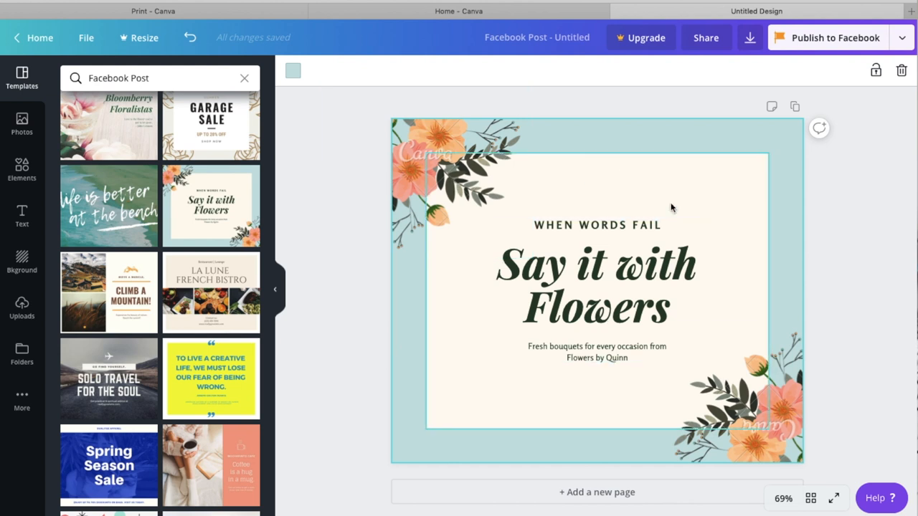
- Inspect the heading text group and the top-left and bottom-right flower decorations
{"action": "left_click", "coordinate": [596, 292]}
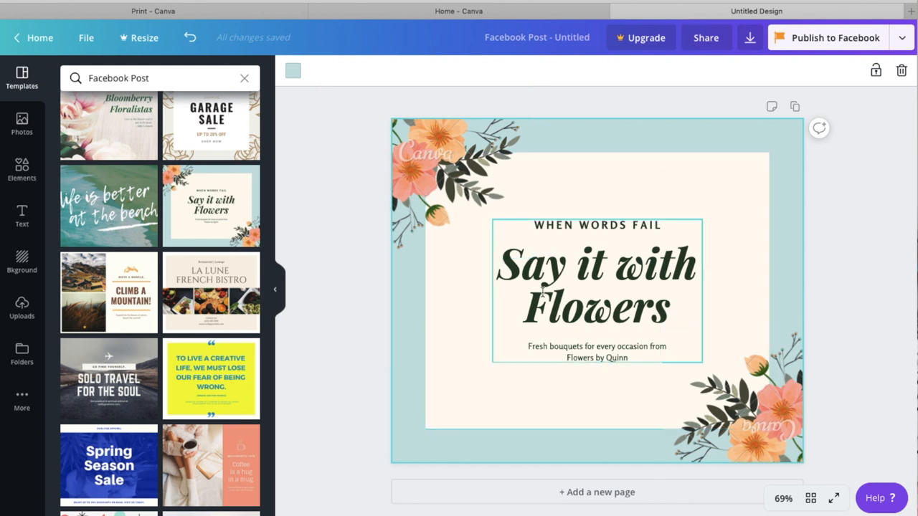
{"action": "left_click", "coordinate": [427, 176]}
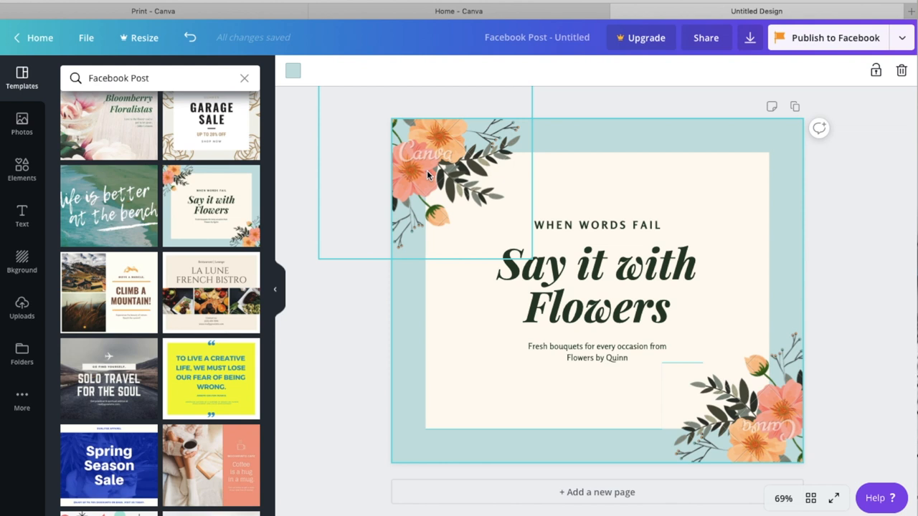
{"action": "left_click", "coordinate": [321, 256]}
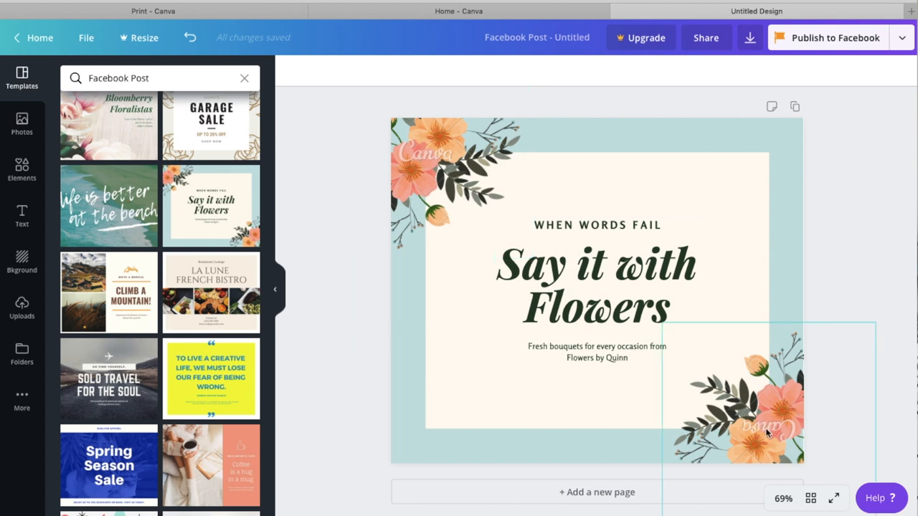
{"action": "left_click_drag", "start_coordinate": [768, 434], "coordinate": [449, 161]}
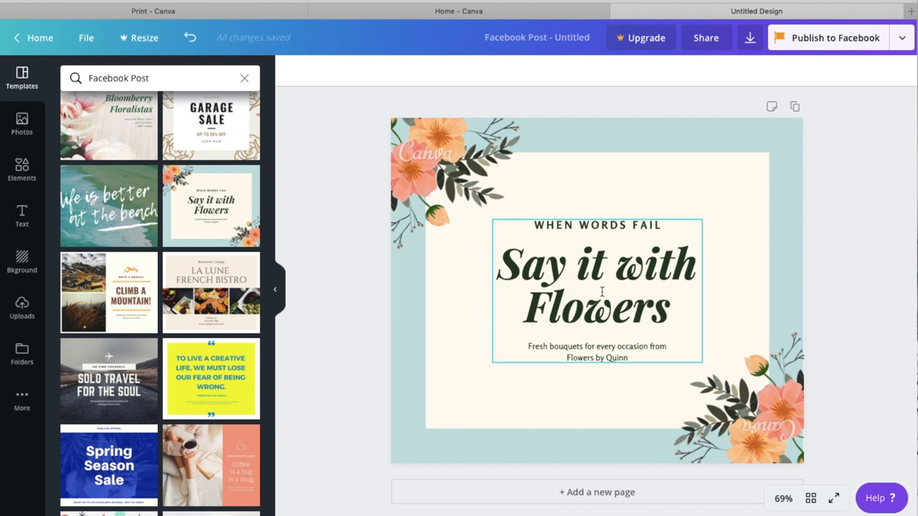
{"action": "mouse_move", "coordinate": [601, 291]}
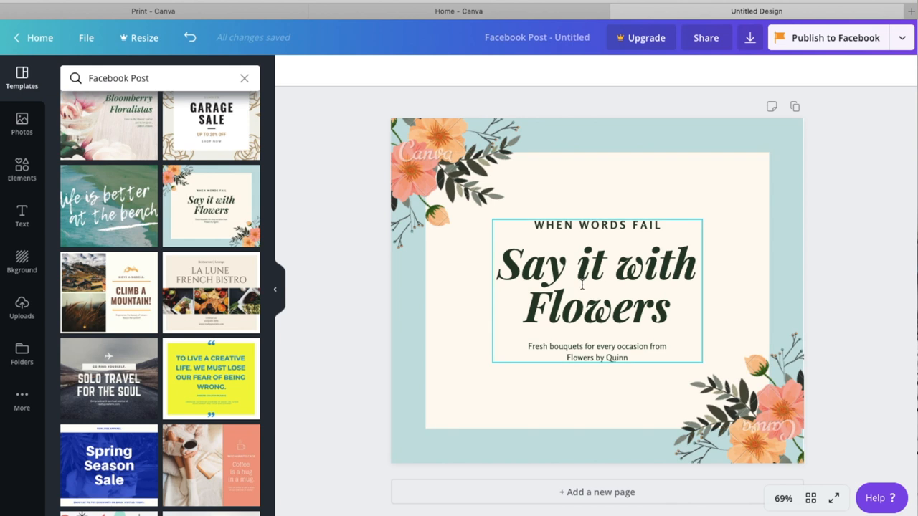
{"action": "mouse_move", "coordinate": [663, 309]}
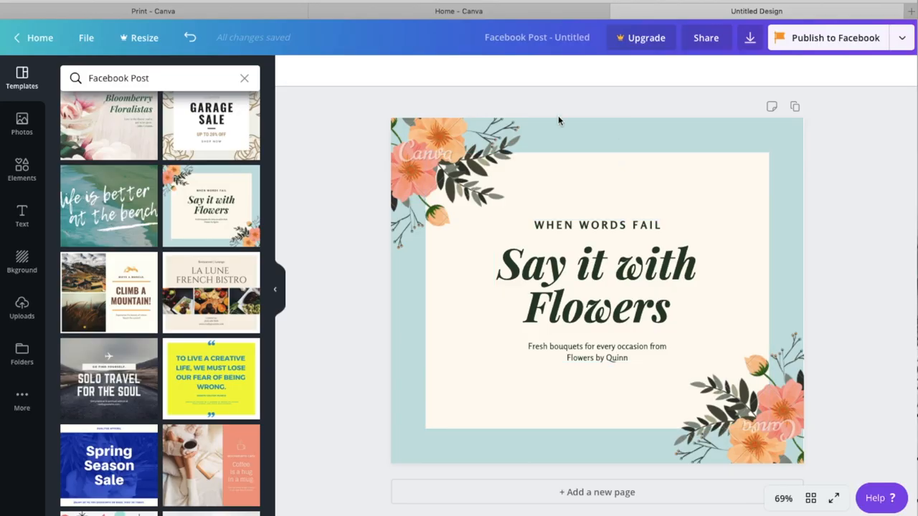
{"action": "mouse_move", "coordinate": [487, 78]}
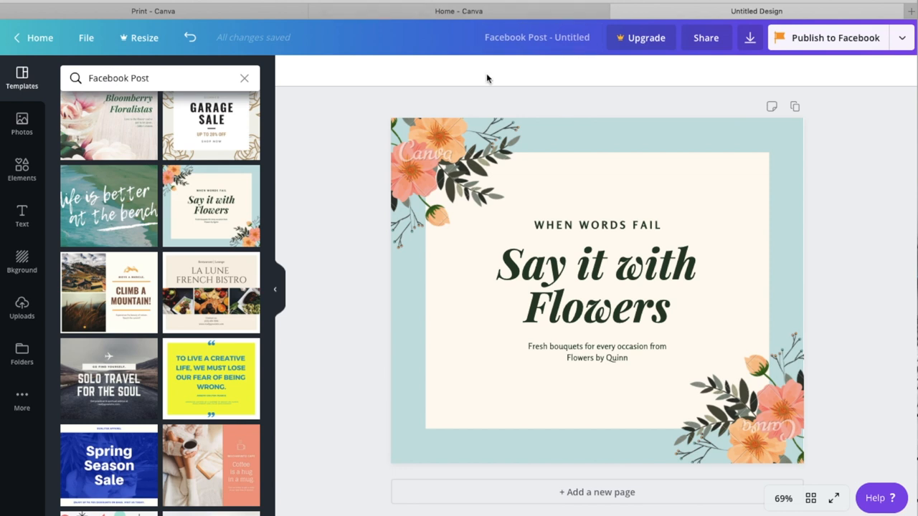
{"action": "mouse_move", "coordinate": [425, 78]}
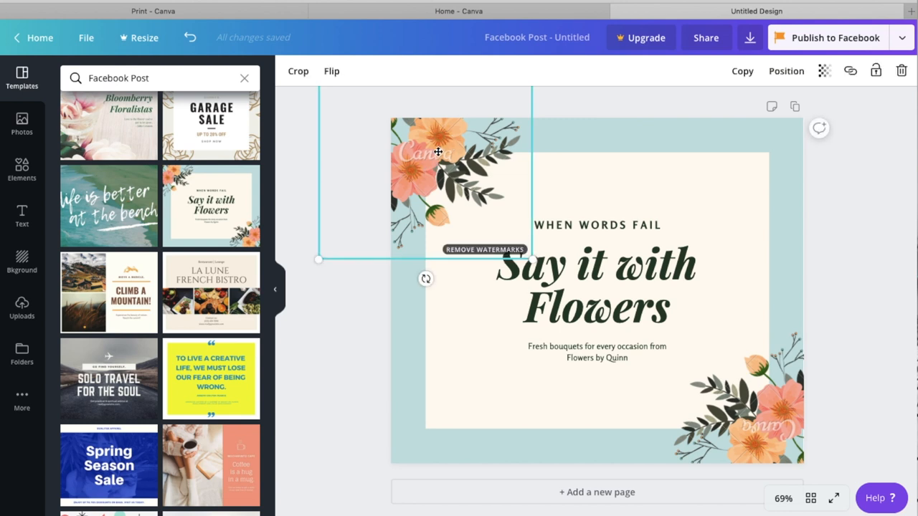
{"action": "mouse_move", "coordinate": [458, 161]}
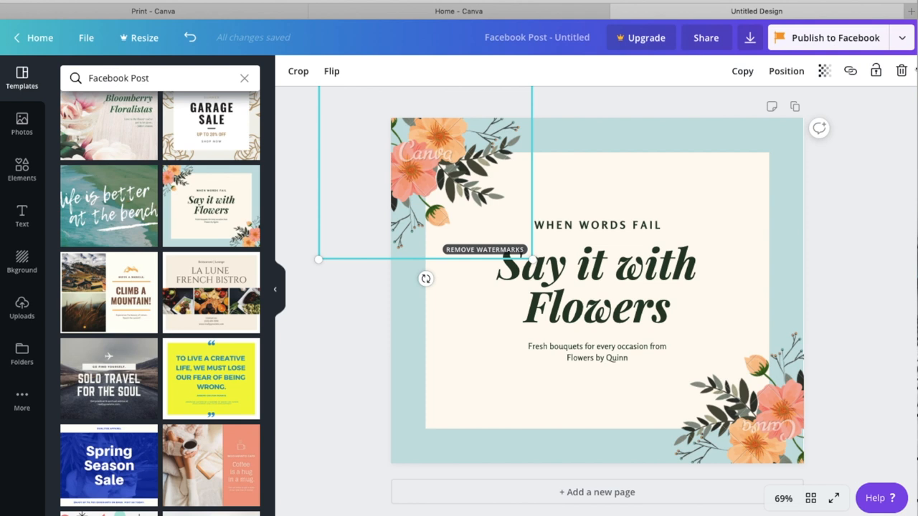
{"action": "mouse_move", "coordinate": [414, 164]}
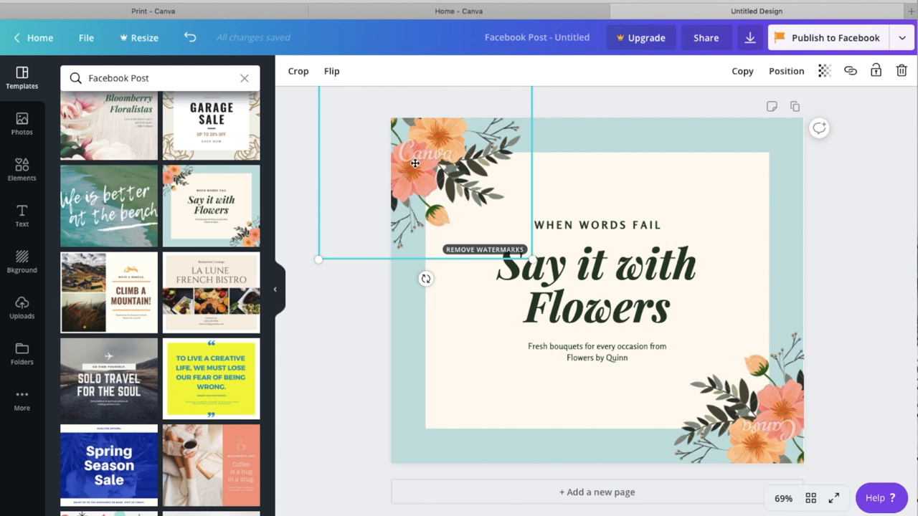
{"action": "mouse_move", "coordinate": [462, 187]}
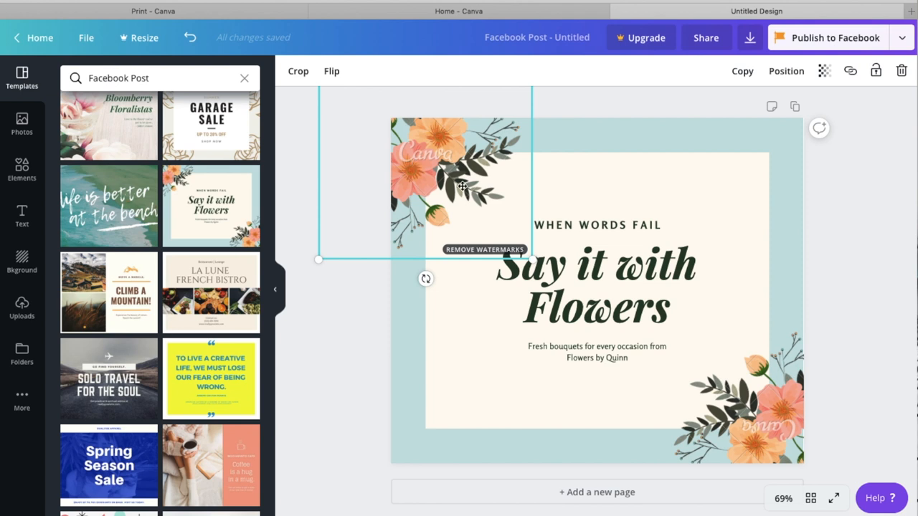
{"action": "mouse_move", "coordinate": [437, 207]}
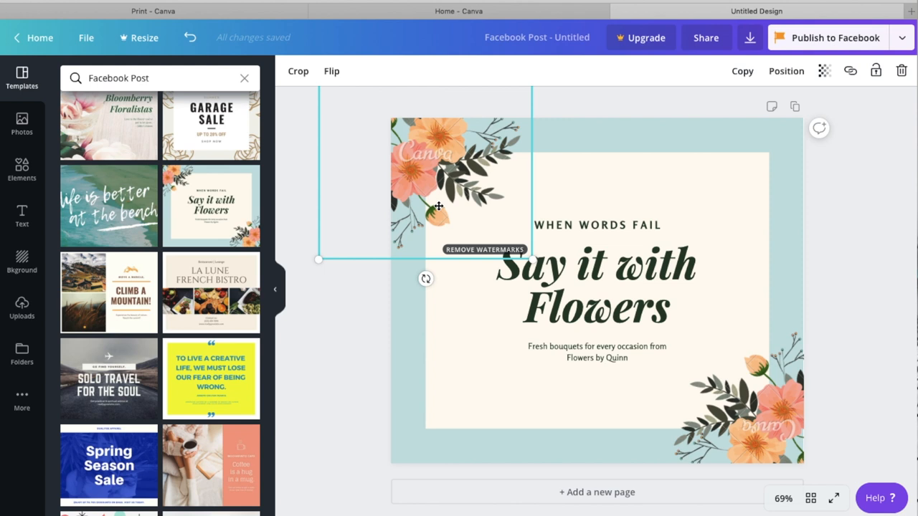
{"action": "mouse_move", "coordinate": [451, 223]}
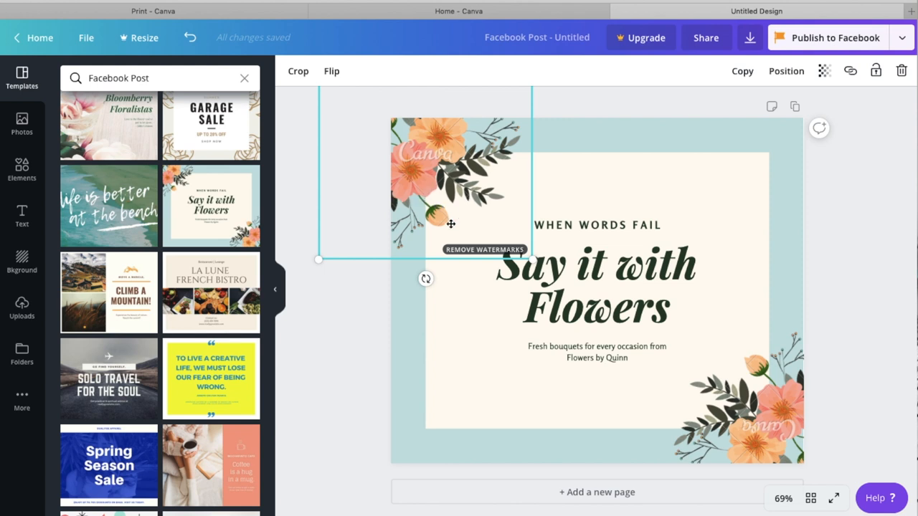
{"action": "mouse_move", "coordinate": [417, 140]}
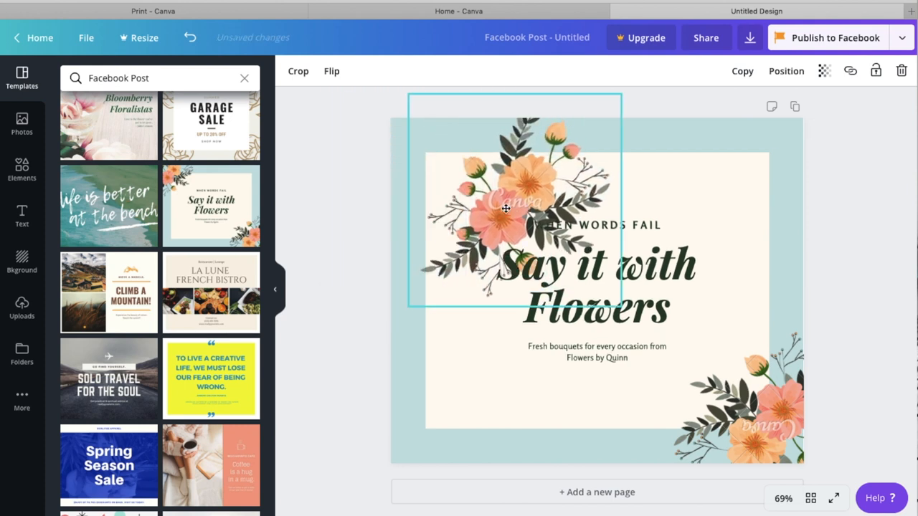
- Nudge the top-left flower cluster, then flip it vertically and horizontally
{"action": "left_click_drag", "start_coordinate": [505, 208], "coordinate": [452, 175]}
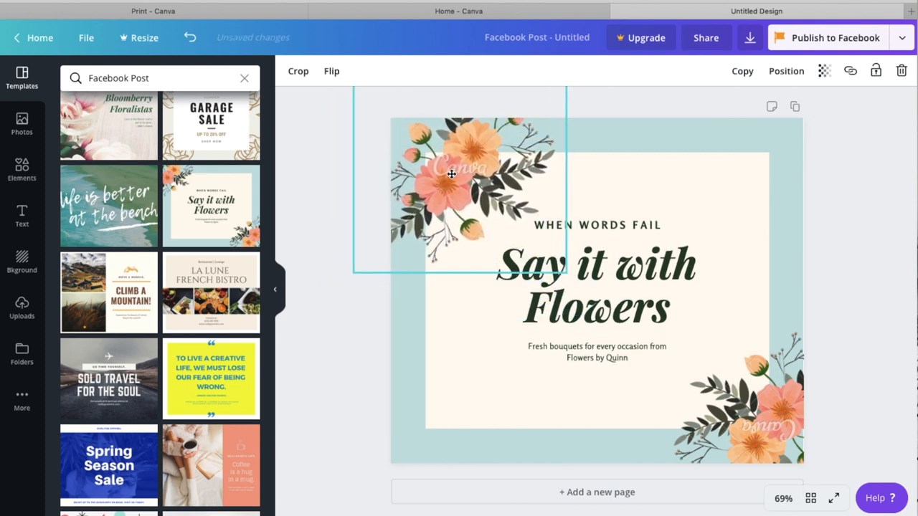
{"action": "left_click", "coordinate": [332, 70]}
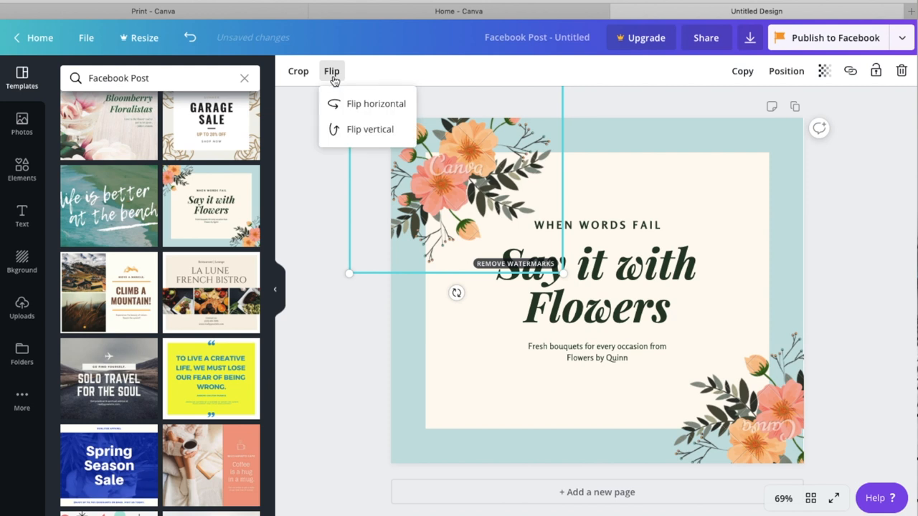
{"action": "left_click", "coordinate": [370, 129]}
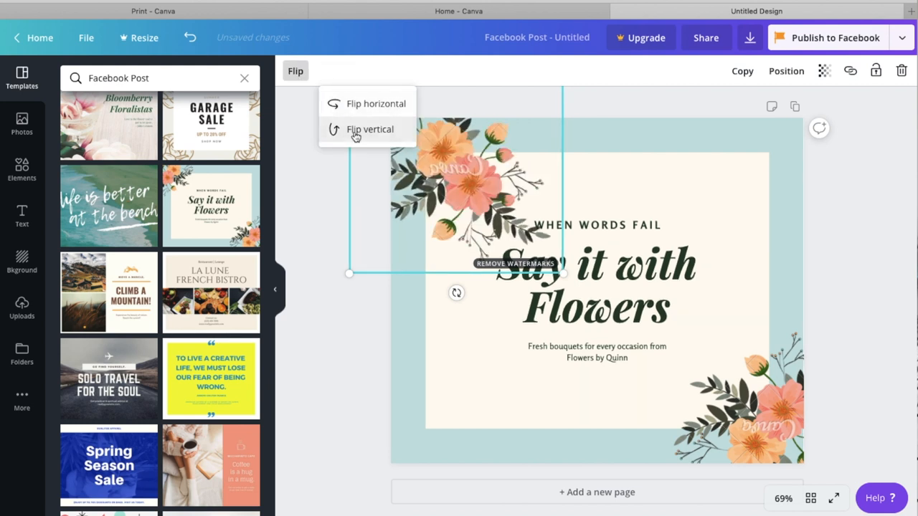
{"action": "left_click", "coordinate": [371, 129]}
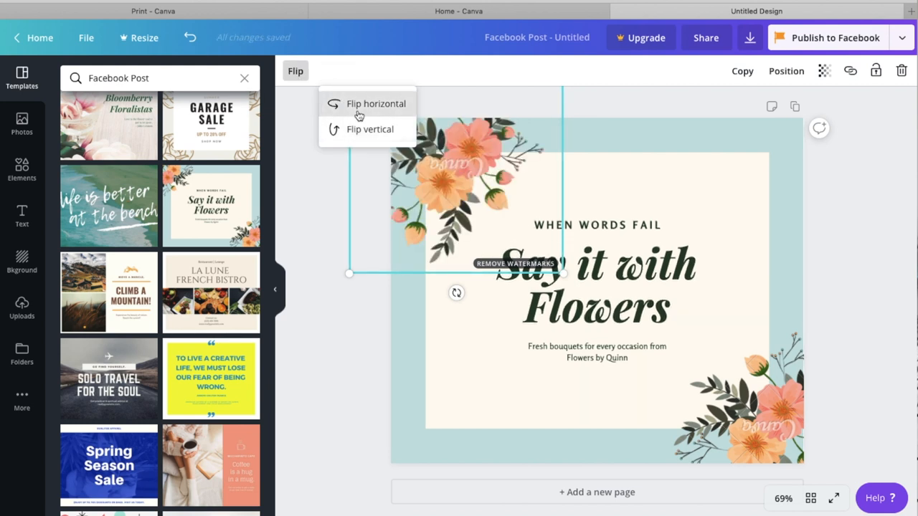
{"action": "left_click", "coordinate": [376, 104]}
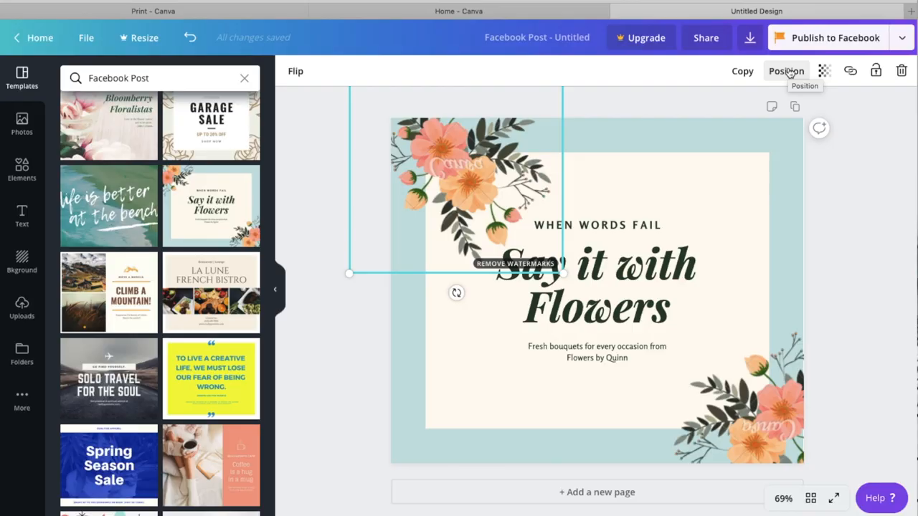
{"action": "left_click", "coordinate": [787, 71]}
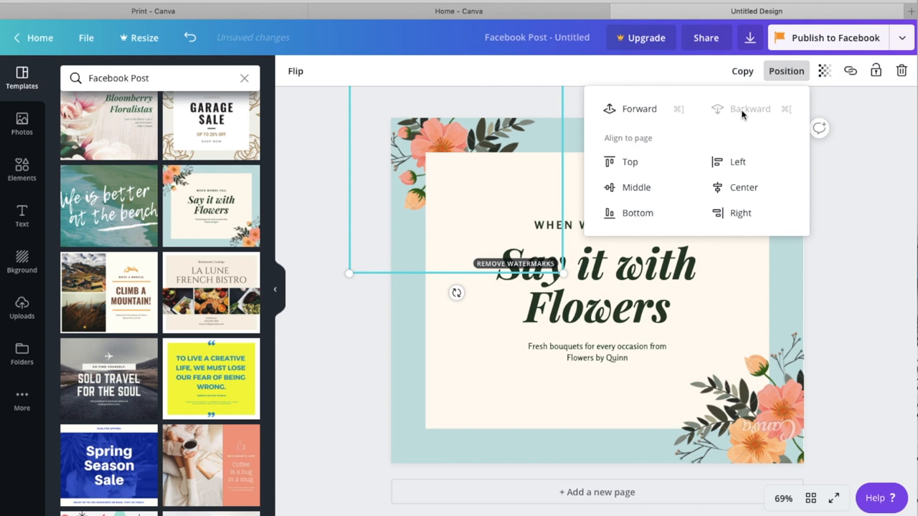
{"action": "mouse_move", "coordinate": [435, 138]}
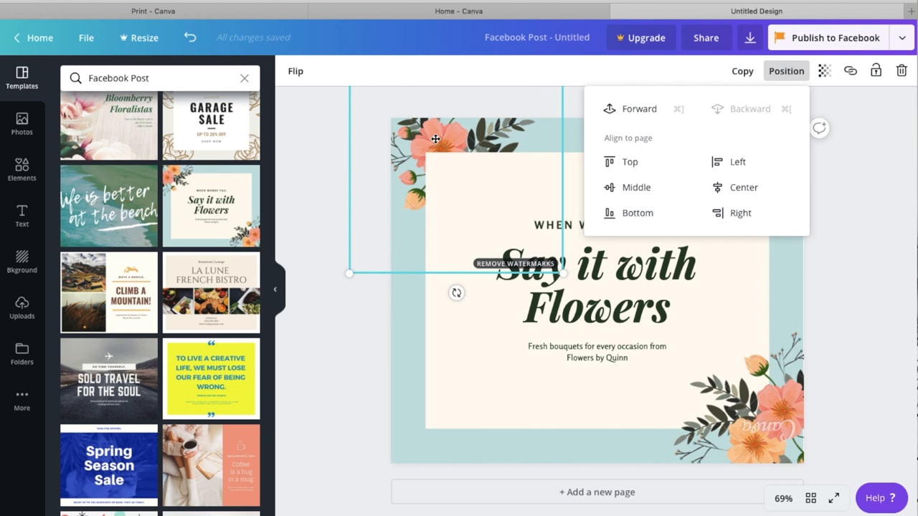
{"action": "mouse_move", "coordinate": [483, 133]}
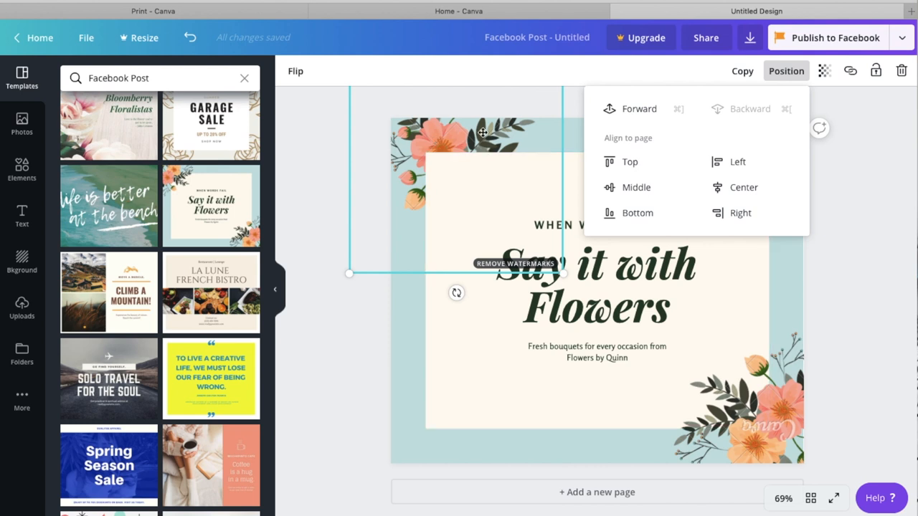
{"action": "left_click", "coordinate": [639, 109]}
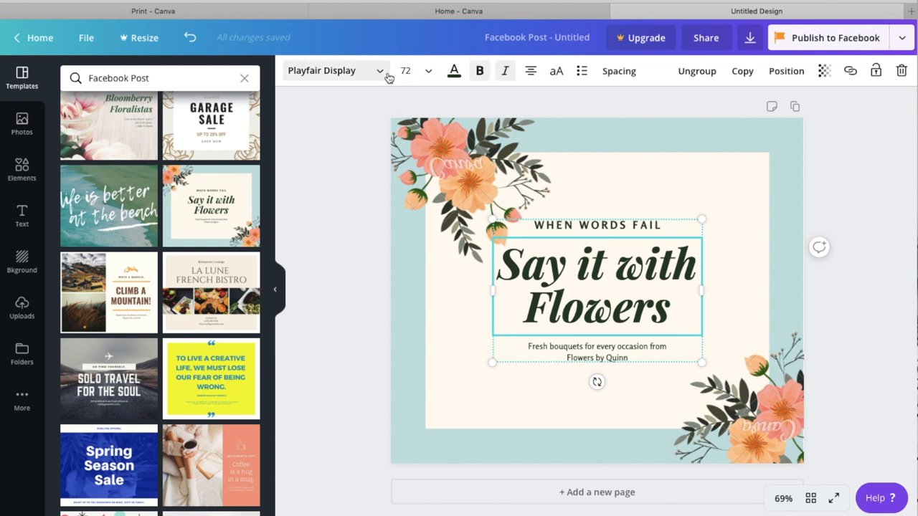
- Set the heading font to Abhaya Libre ExtraBold and retype it 'Hey there, its Canva!'
{"action": "left_click", "coordinate": [333, 71]}
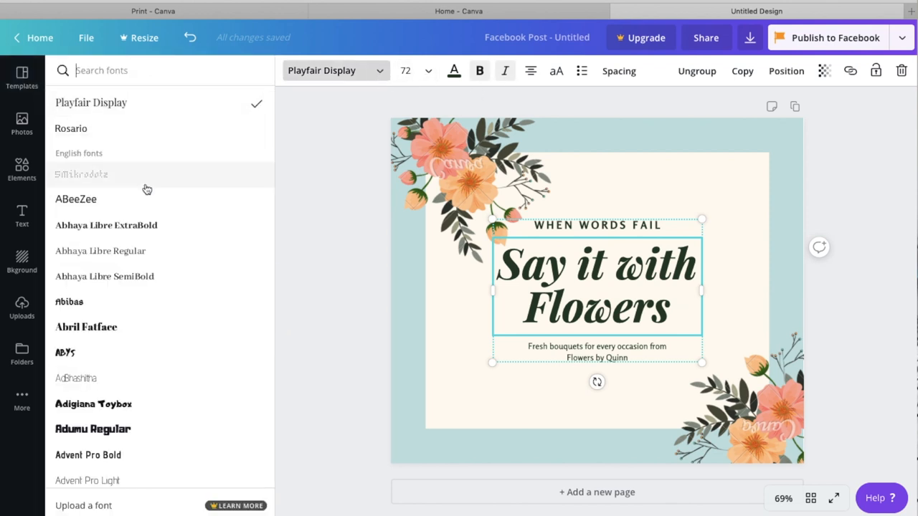
{"action": "left_click", "coordinate": [75, 199]}
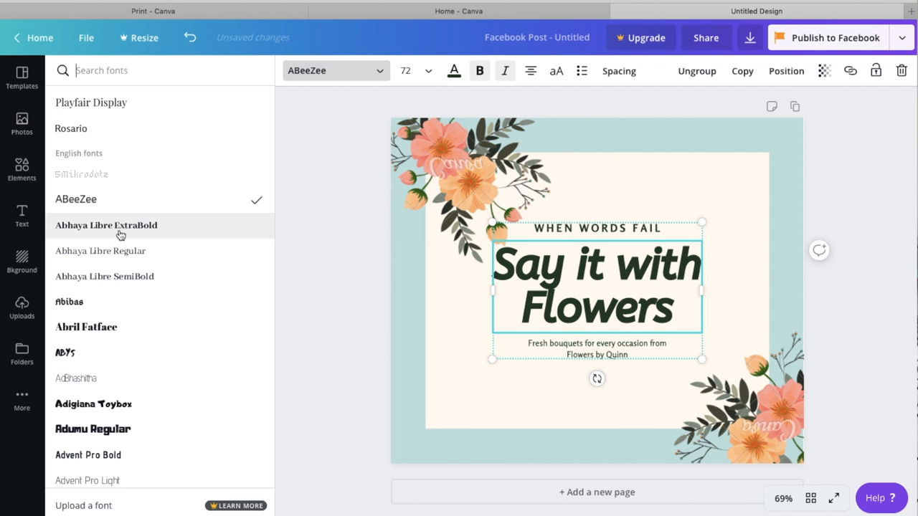
{"action": "left_click", "coordinate": [106, 225]}
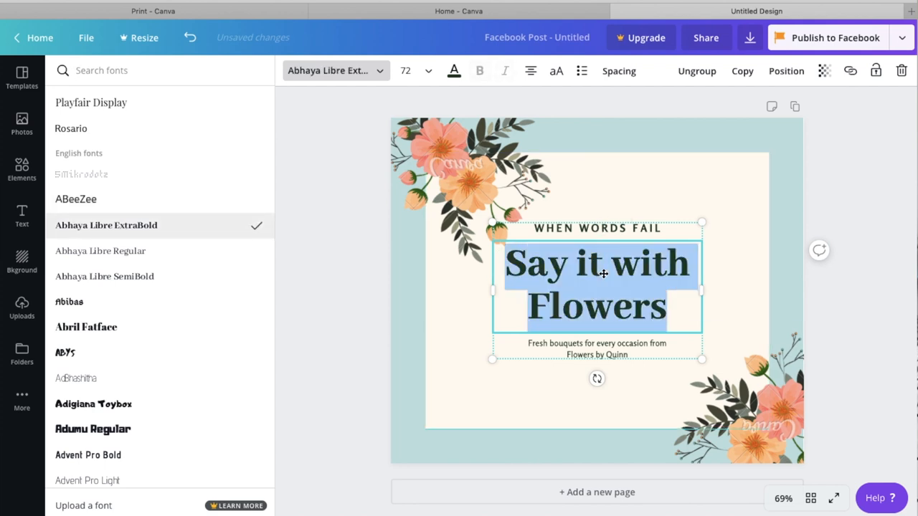
{"action": "type", "text": "Hey there,"}
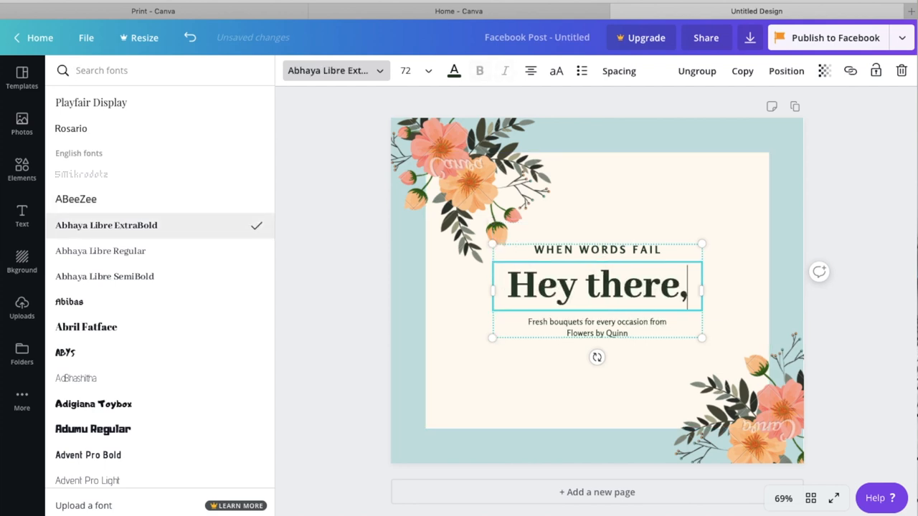
{"action": "type", "text": "its Canva"}
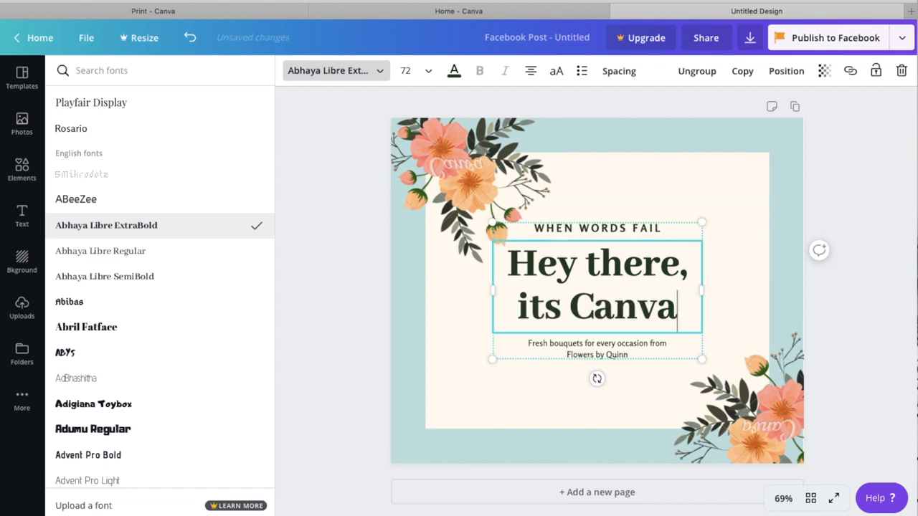
{"action": "type", "text": "!"}
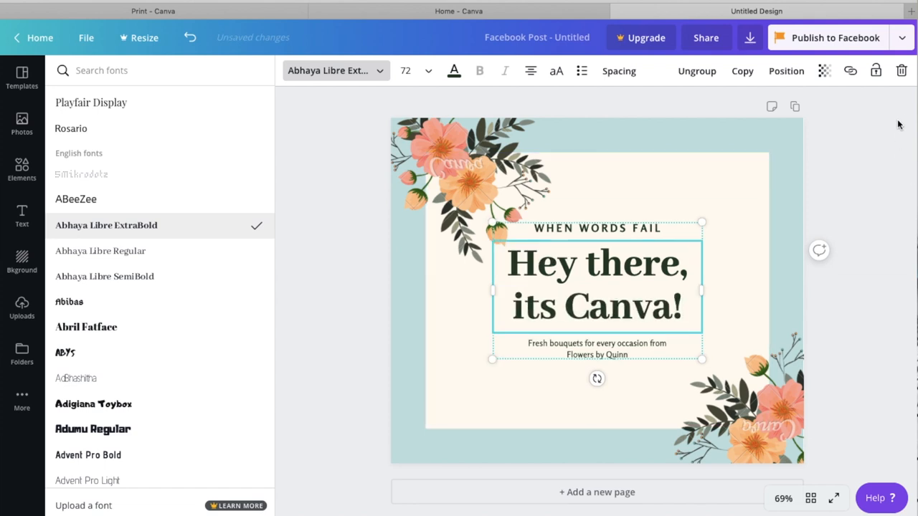
- Exit heading editing by selecting the flower cluster, closing the font panel
{"action": "left_click", "coordinate": [22, 77]}
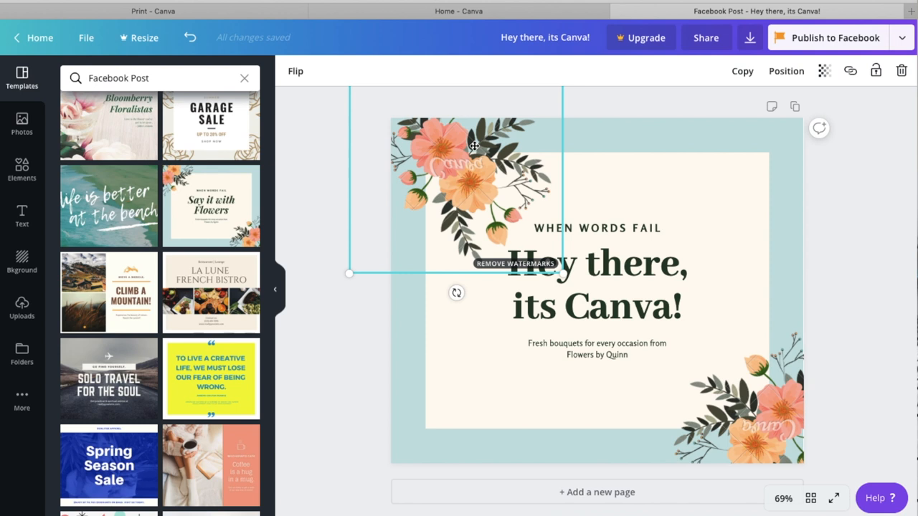
{"action": "mouse_move", "coordinate": [762, 64]}
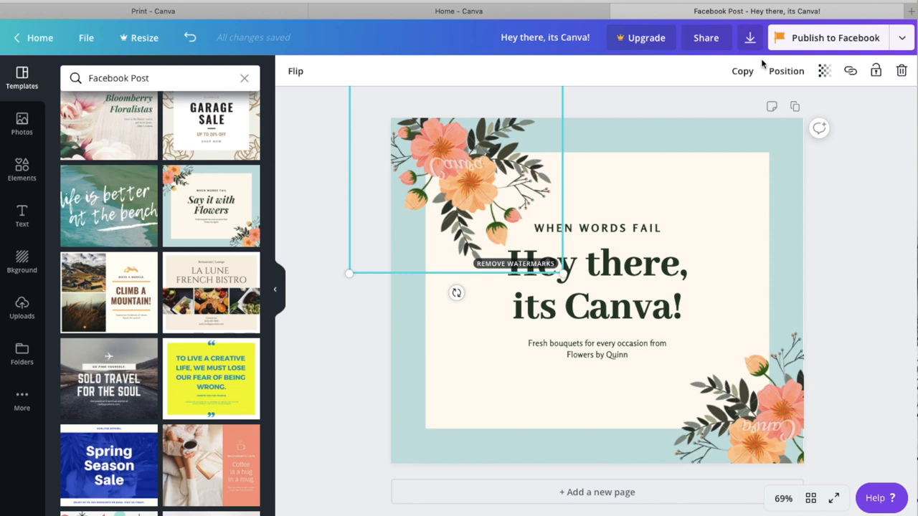
{"action": "mouse_move", "coordinate": [743, 70]}
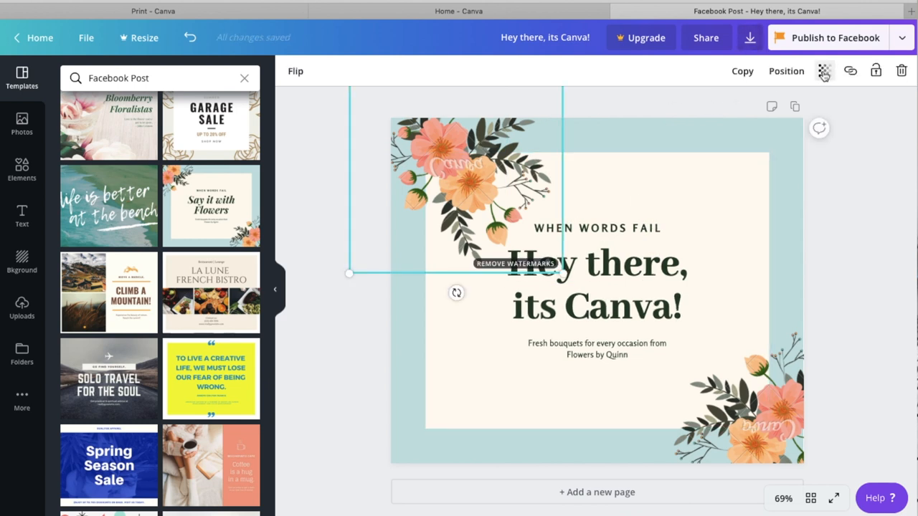
- Adjust the flower cluster's transparency slider, settling at 61
{"action": "left_click", "coordinate": [824, 71]}
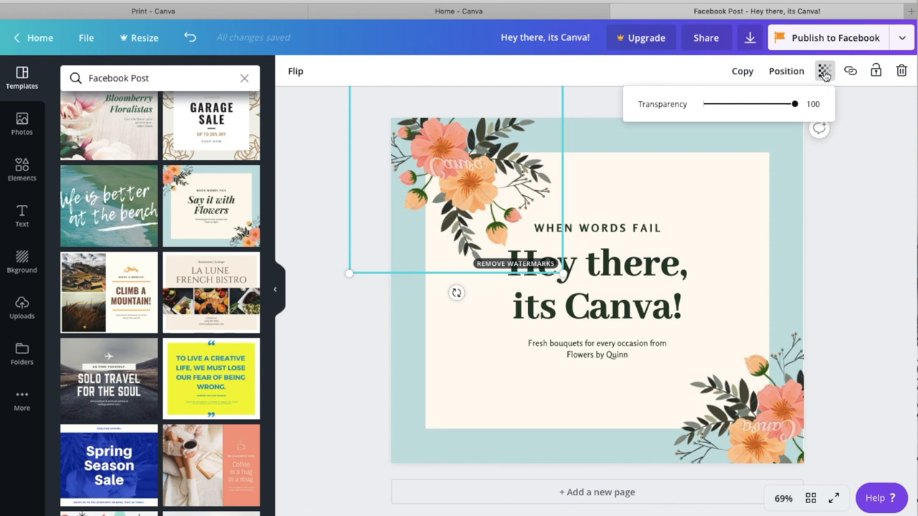
{"action": "left_click_drag", "start_coordinate": [794, 104], "coordinate": [703, 104]}
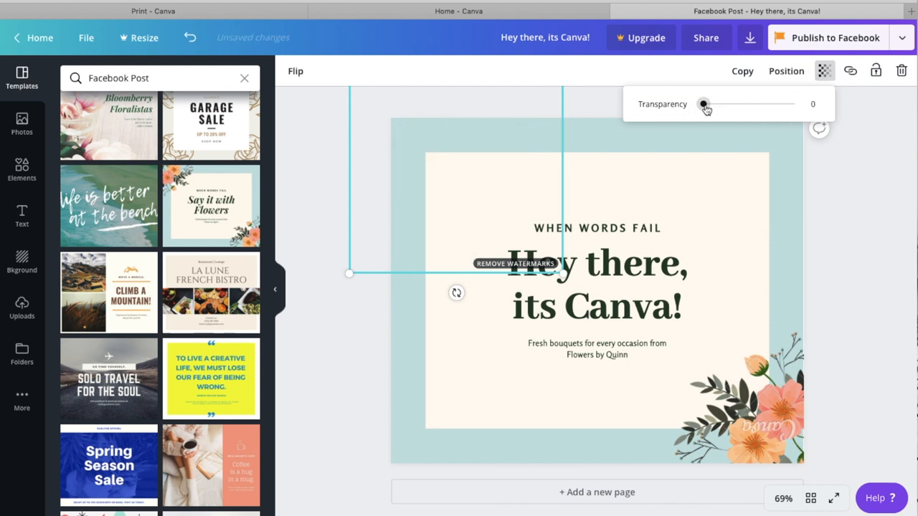
{"action": "left_click_drag", "start_coordinate": [704, 104], "coordinate": [759, 104]}
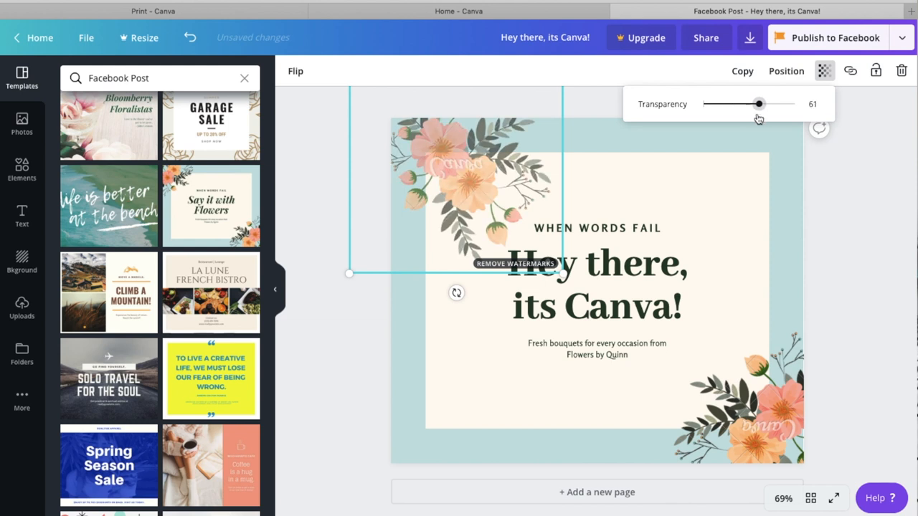
{"action": "left_click_drag", "start_coordinate": [759, 104], "coordinate": [769, 104]}
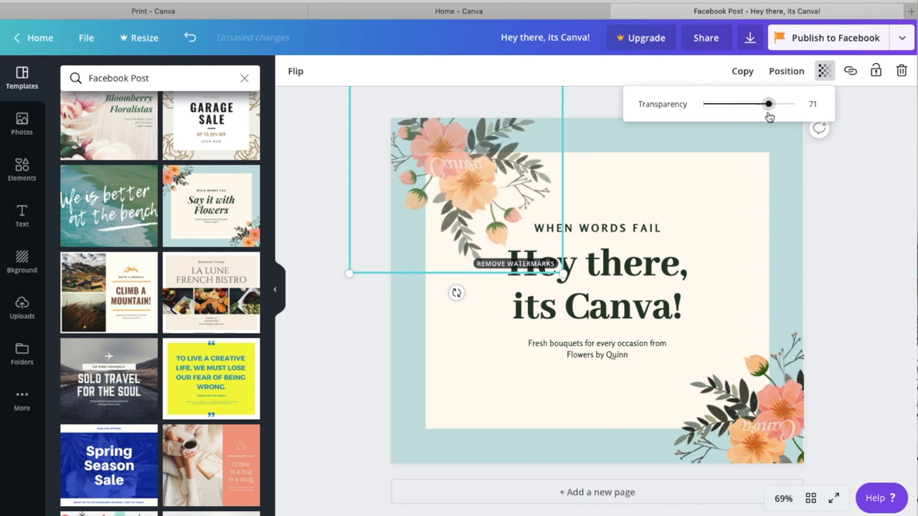
{"action": "left_click_drag", "start_coordinate": [769, 104], "coordinate": [738, 104]}
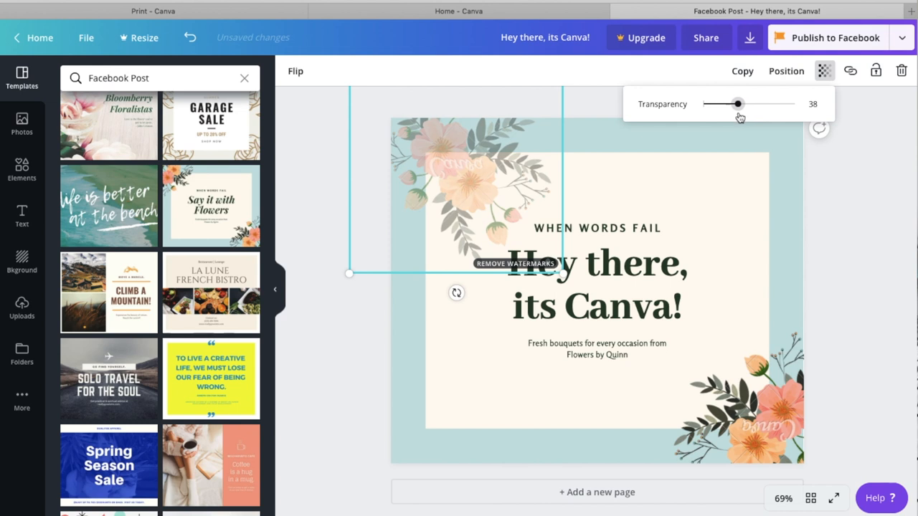
{"action": "left_click_drag", "start_coordinate": [737, 104], "coordinate": [758, 104]}
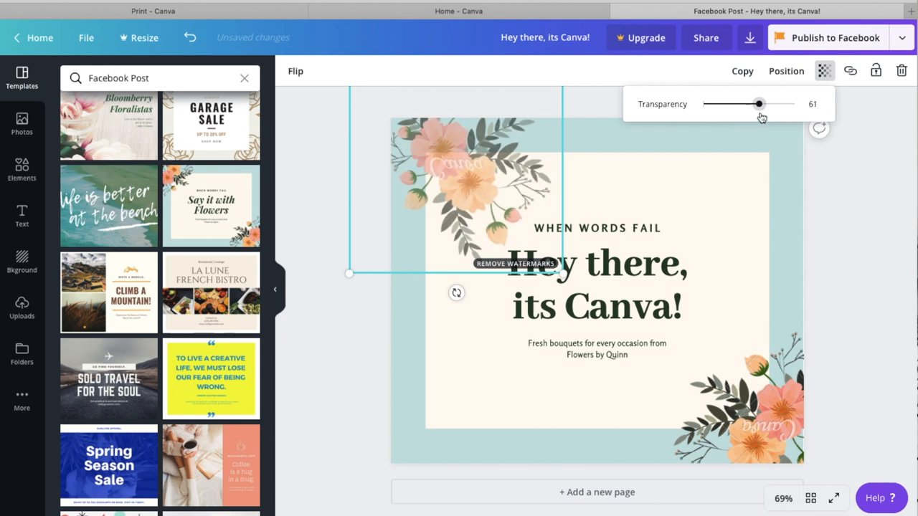
{"action": "mouse_move", "coordinate": [735, 122]}
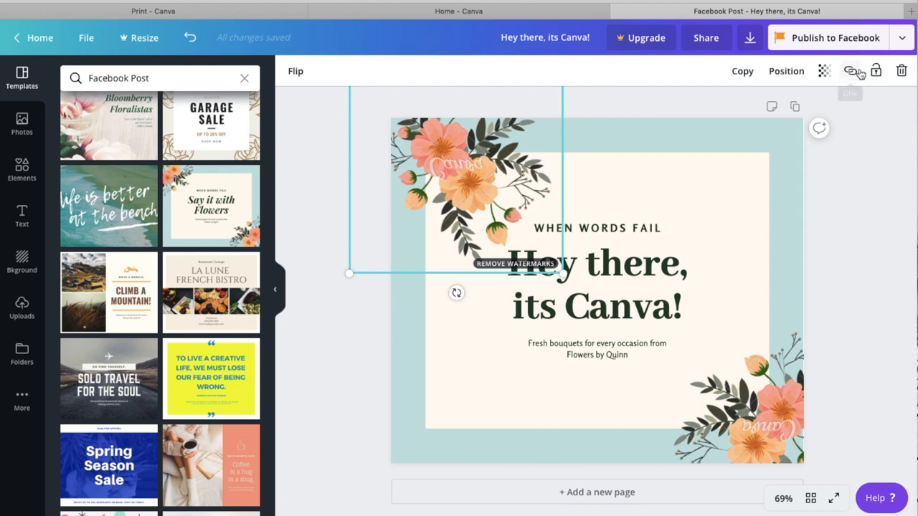
{"action": "mouse_move", "coordinate": [851, 70]}
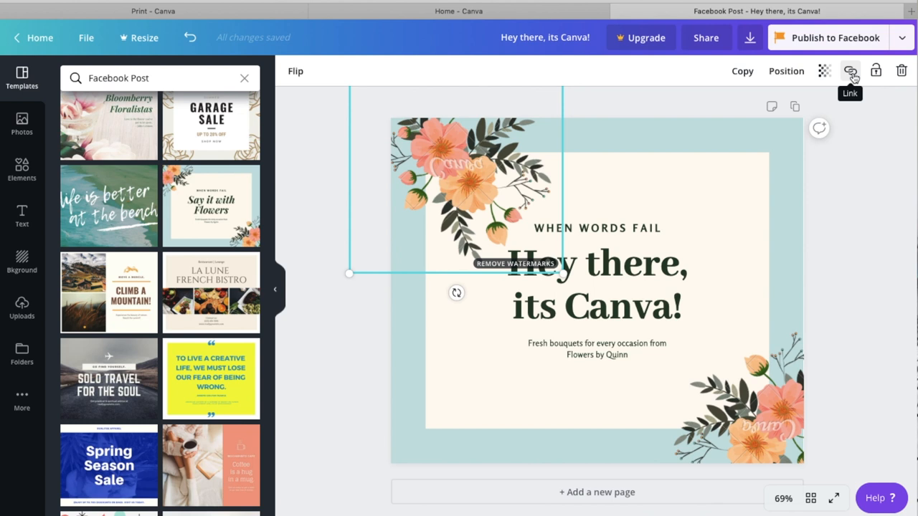
{"action": "left_click", "coordinate": [850, 70]}
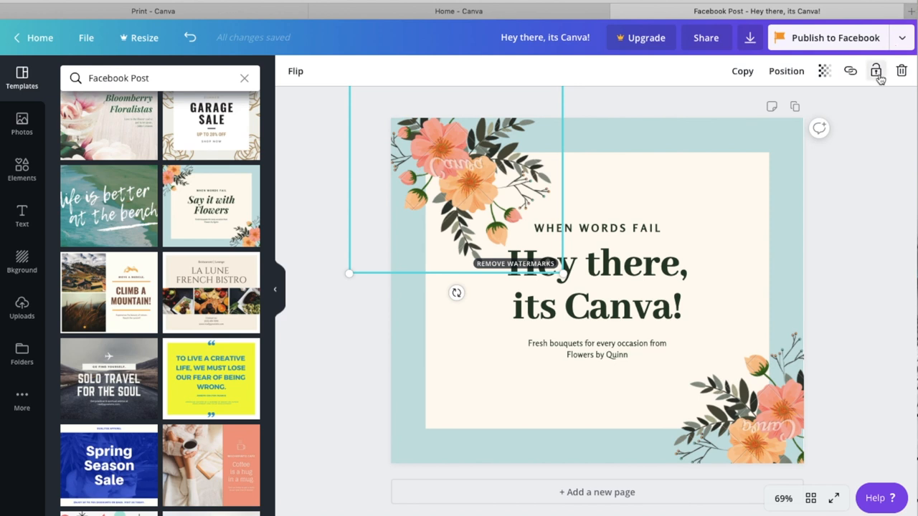
{"action": "mouse_move", "coordinate": [877, 71]}
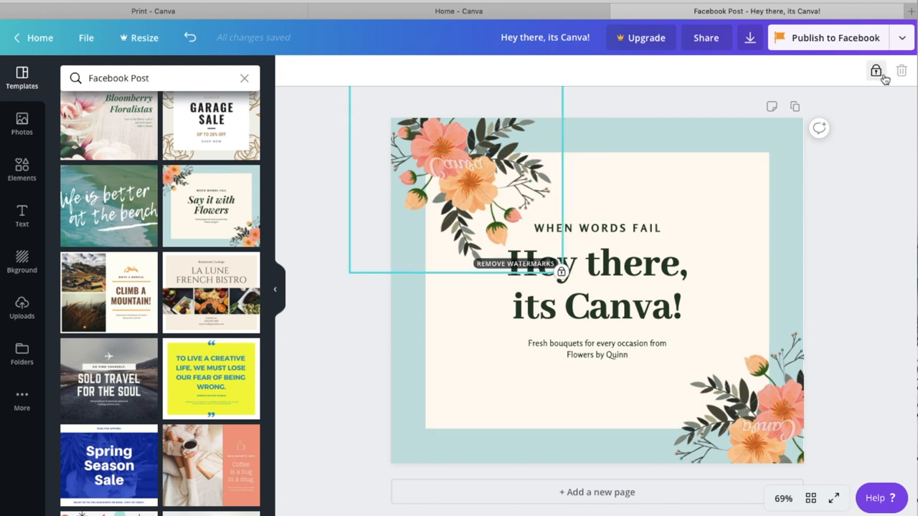
{"action": "left_click", "coordinate": [901, 71]}
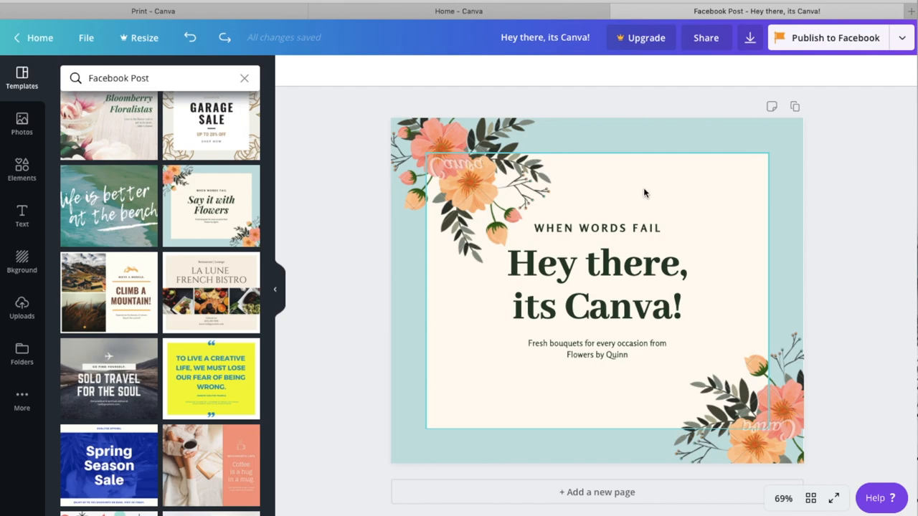
{"action": "scroll", "scroll_direction": "down", "scroll_amount": 3}
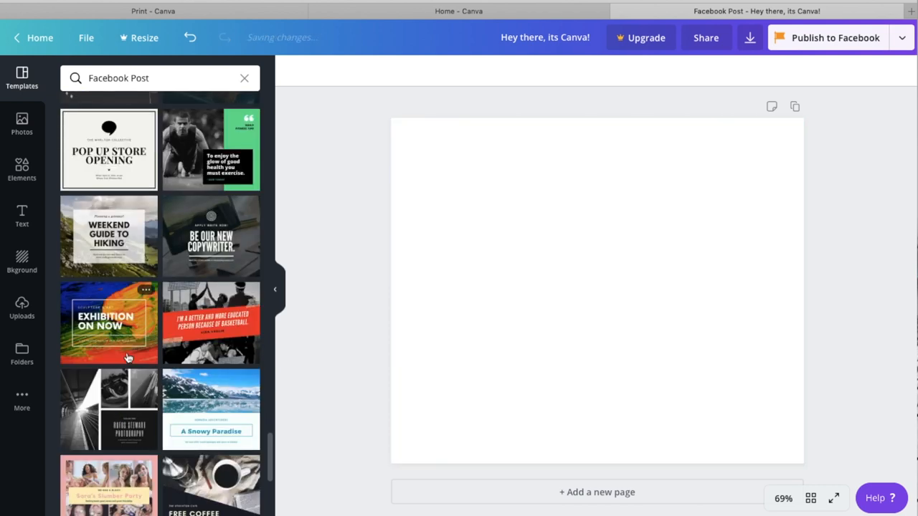
{"action": "left_click", "coordinate": [108, 323]}
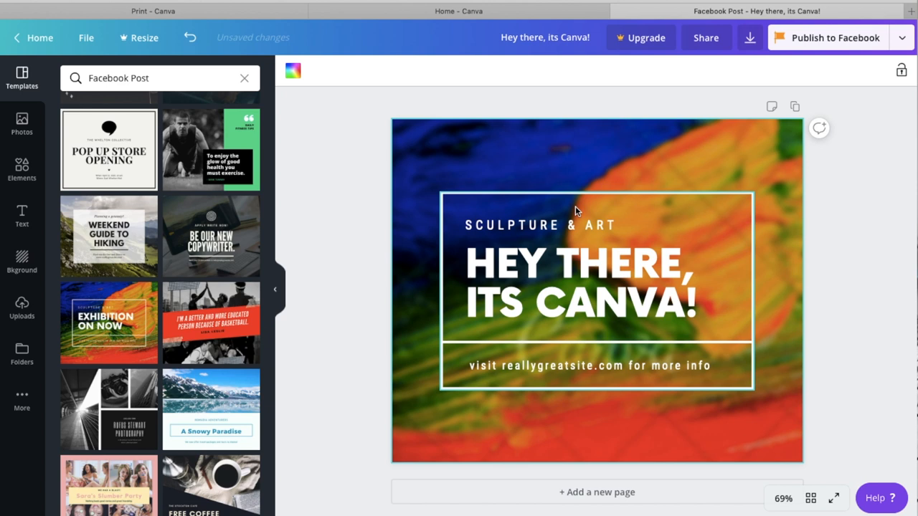
{"action": "left_click", "coordinate": [574, 212]}
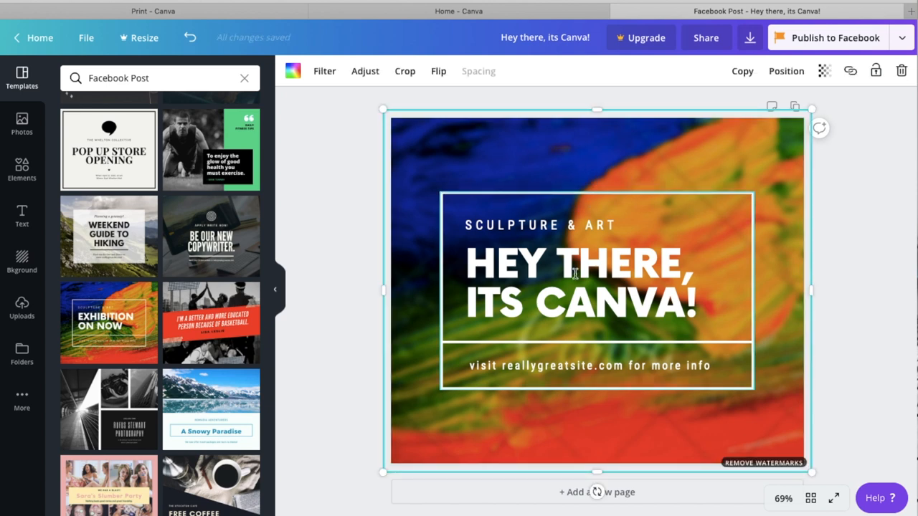
{"action": "left_click", "coordinate": [578, 280]}
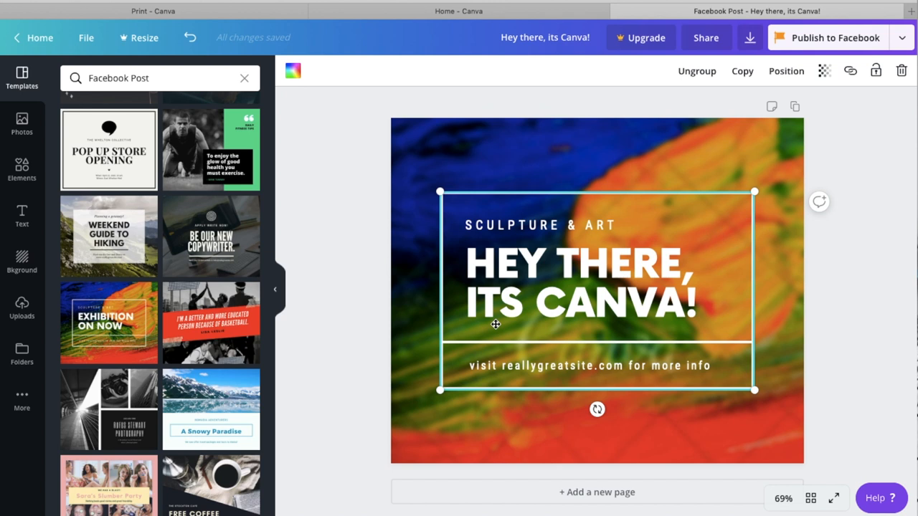
{"action": "left_click", "coordinate": [109, 149]}
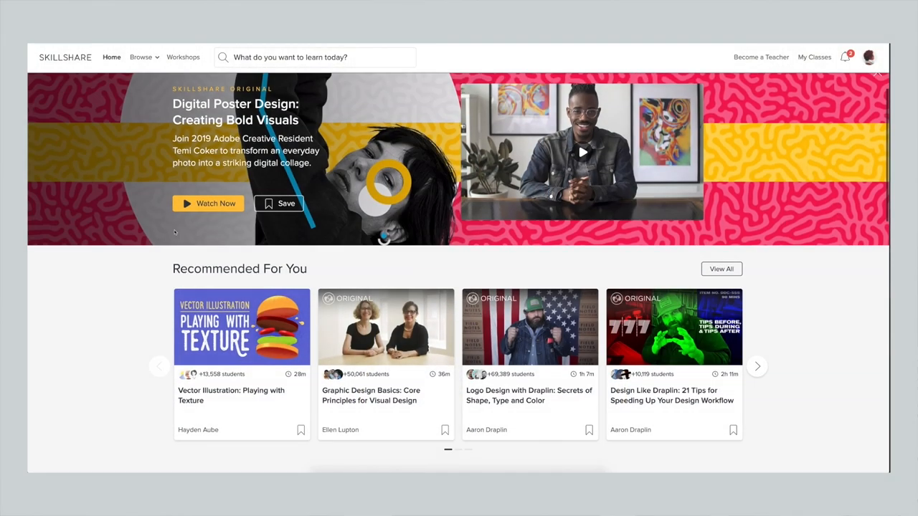
- Search Skillshare for 'canva' and scroll through the class results
{"action": "scroll", "scroll_direction": "down", "scroll_amount": 3}
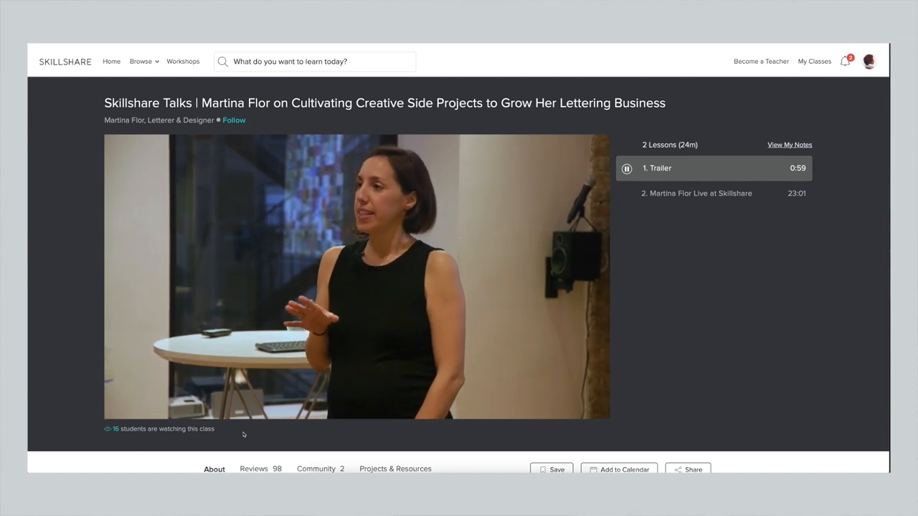
{"action": "type", "text": "canva"}
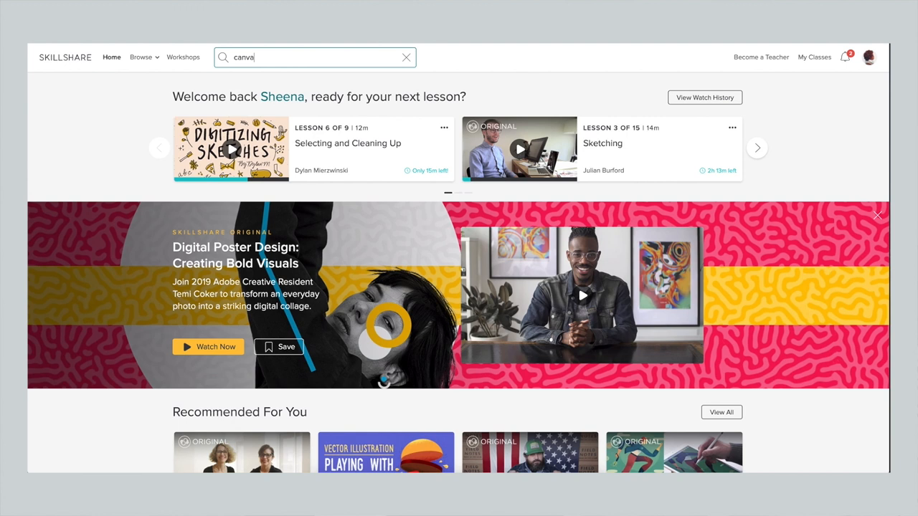
{"action": "key", "text": "Enter"}
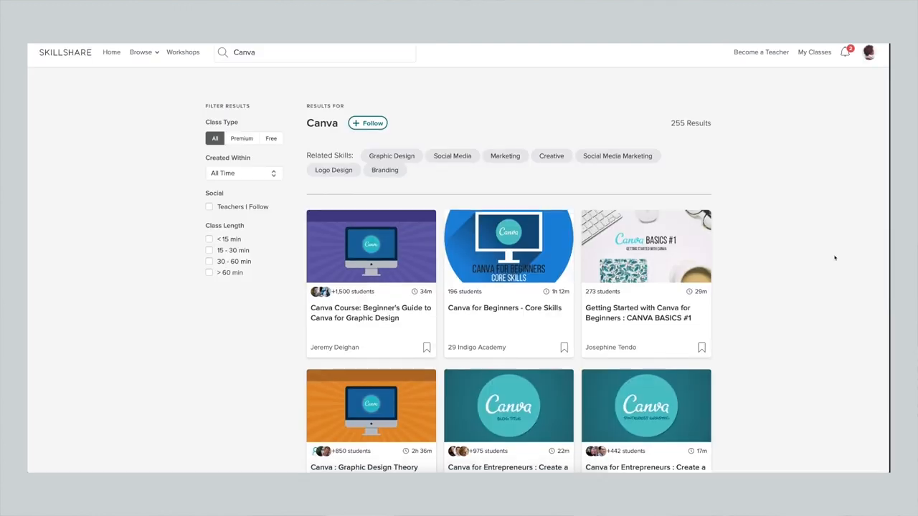
{"action": "scroll", "scroll_direction": "down", "scroll_amount": 3}
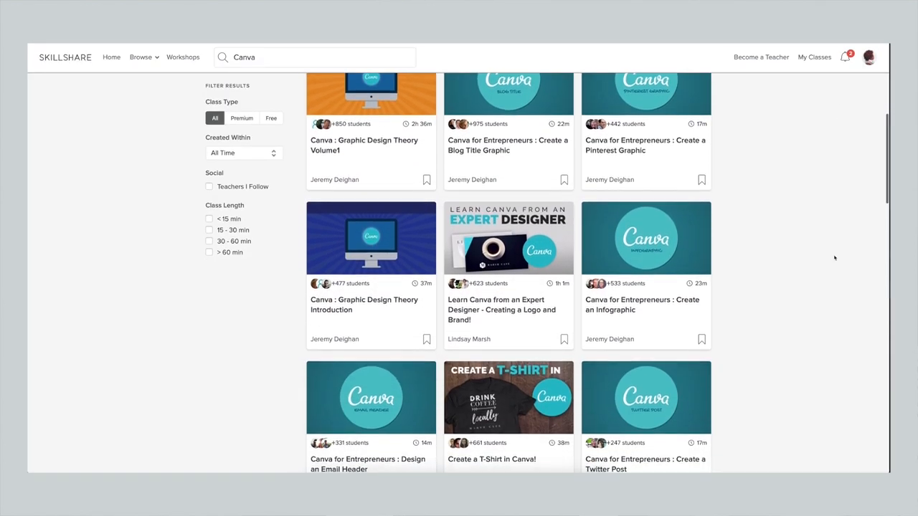
{"action": "scroll", "scroll_direction": "down", "scroll_amount": 3}
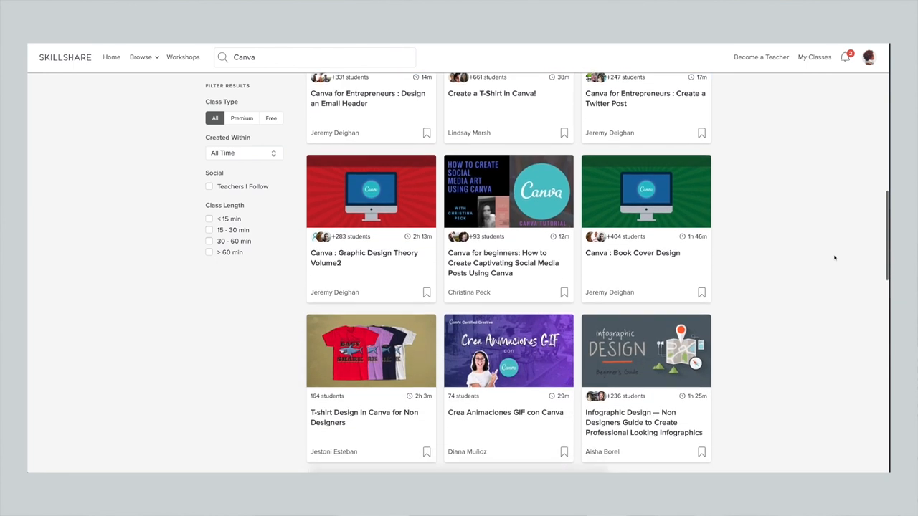
{"action": "scroll", "scroll_direction": "down", "scroll_amount": 3}
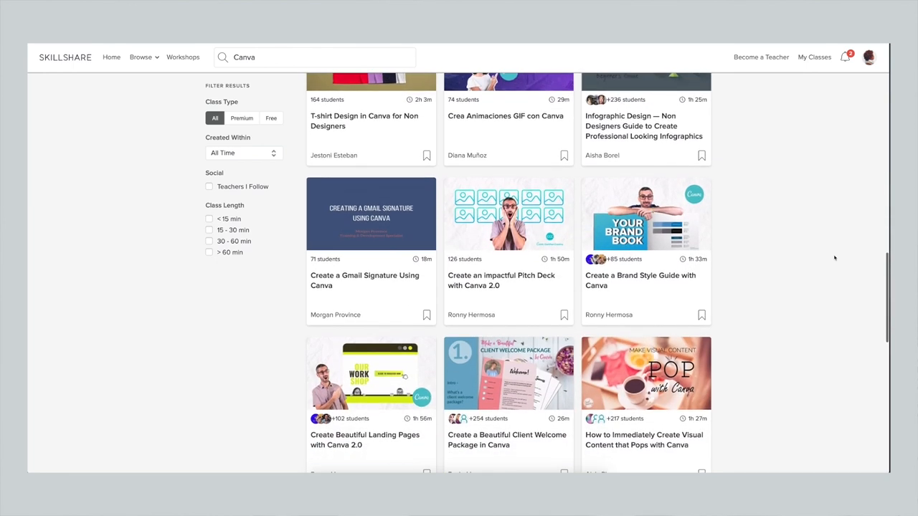
{"action": "scroll", "scroll_direction": "down", "scroll_amount": 3}
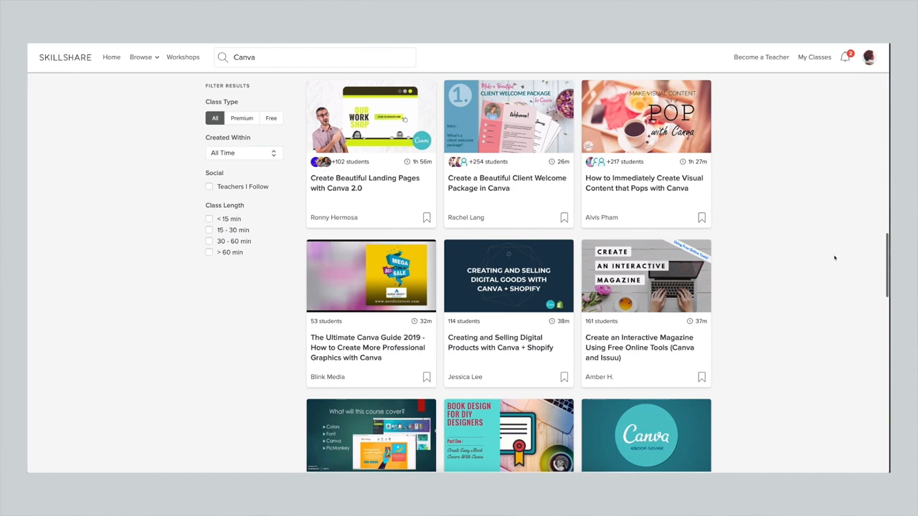
{"action": "scroll", "scroll_direction": "down", "scroll_amount": 3}
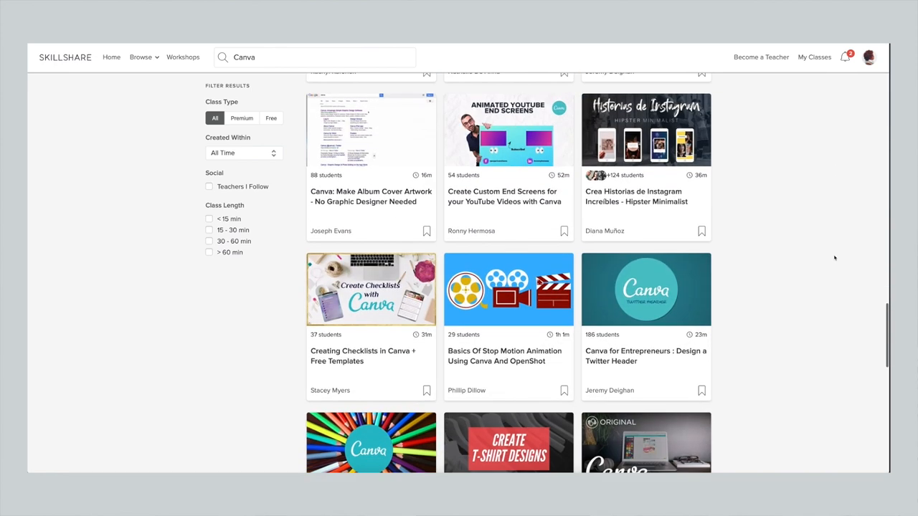
{"action": "scroll", "scroll_direction": "down", "scroll_amount": 3}
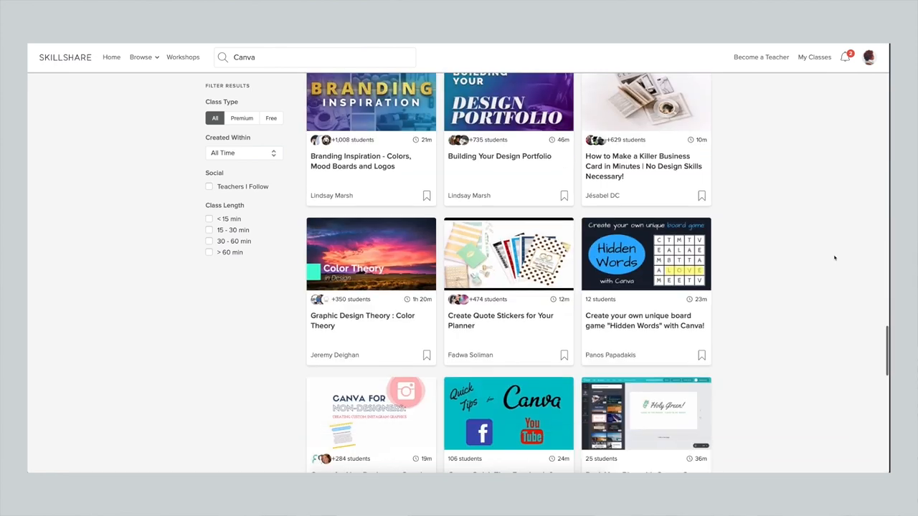
{"action": "scroll", "scroll_direction": "down", "scroll_amount": 3}
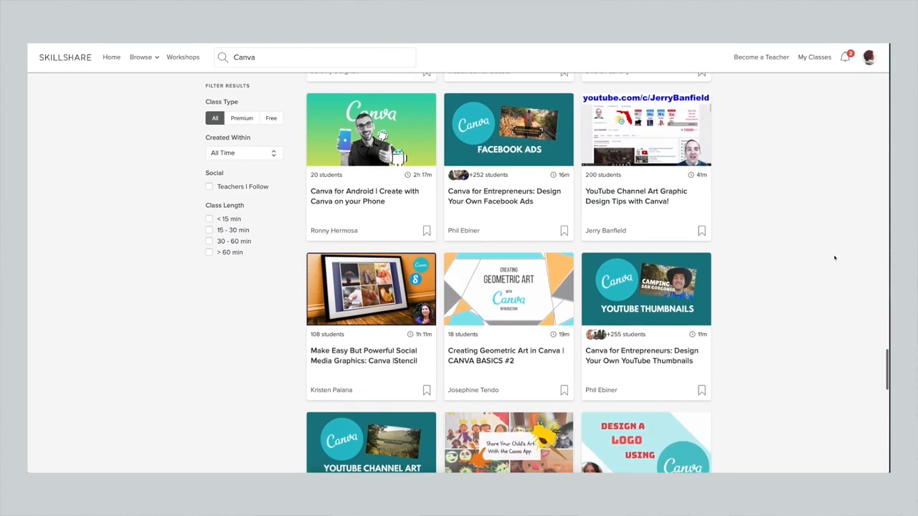
{"action": "scroll", "scroll_direction": "down", "scroll_amount": 3}
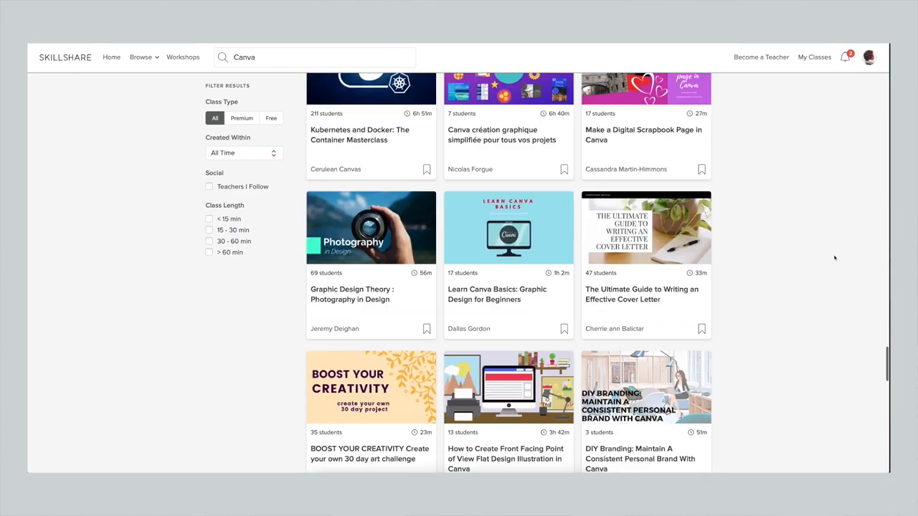
{"action": "scroll", "scroll_direction": "down", "scroll_amount": 3}
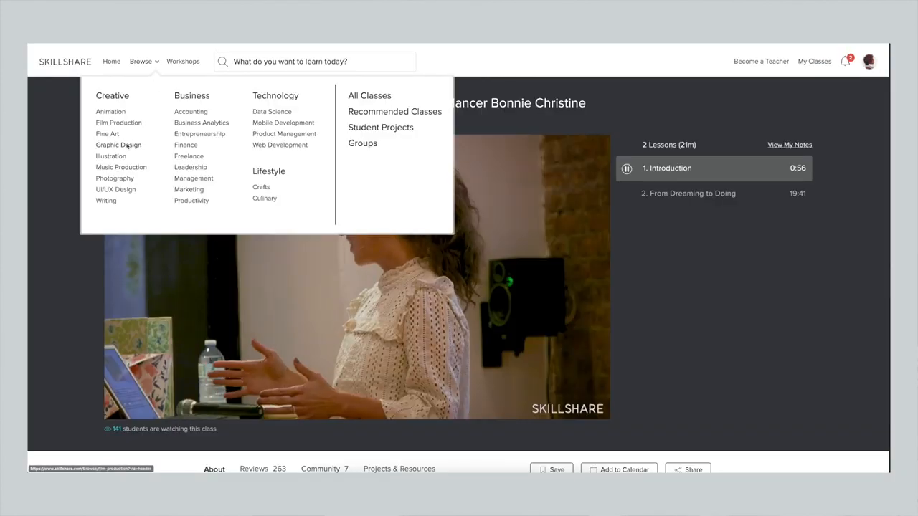
- Open the Graphic Design category and the Digital Poster Design class lesson
{"action": "left_click", "coordinate": [119, 145]}
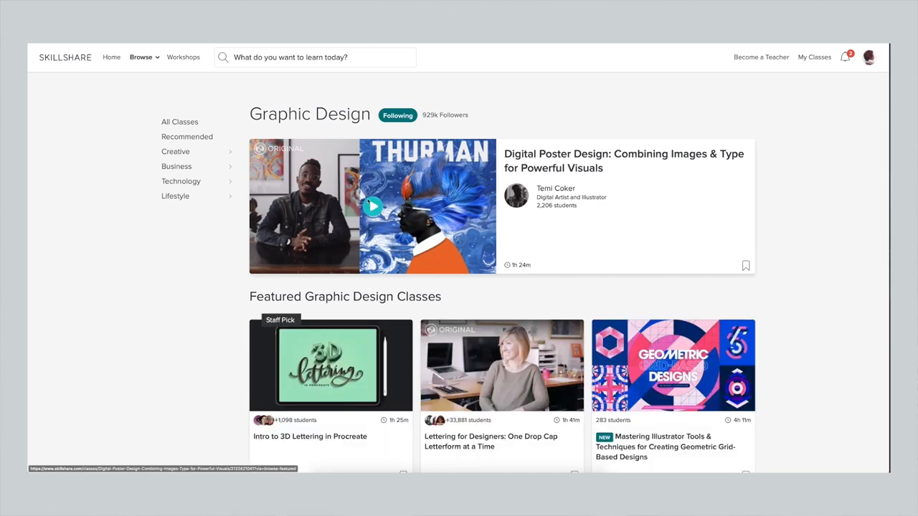
{"action": "left_click", "coordinate": [372, 207]}
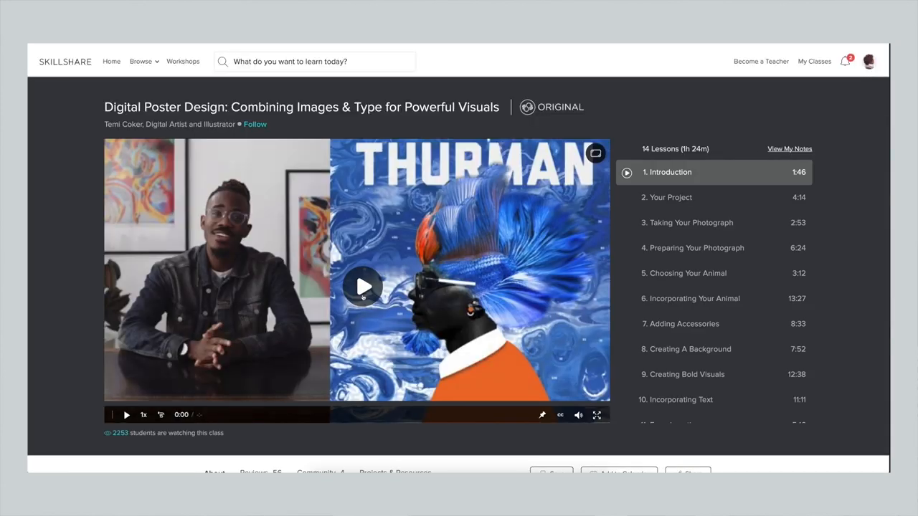
{"action": "left_click", "coordinate": [363, 286]}
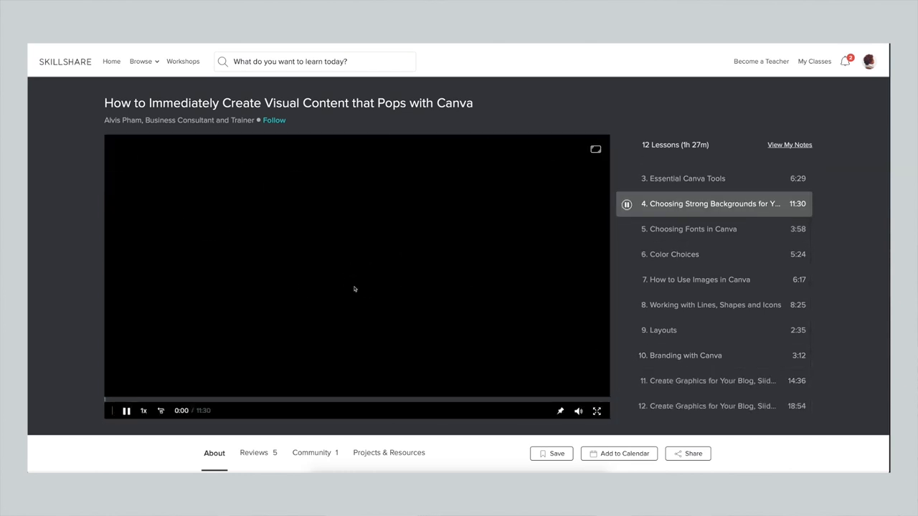
- Return to the Canva class search results and scroll through them
{"action": "left_click", "coordinate": [127, 410]}
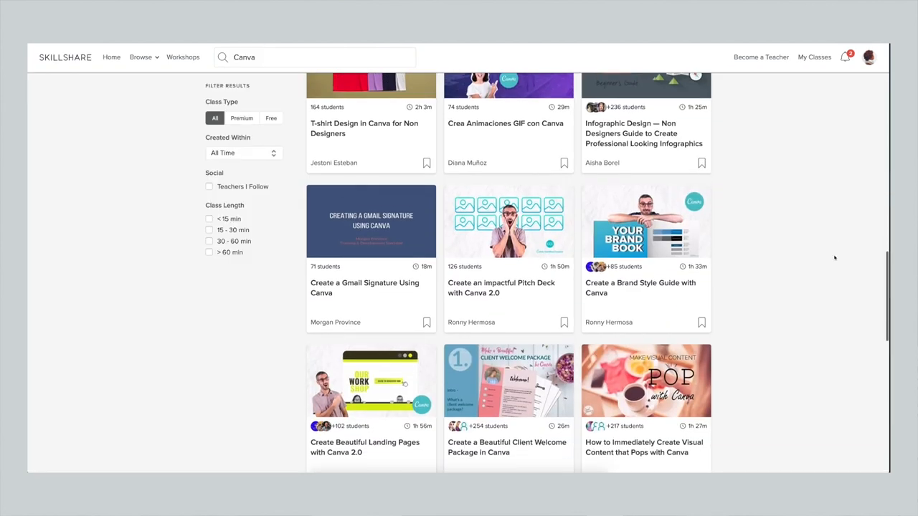
{"action": "scroll", "scroll_direction": "down", "scroll_amount": 3}
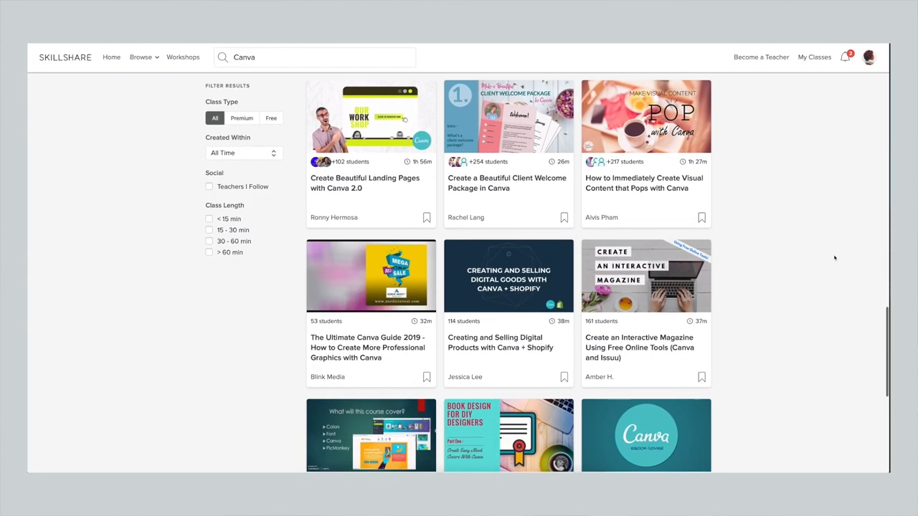
{"action": "scroll", "scroll_direction": "down", "scroll_amount": 3}
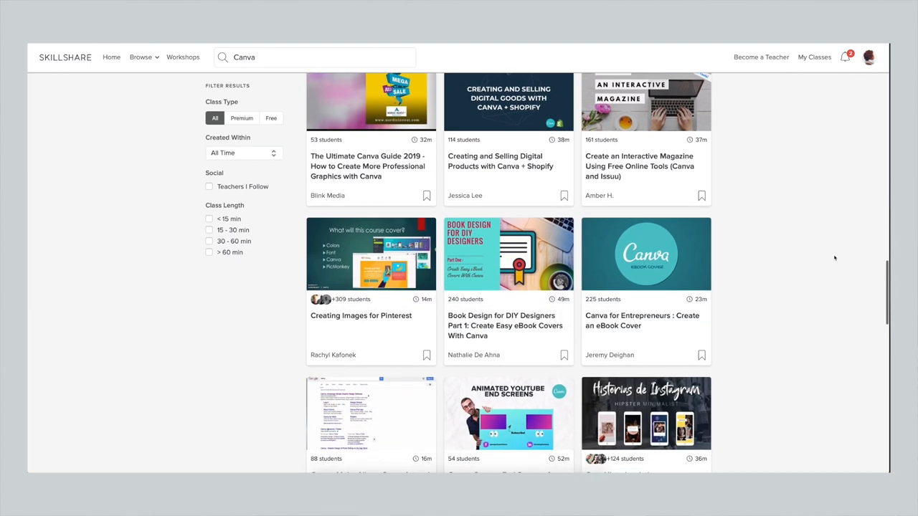
{"action": "scroll", "scroll_direction": "down", "scroll_amount": 3}
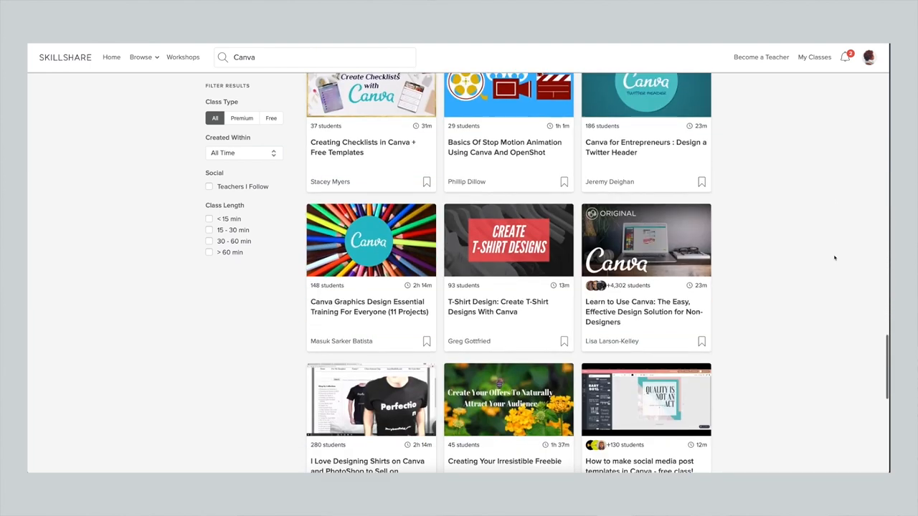
{"action": "scroll", "scroll_direction": "down", "scroll_amount": 3}
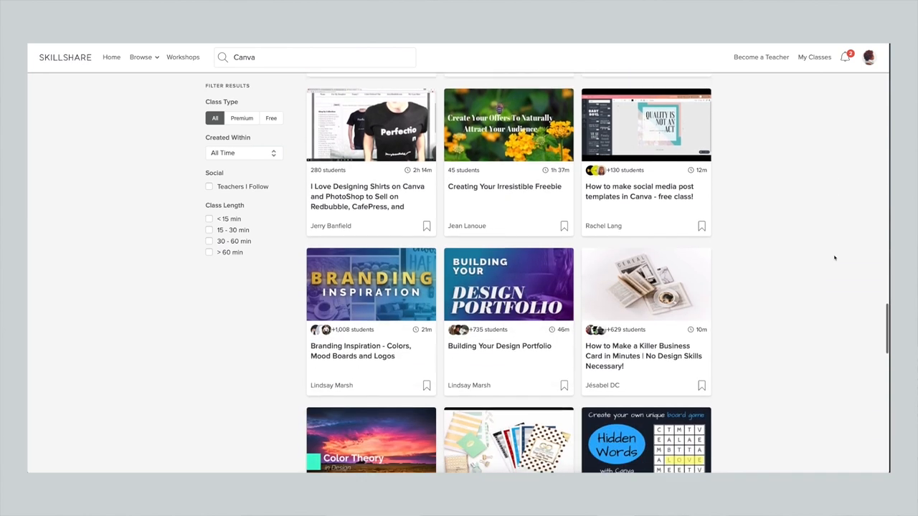
{"action": "scroll", "scroll_direction": "down", "scroll_amount": 3}
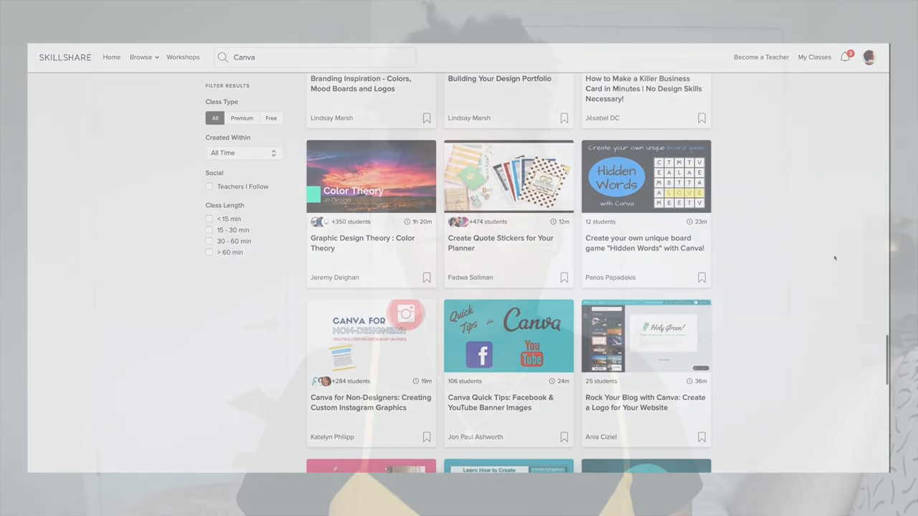